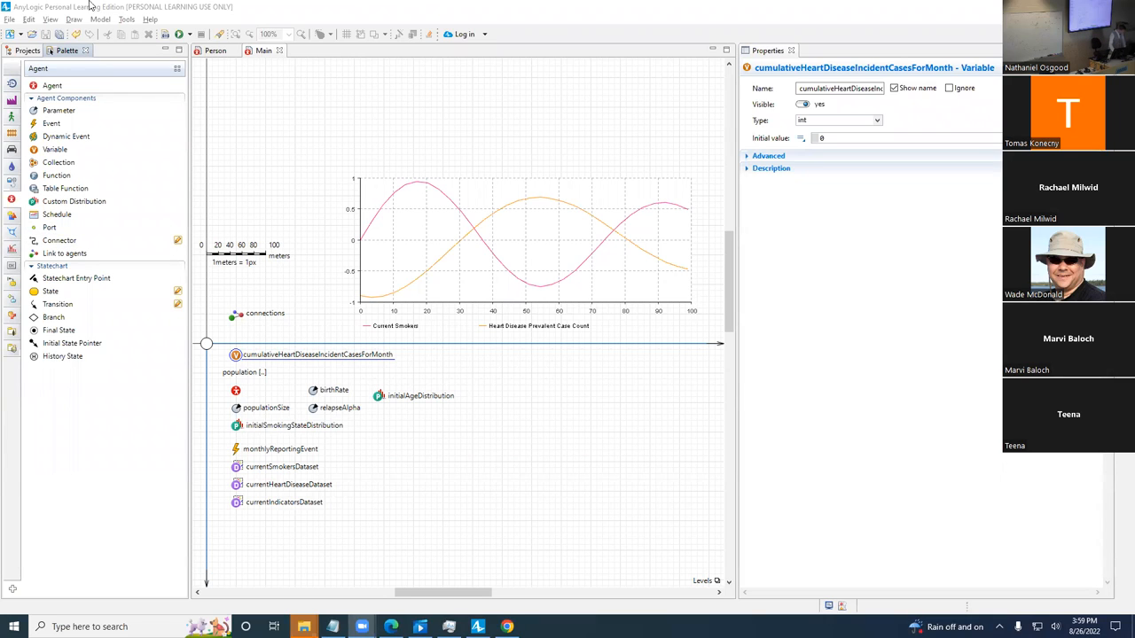
# Step: Review currentSmokersDataset, currentIndicatorsDataset and currentHeartDiseaseDataset in Main, then bring up the model's run options
pyautogui.click(29, 50)
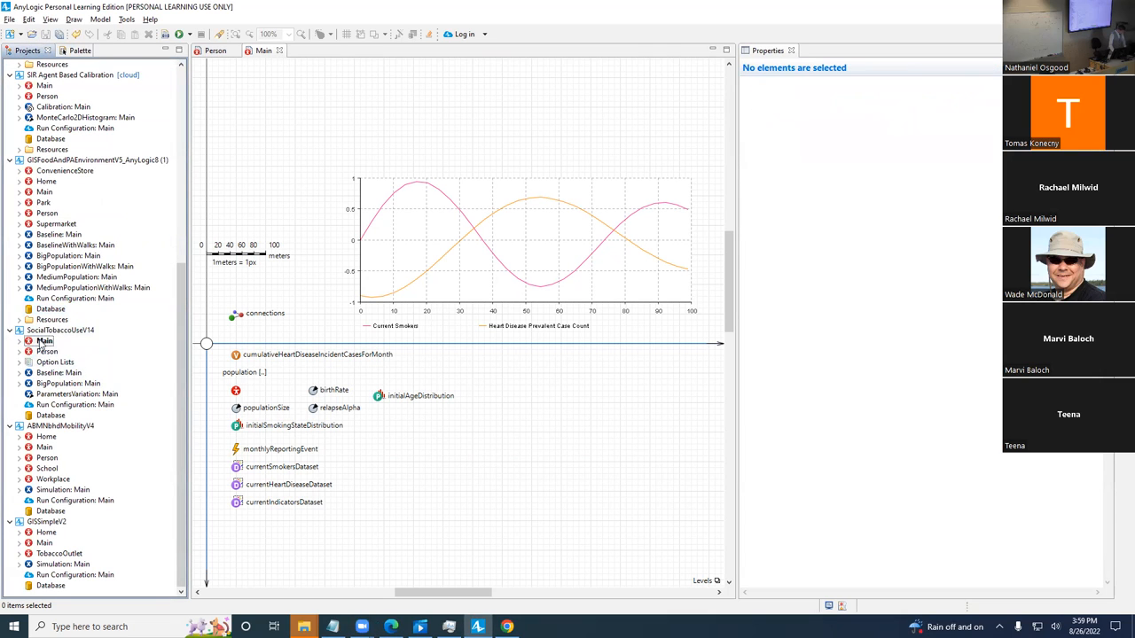
pyautogui.click(44, 340)
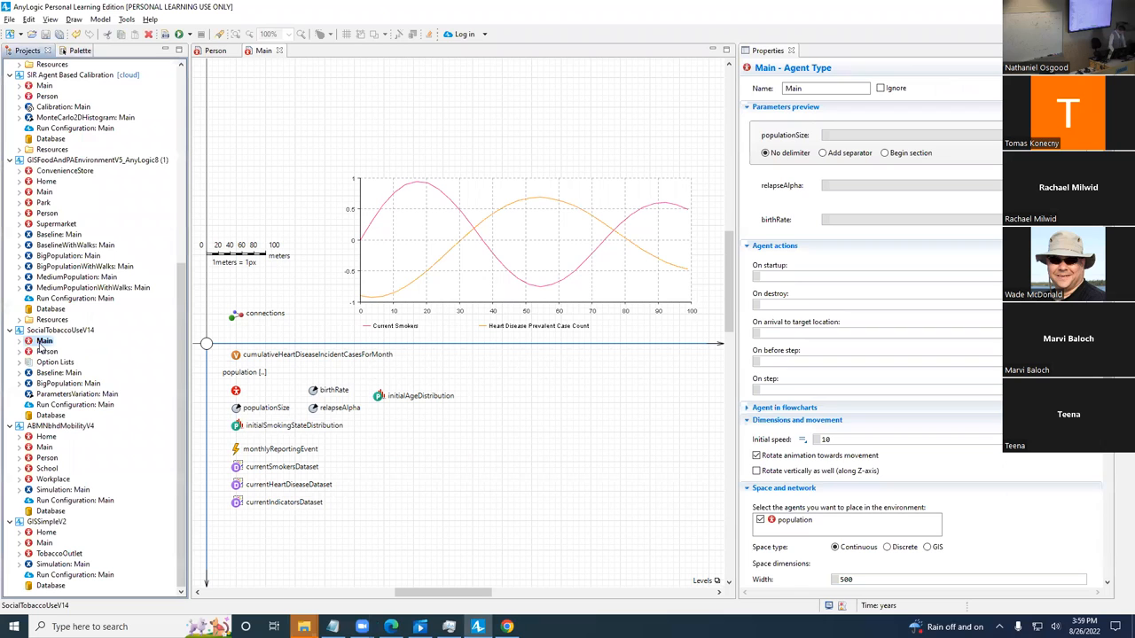
pyautogui.click(282, 466)
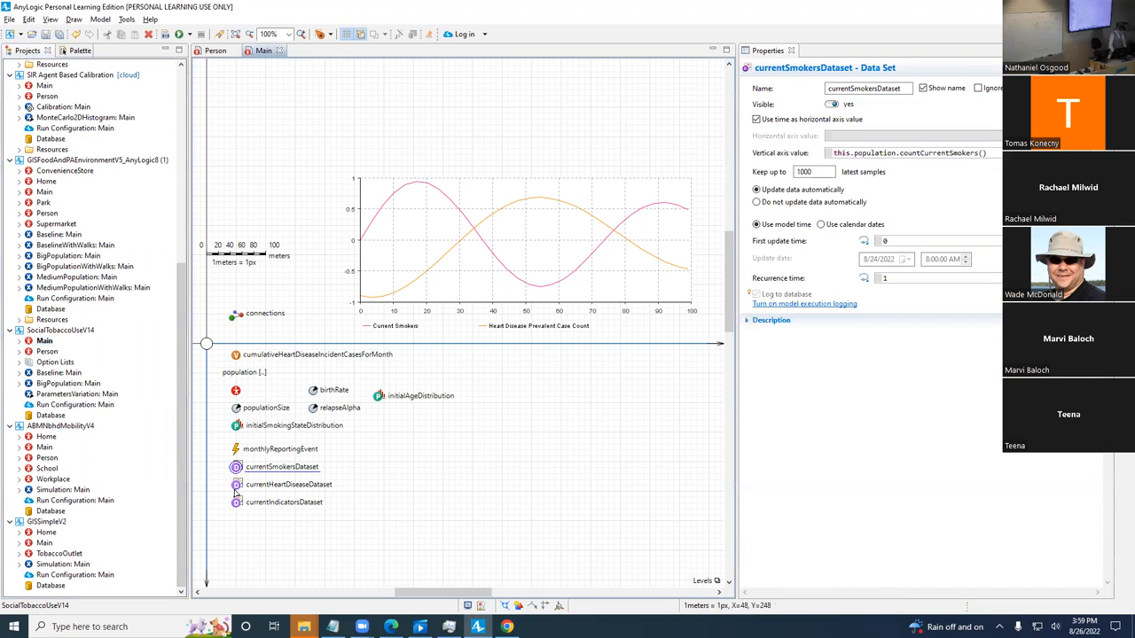
pyautogui.click(284, 502)
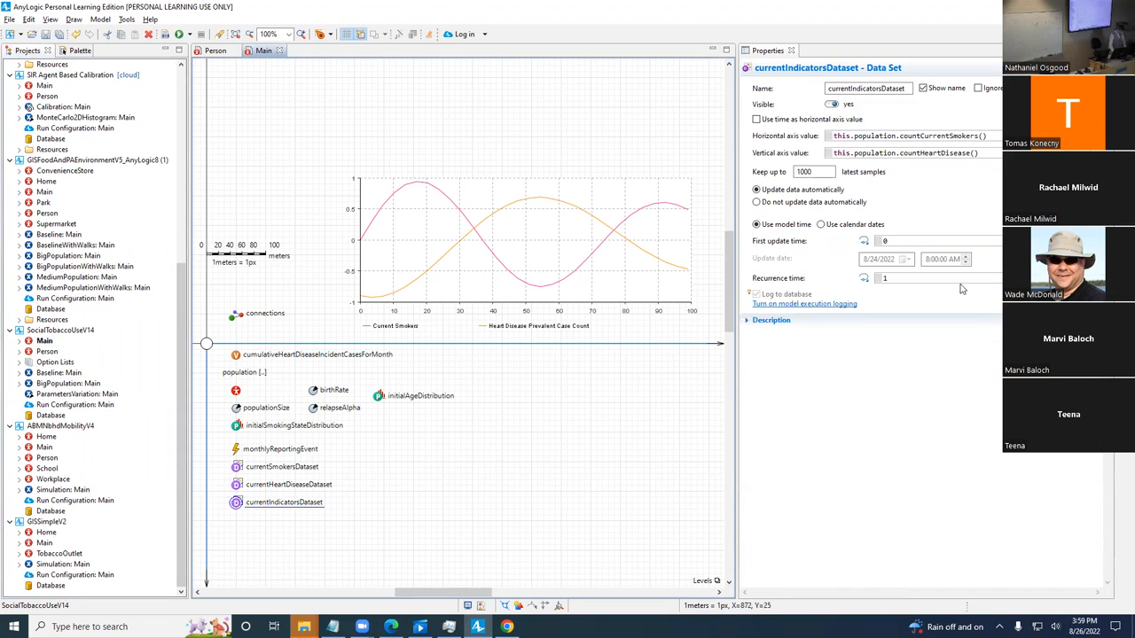
pyautogui.click(287, 484)
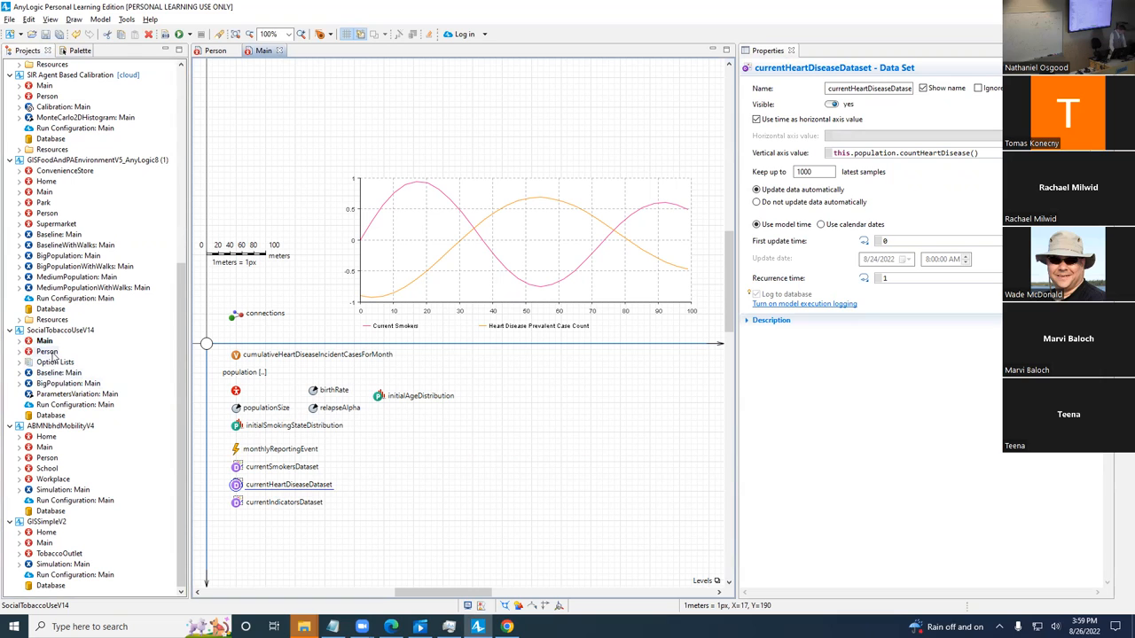
pyautogui.rightClick(48, 373)
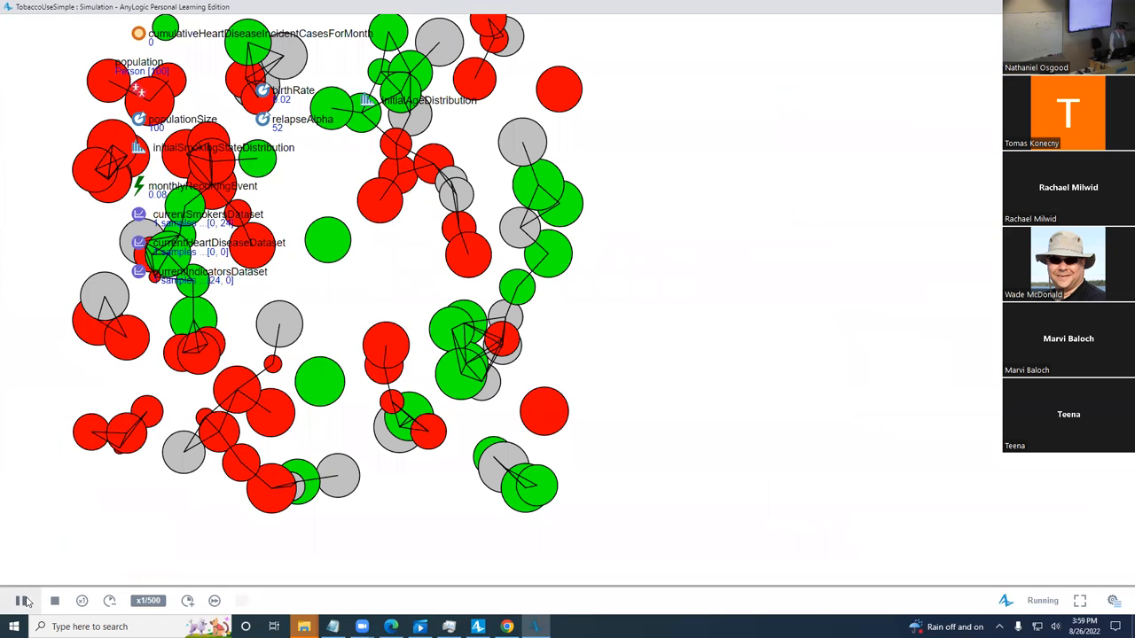
# Step: Speed up the Baseline run, pause it and inspect the currentSmokersDataset values
pyautogui.click(188, 601)
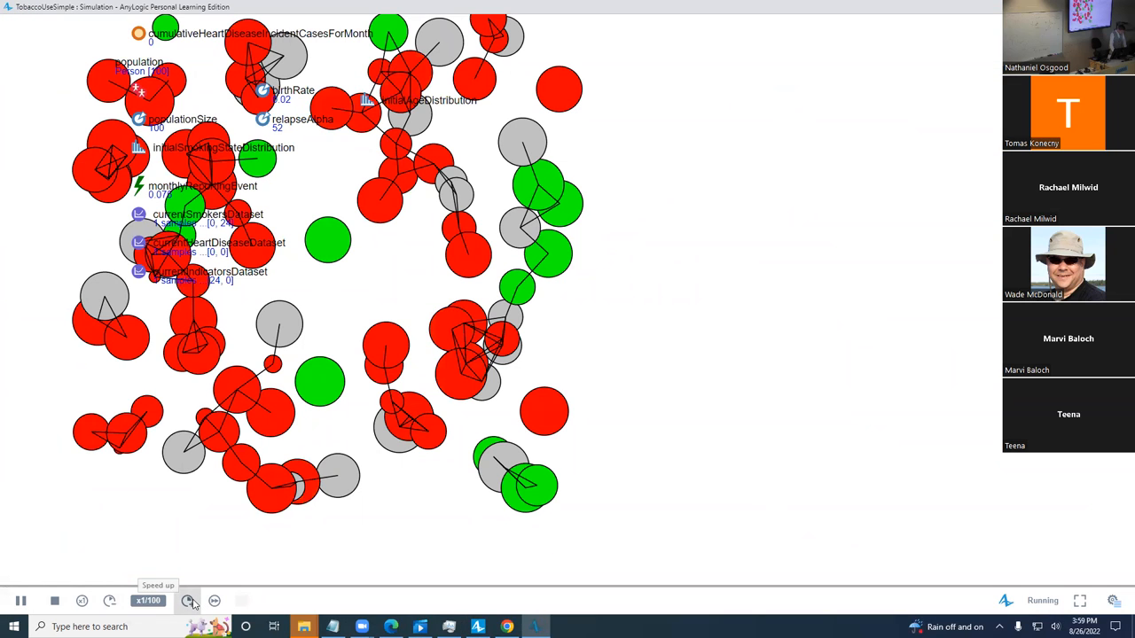
pyautogui.click(187, 602)
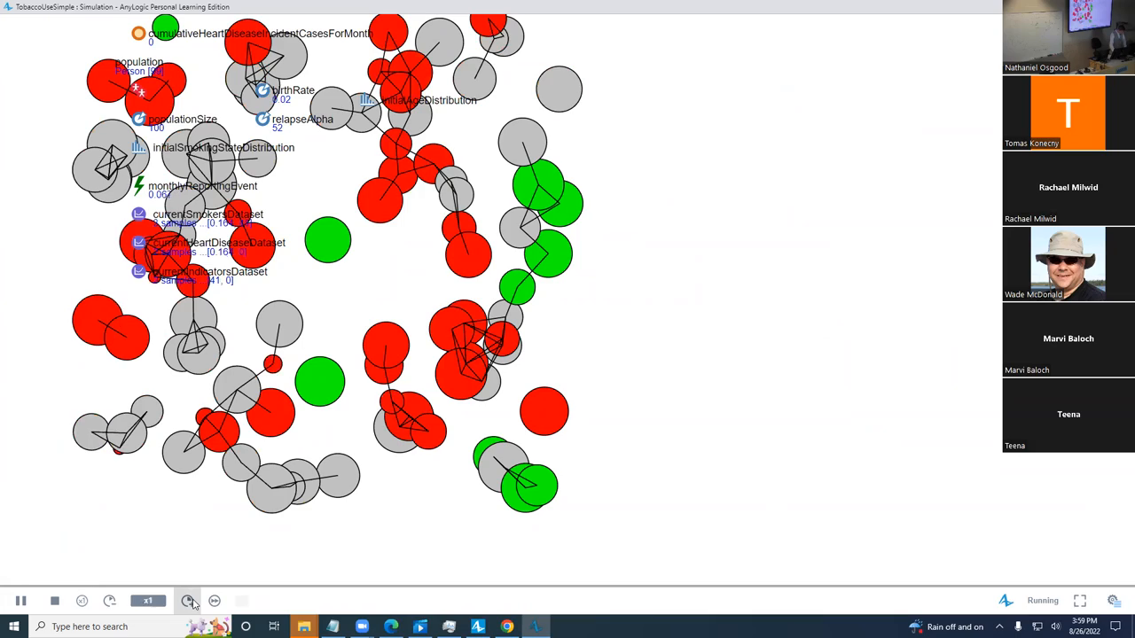
pyautogui.click(213, 601)
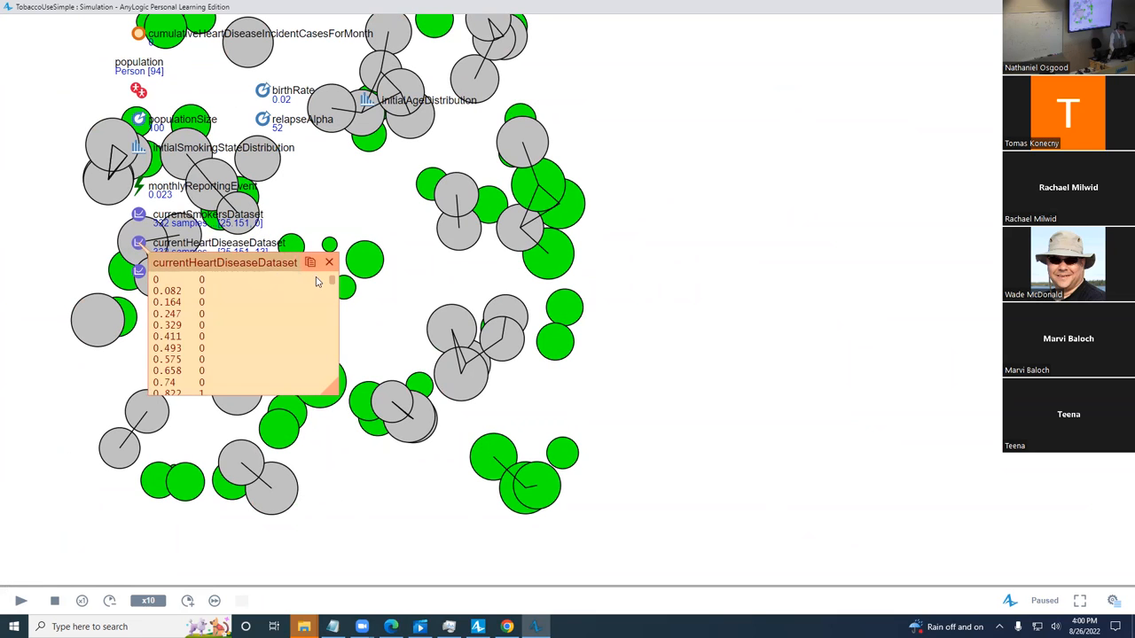
pyautogui.click(330, 262)
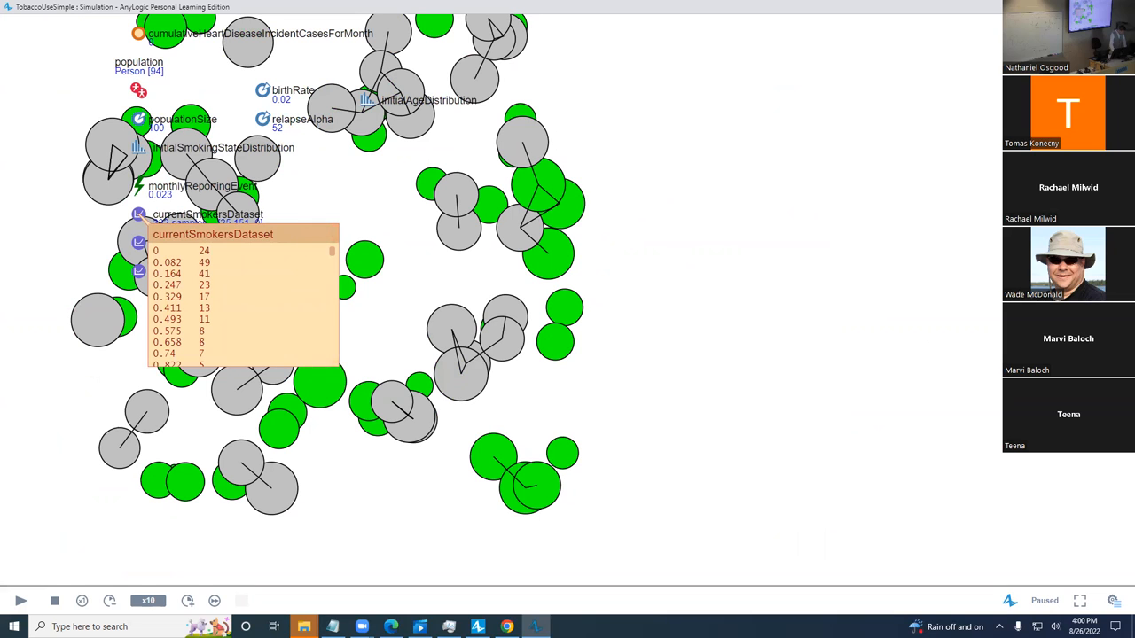
pyautogui.moveTo(293, 227)
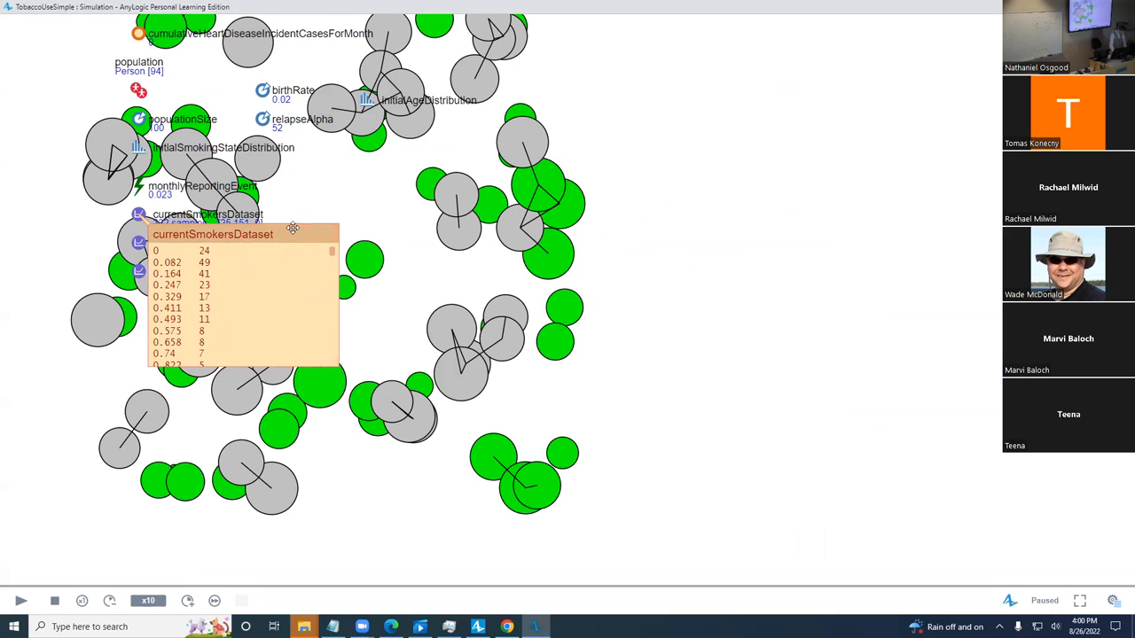
pyautogui.moveTo(294, 234)
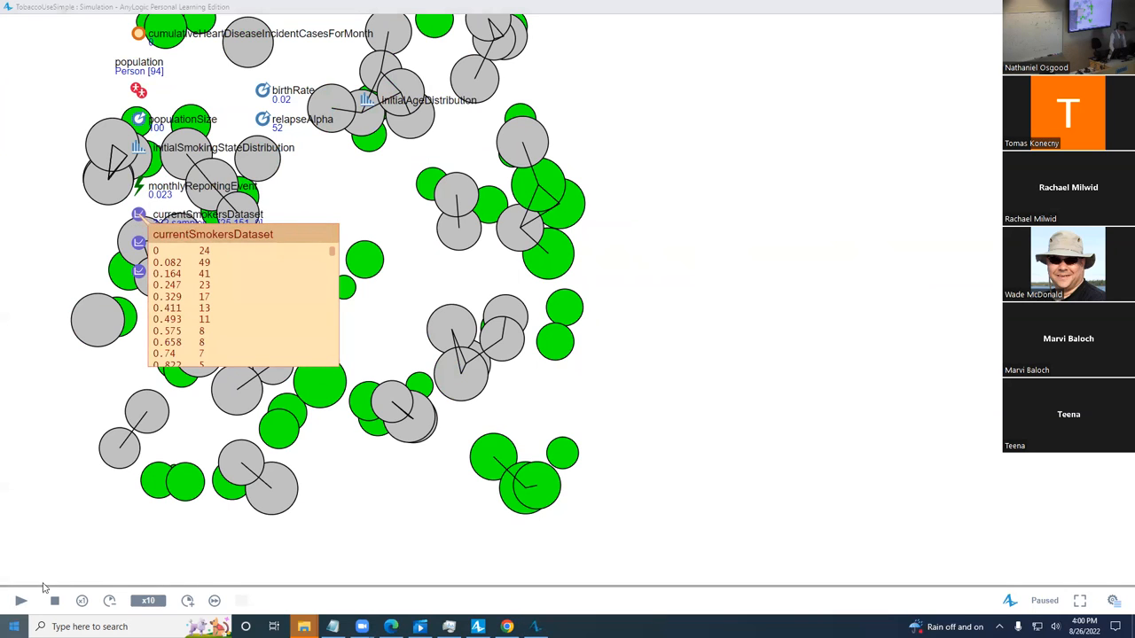
pyautogui.click(14, 628)
pyautogui.write('ex')
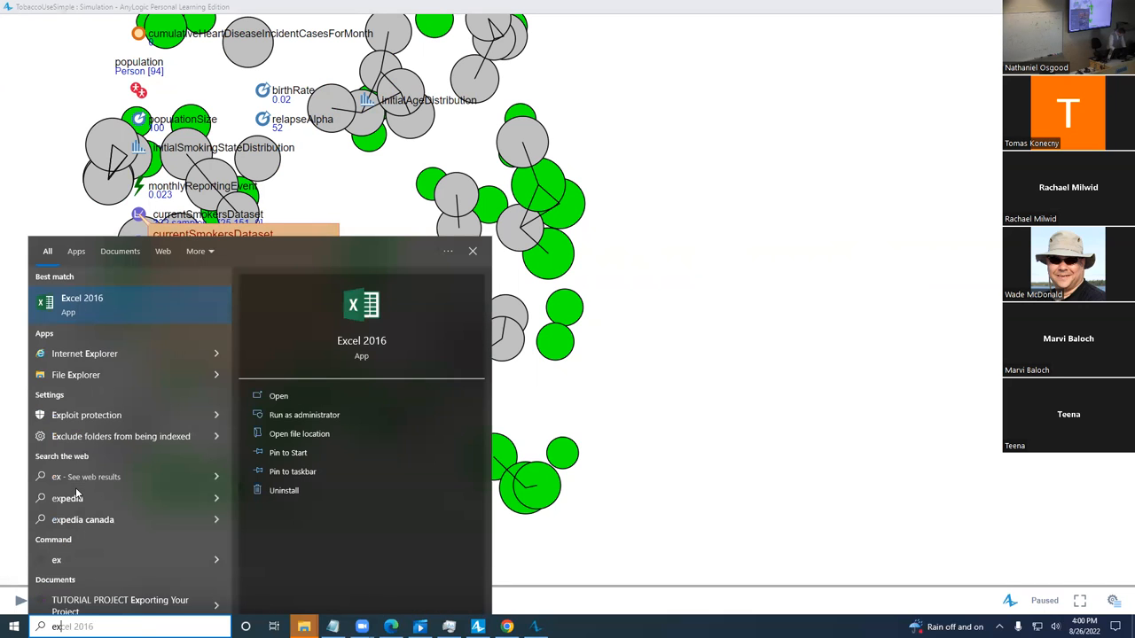
pyautogui.moveTo(305, 396)
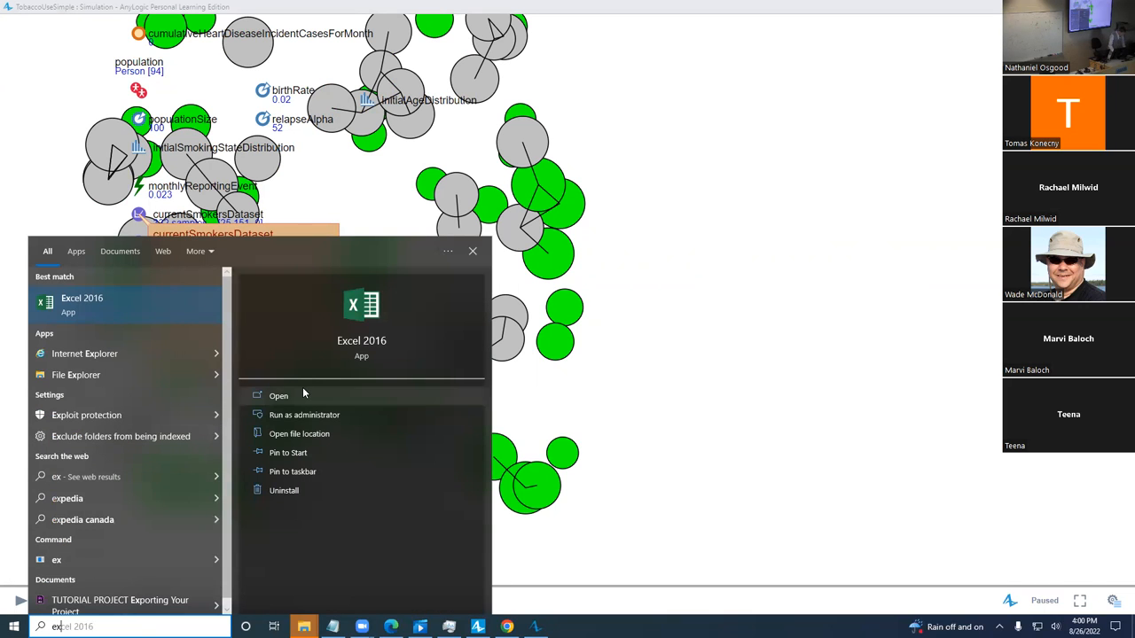
# Step: Launch Excel 2016 from the Start menu search
pyautogui.click(278, 395)
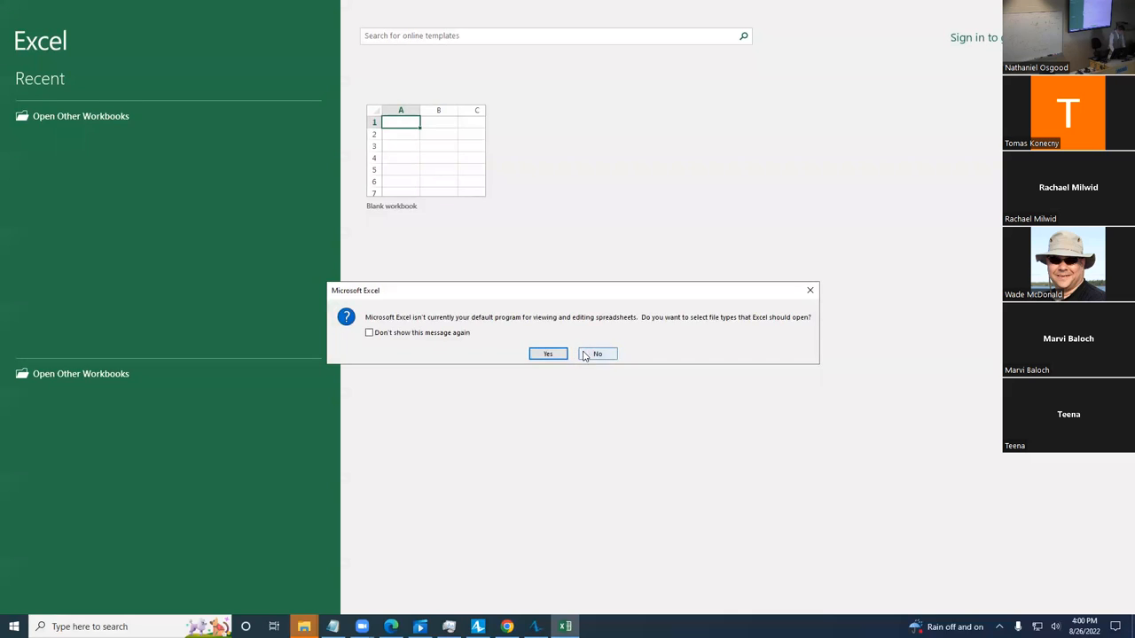
# Step: Decline the default-program prompt and paste the smokers dataset into a blank workbook
pyautogui.click(598, 354)
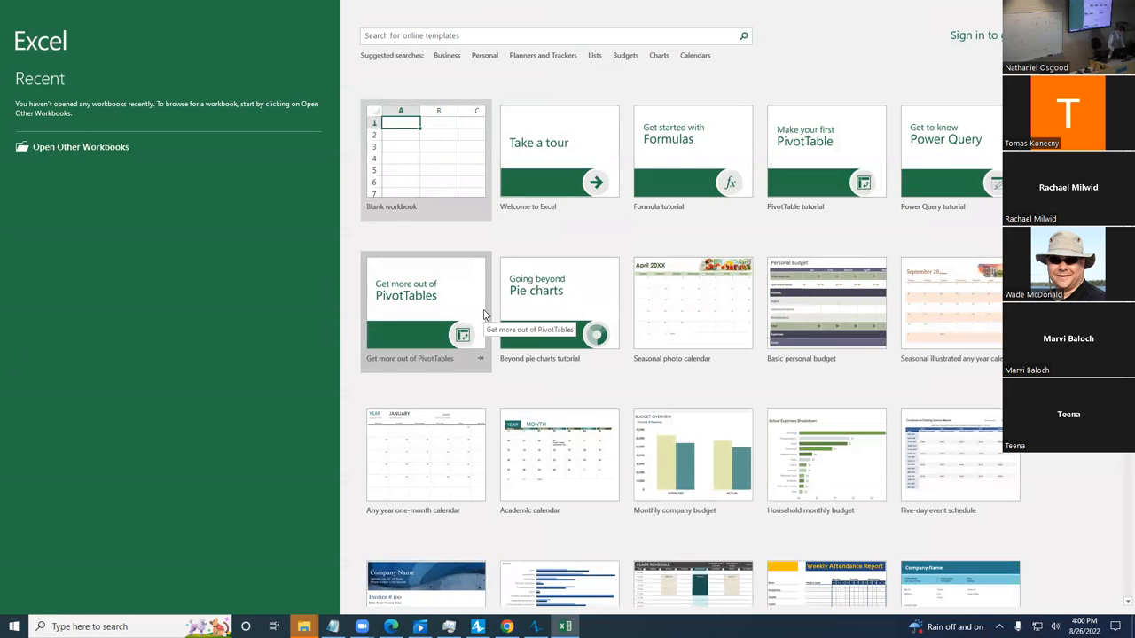
pyautogui.click(426, 160)
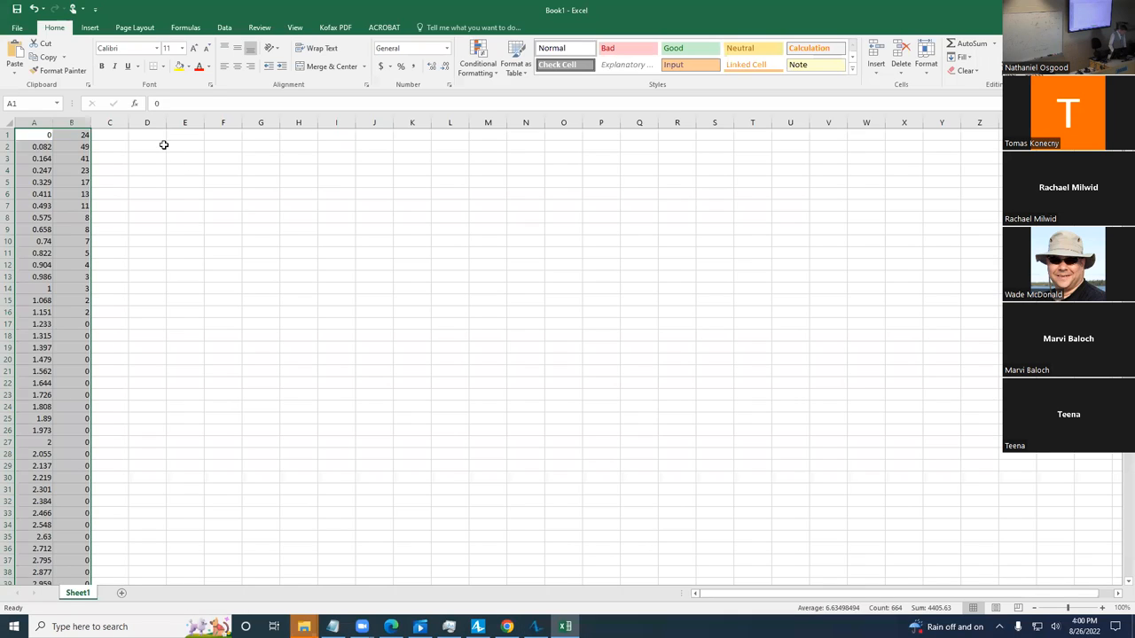
pyautogui.press('ctrl+v')
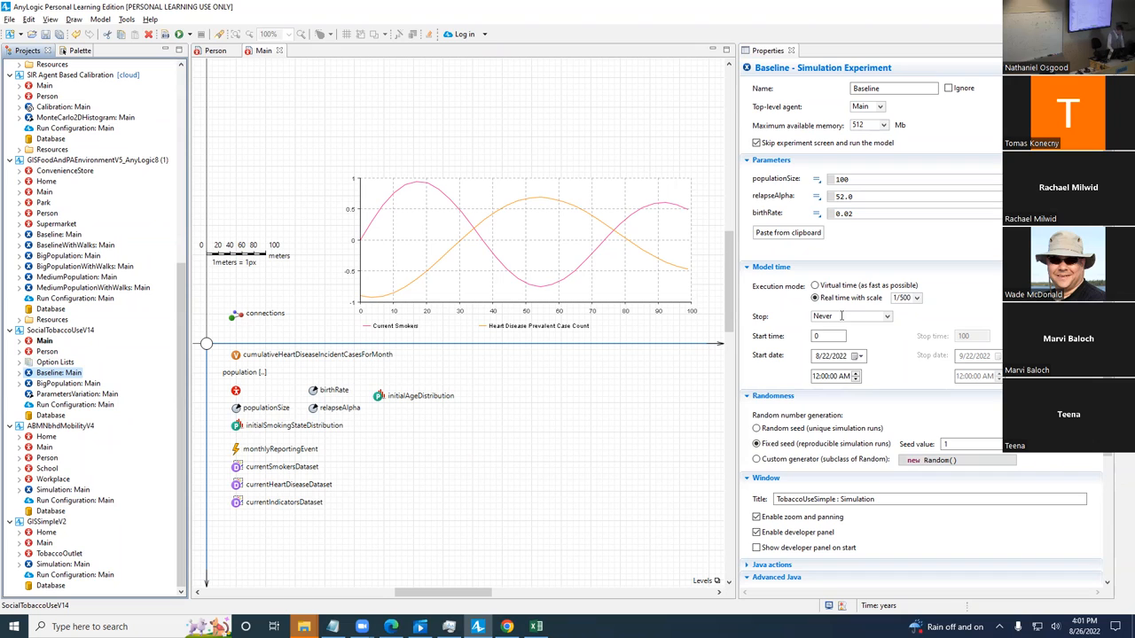
# Step: Make the Baseline experiment stop at specified time 100, checking the model's top-level properties
pyautogui.click(885, 315)
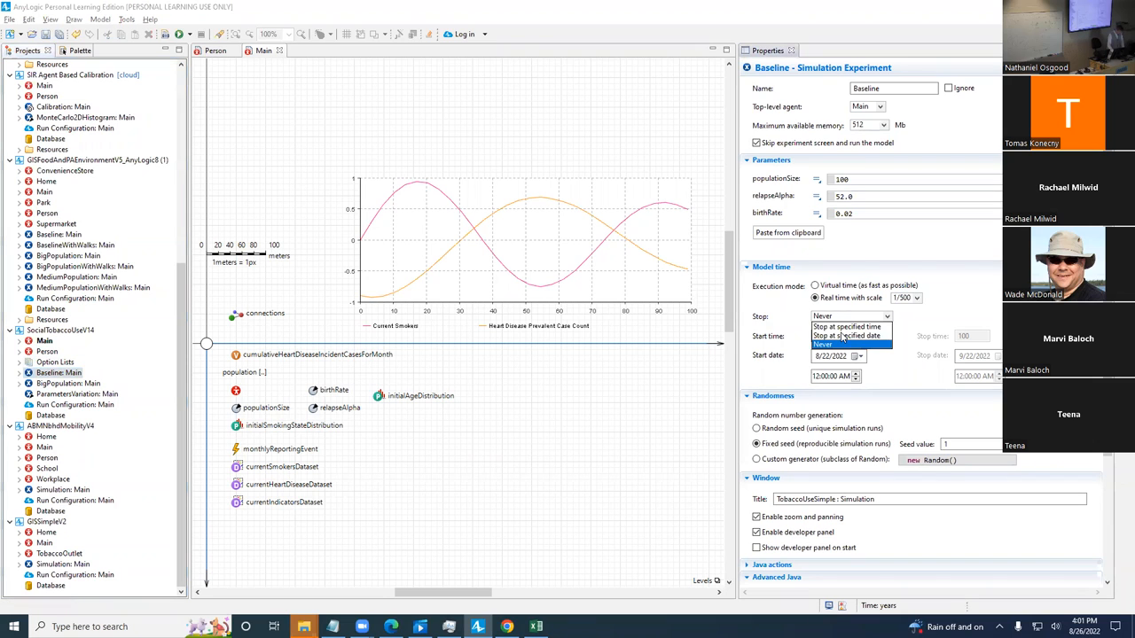
pyautogui.click(848, 326)
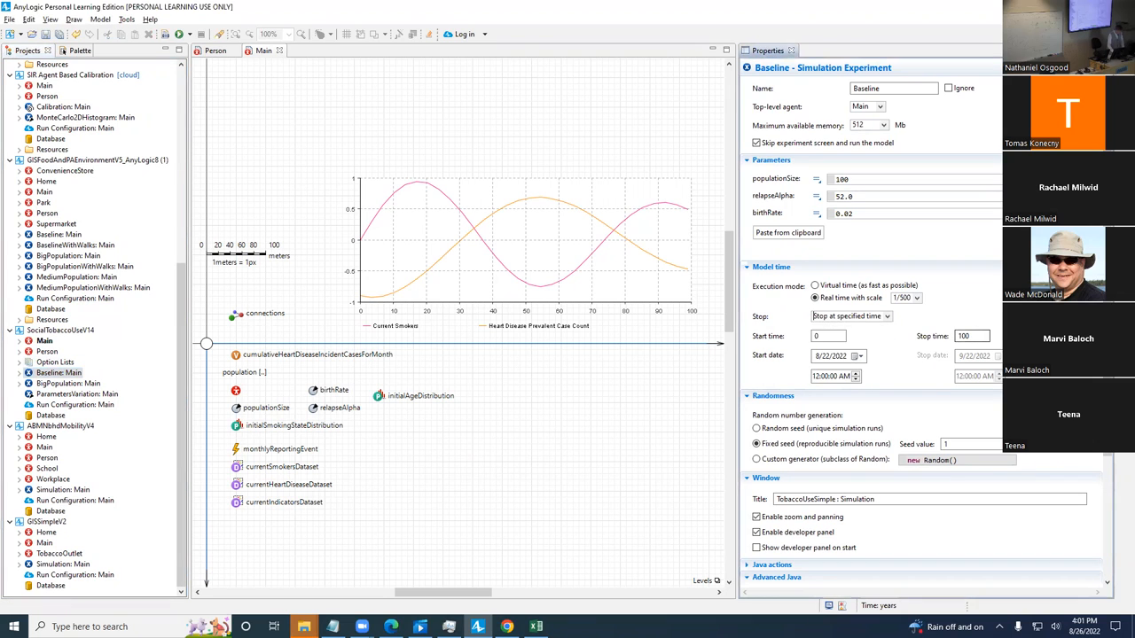
pyautogui.click(971, 337)
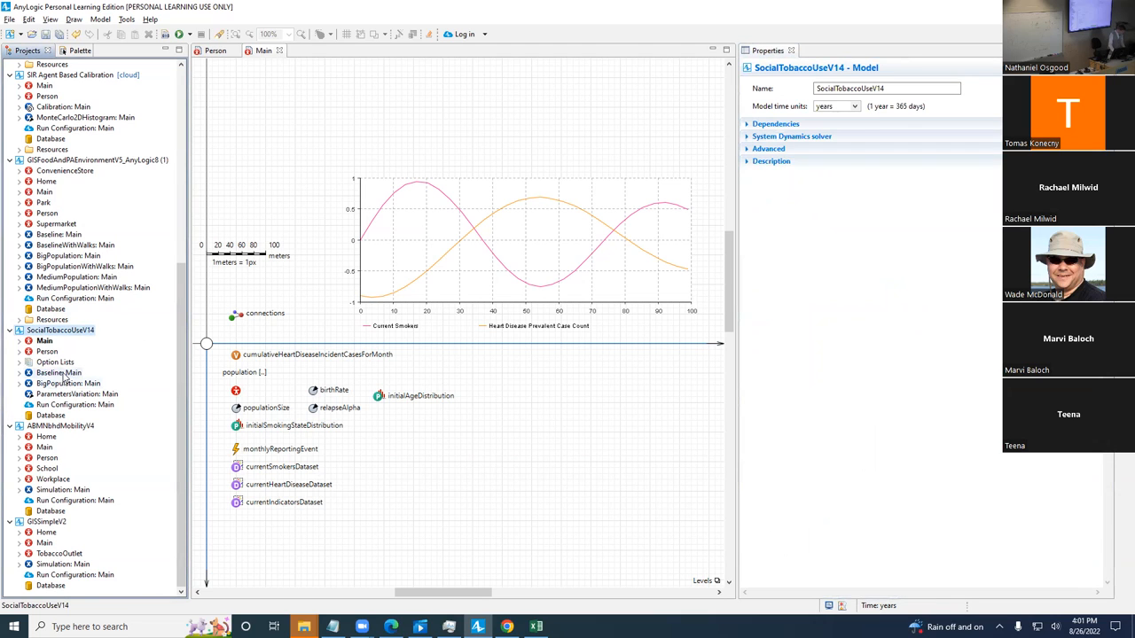
pyautogui.click(61, 373)
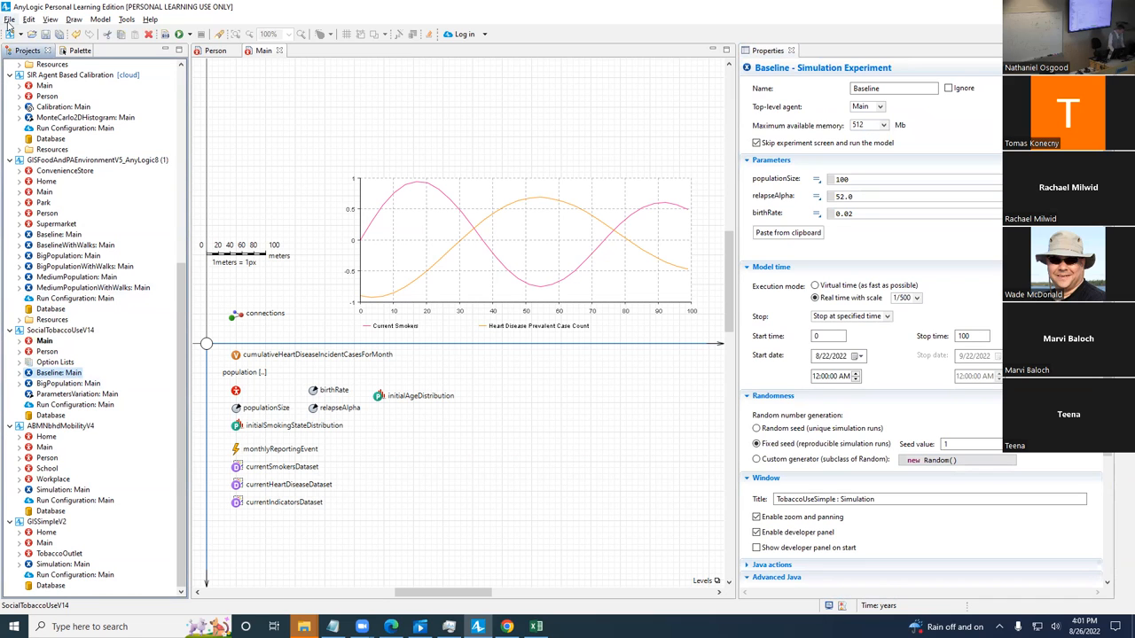
pyautogui.click(45, 85)
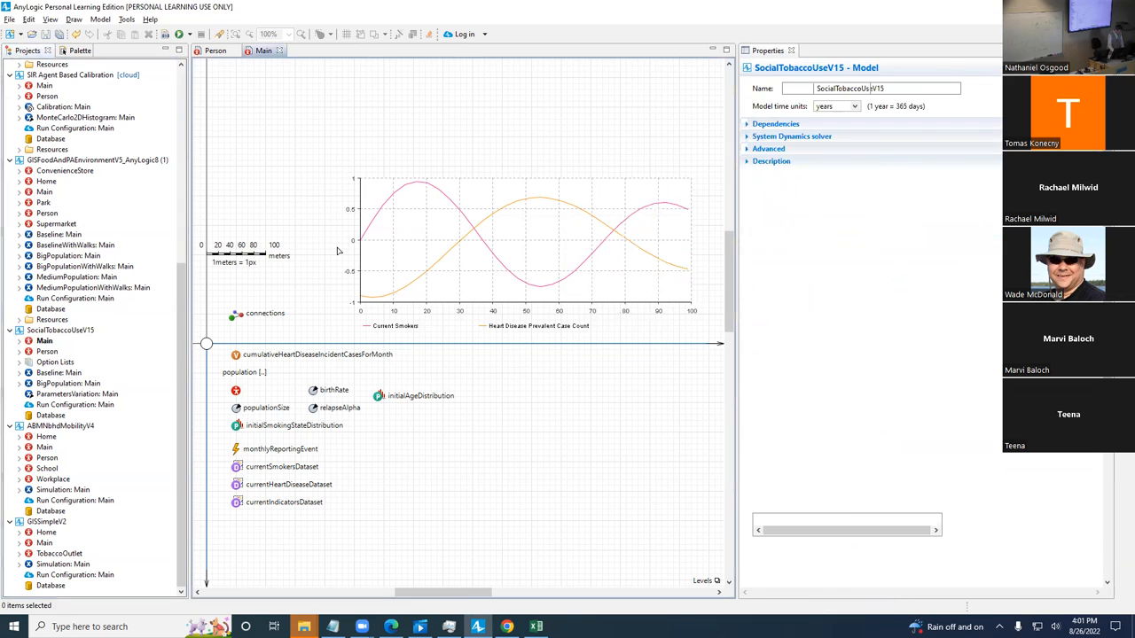
# Step: Show the health indicators time plot's data settings and the Agent palette
pyautogui.click(523, 248)
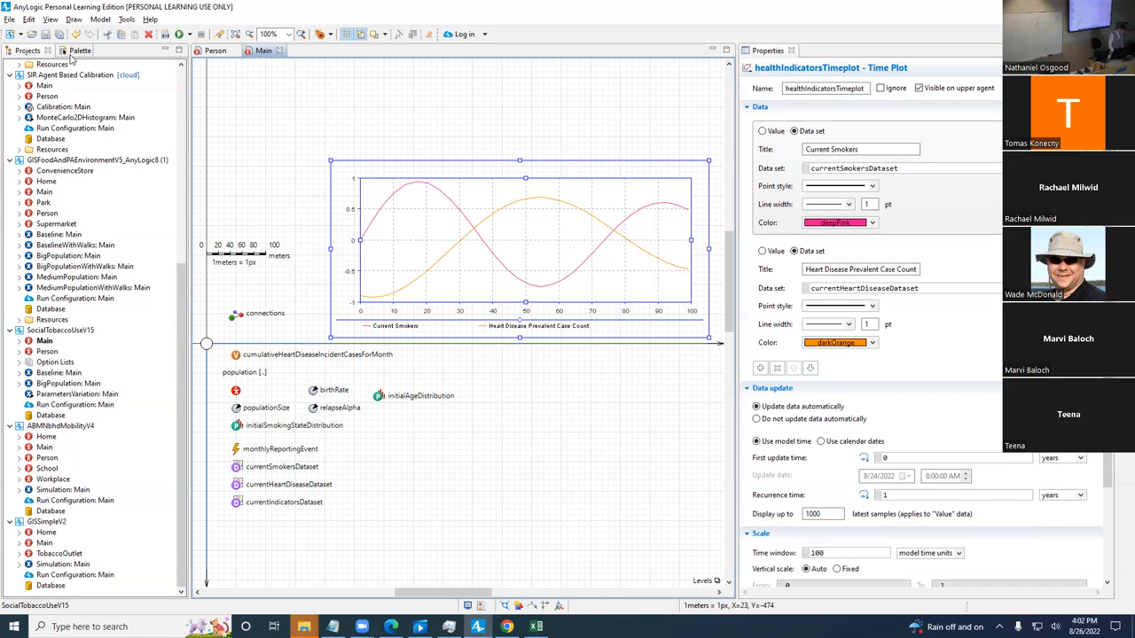
pyautogui.click(78, 49)
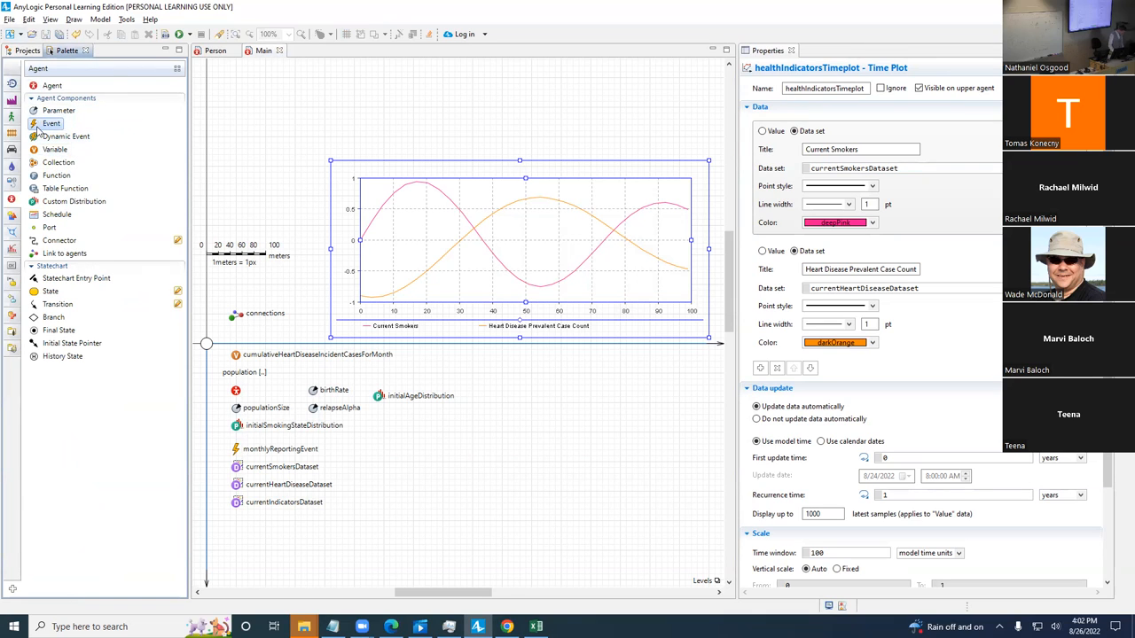
pyautogui.moveTo(52, 124)
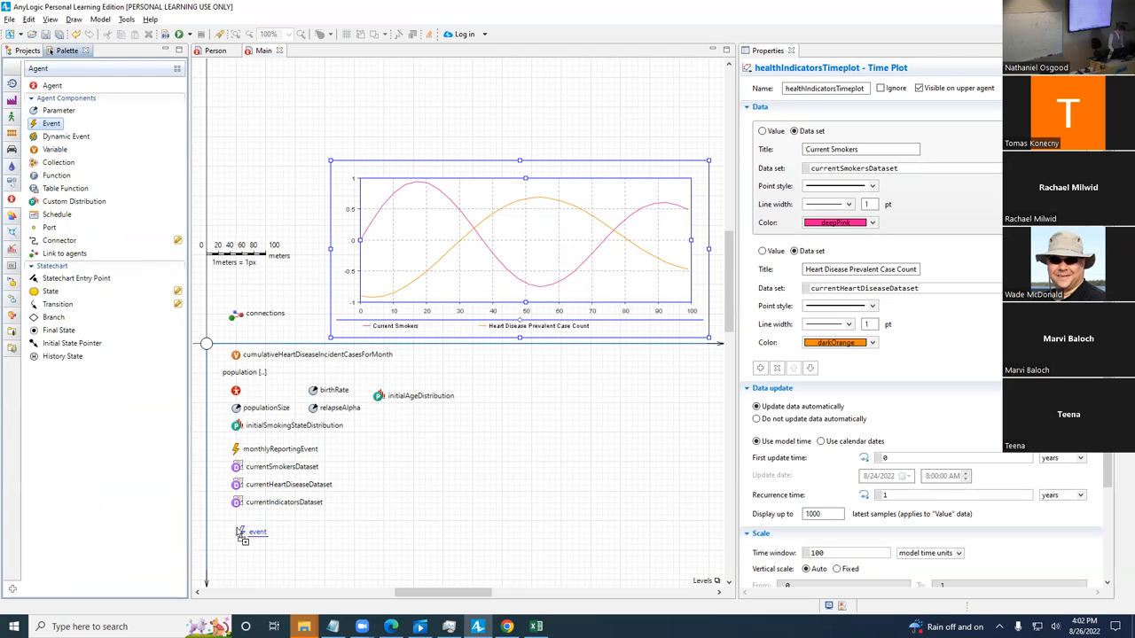
# Step: Place a new Event below the datasets in Main and name it finalTime
pyautogui.click(257, 532)
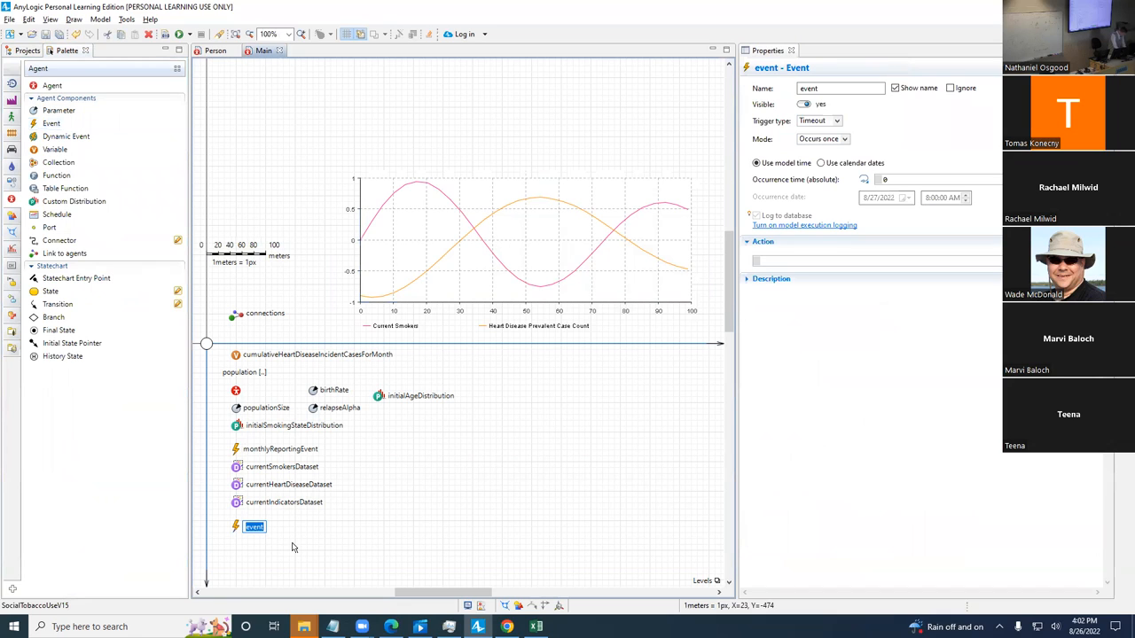
pyautogui.write('finalTimeExportE')
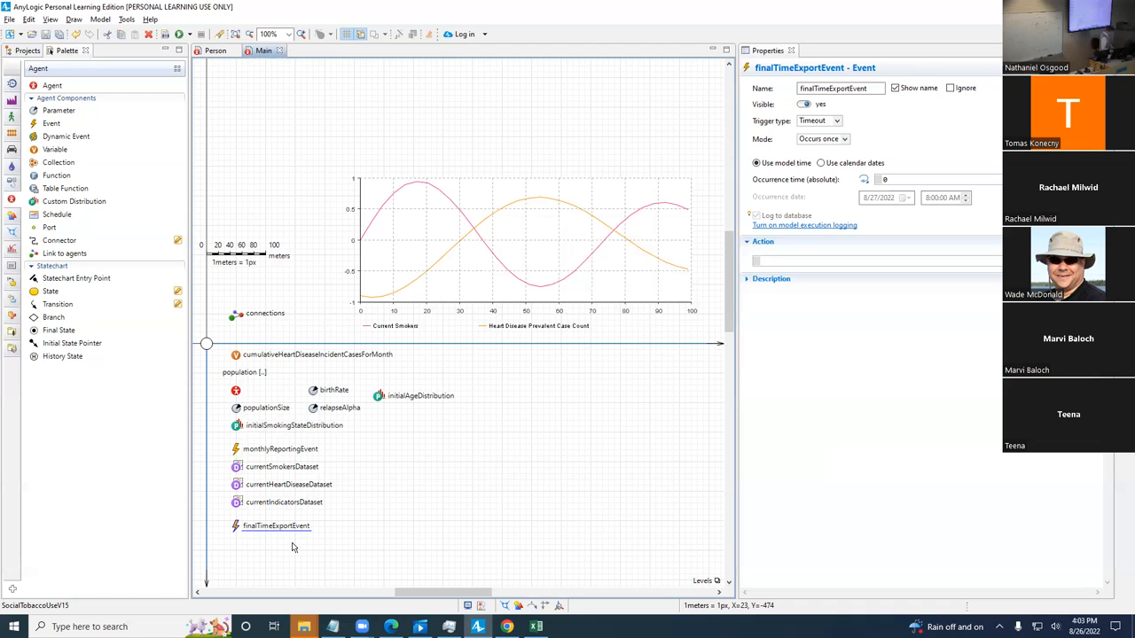
# Step: Enter this.getEngine().getStopTime() as finalTimeExportEvent's absolute occurrence time
pyautogui.click(932, 179)
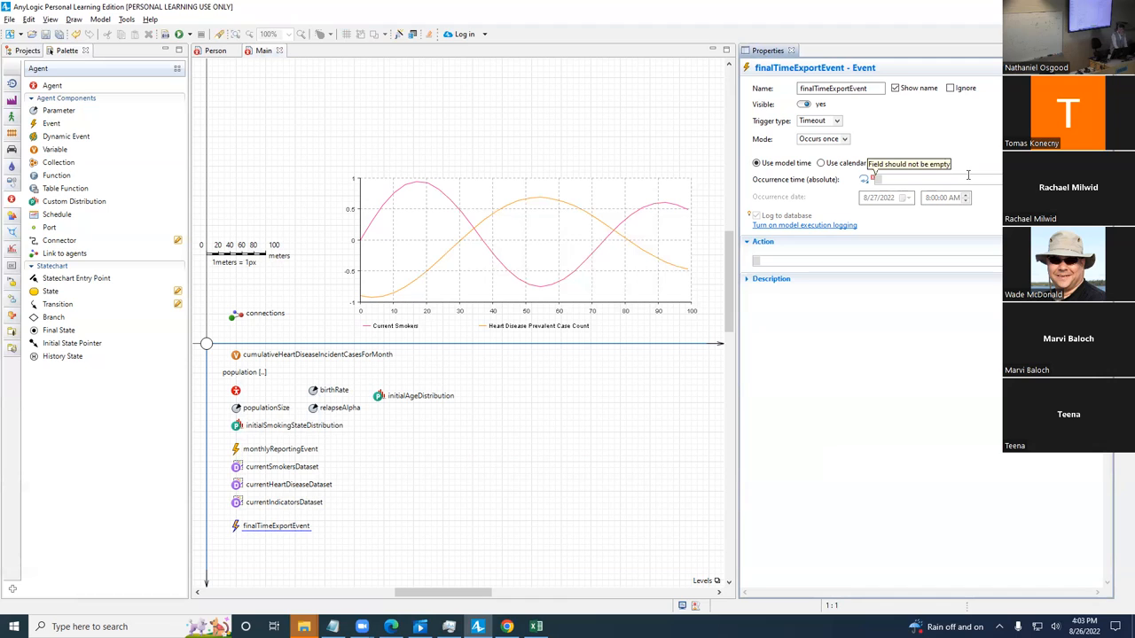
pyautogui.write('this.get')
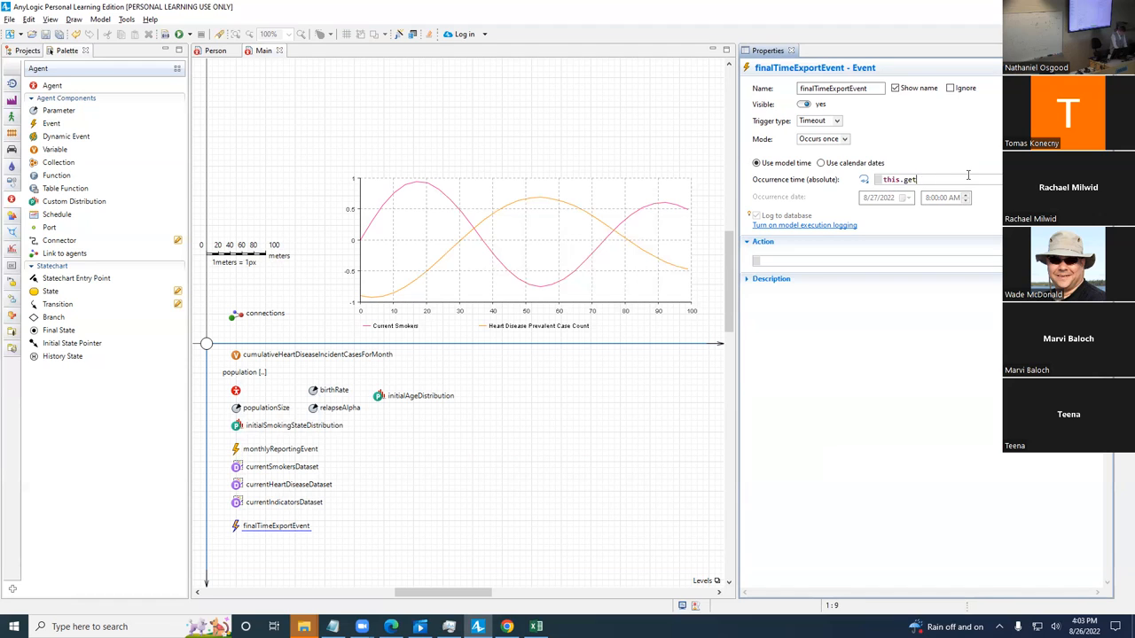
pyautogui.write('E')
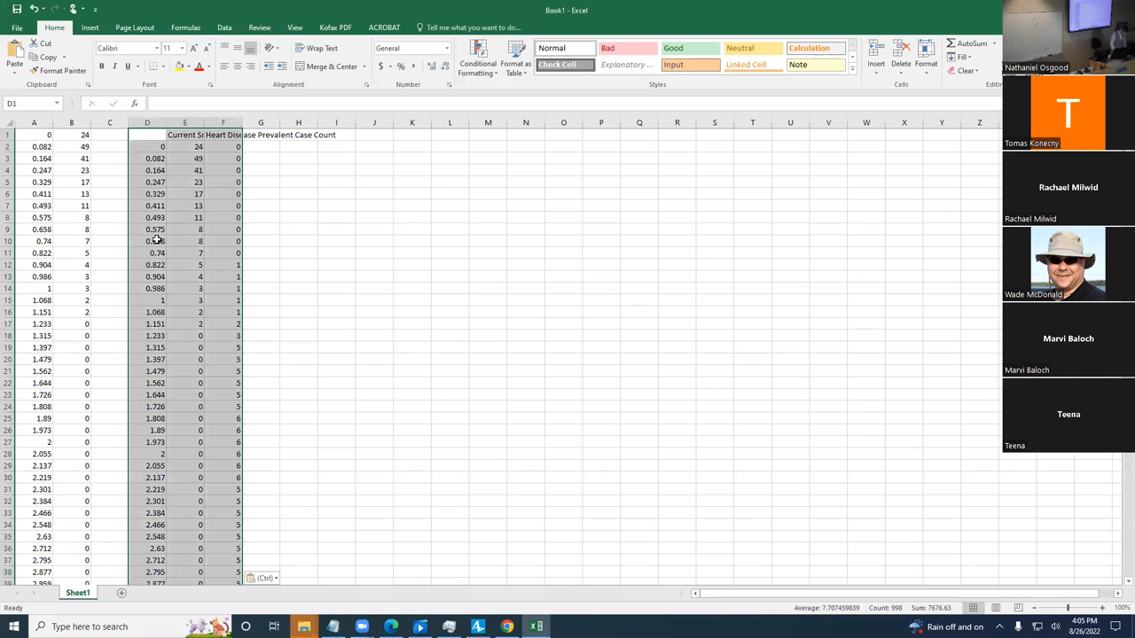
# Step: Start saving a new blank workbook under the name modelExport
pyautogui.press('ctrl+n')
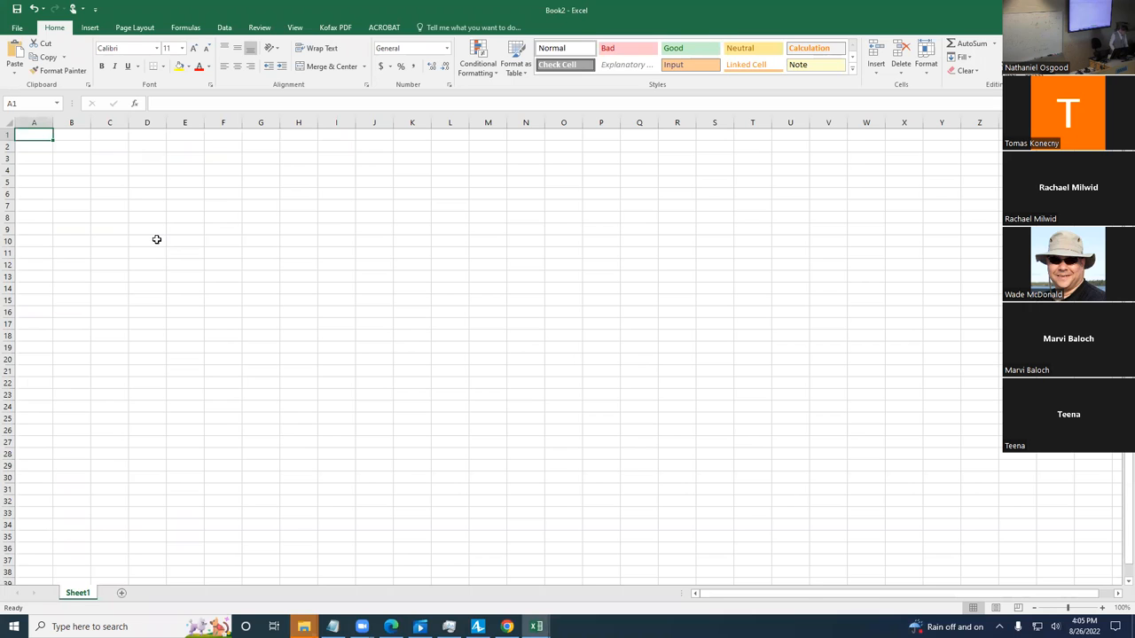
pyautogui.click(16, 29)
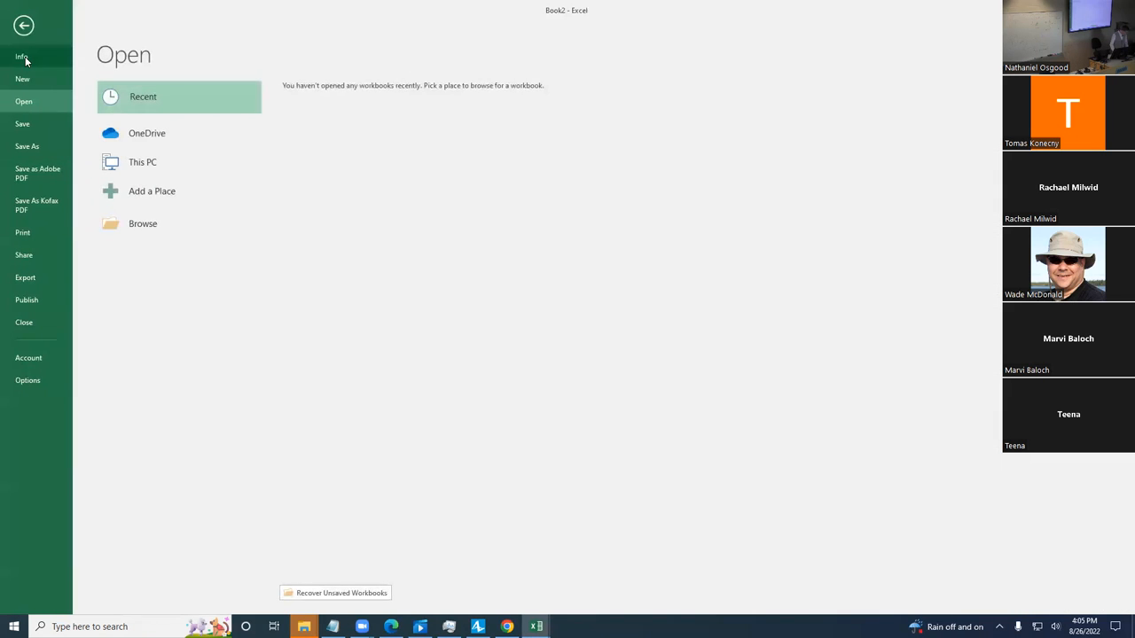
pyautogui.click(26, 146)
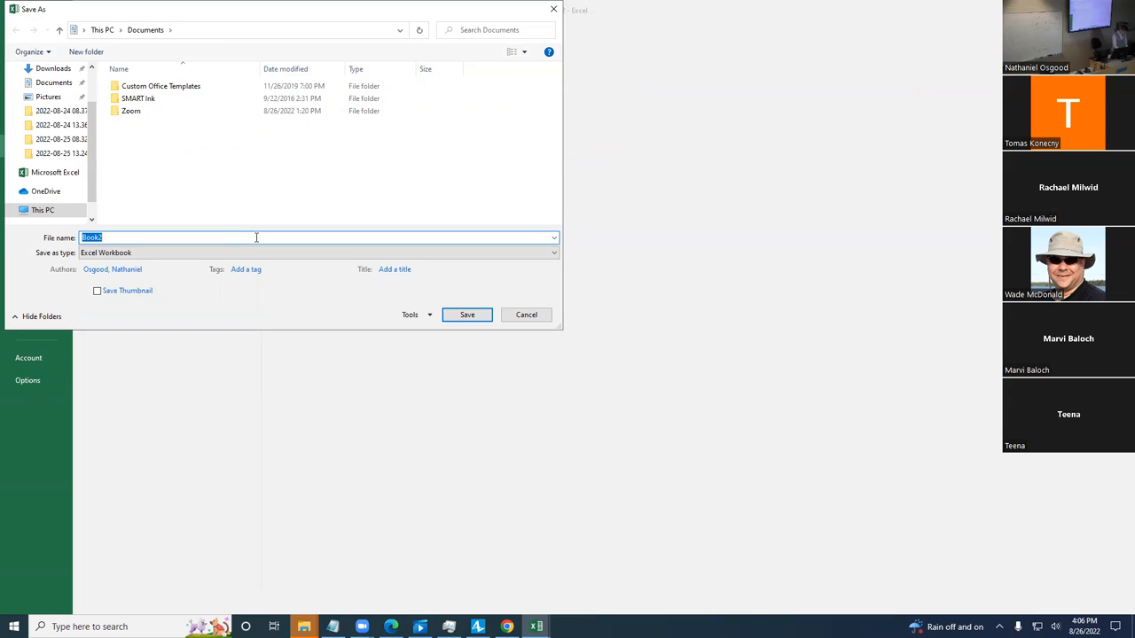
pyautogui.write('modelExport')
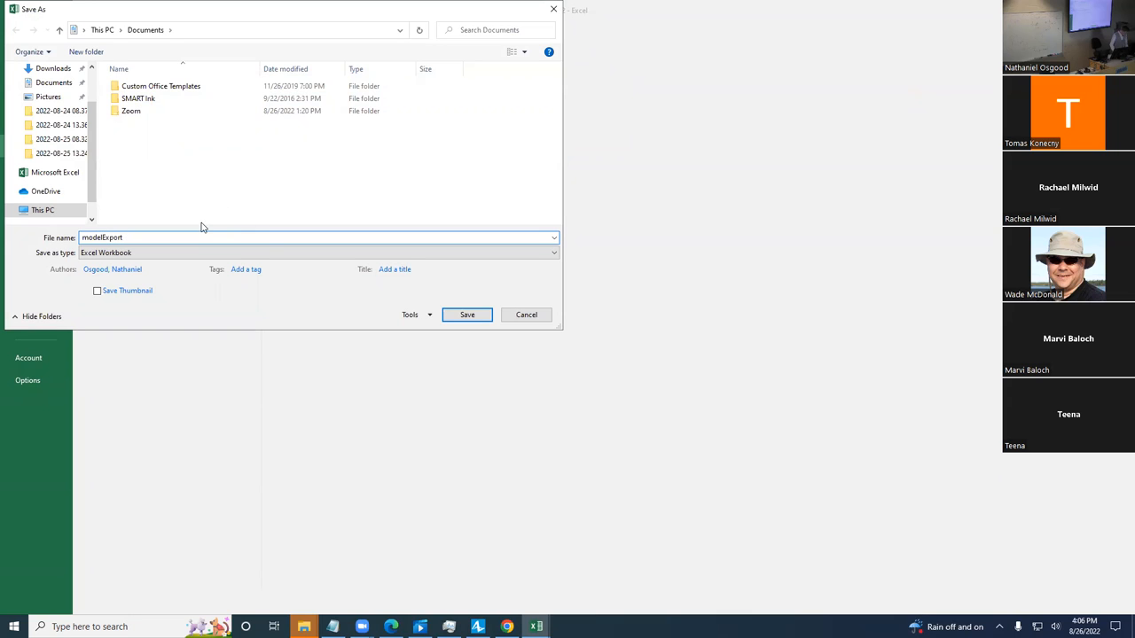
# Step: Save it as modelExport.tab in Text (Tab delimited) format, keeping that format
pyautogui.click(553, 252)
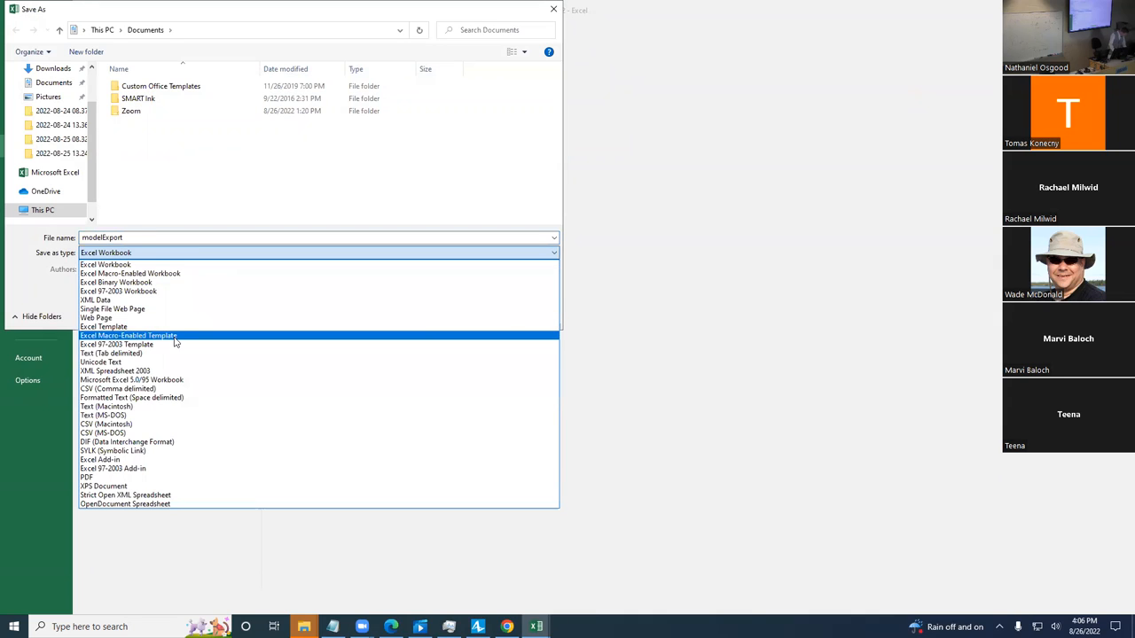
pyautogui.click(115, 345)
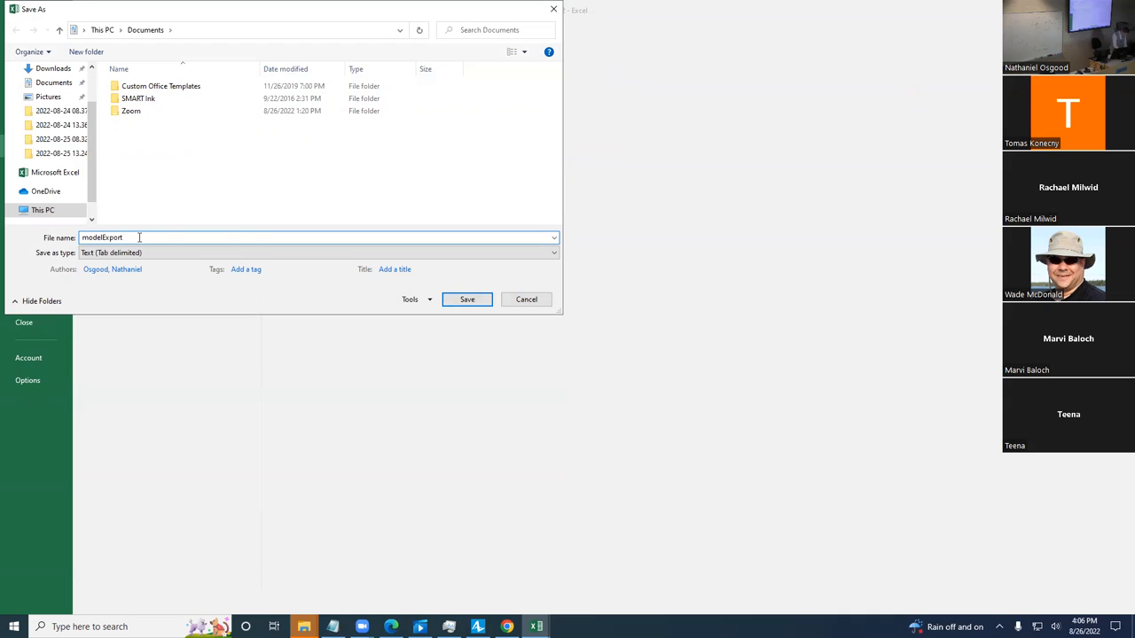
pyautogui.write('.tab')
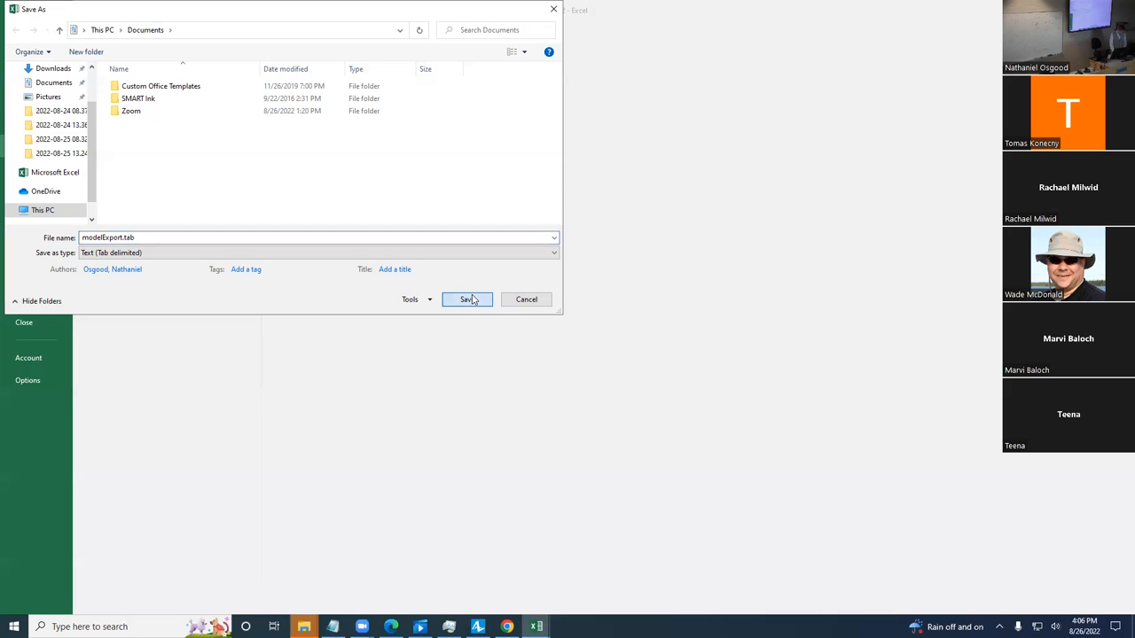
pyautogui.click(468, 297)
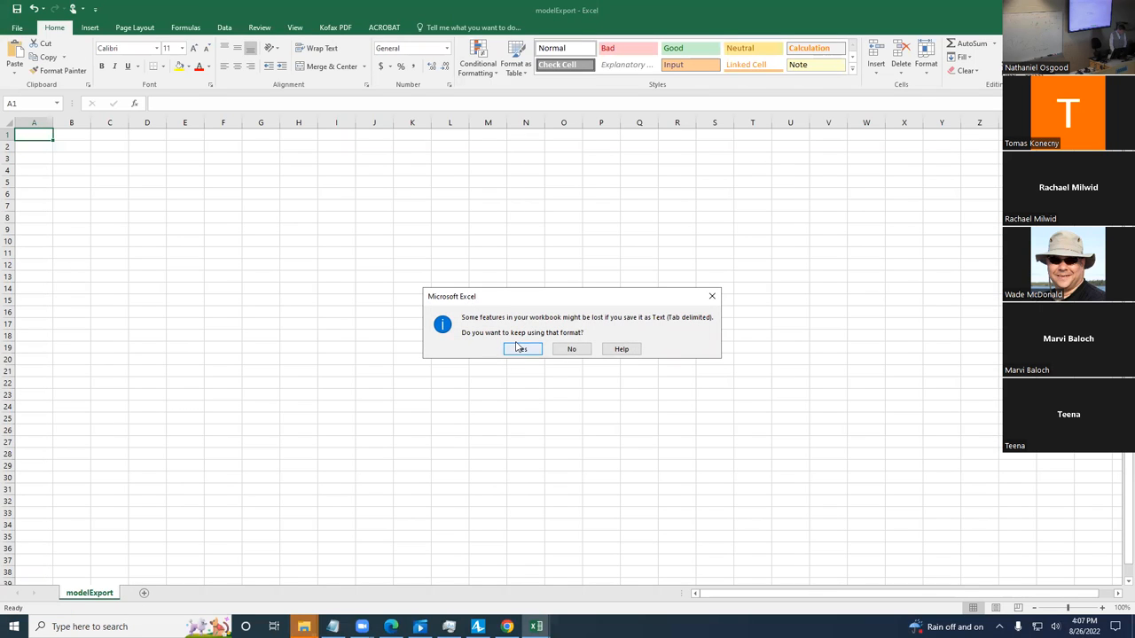
pyautogui.click(521, 348)
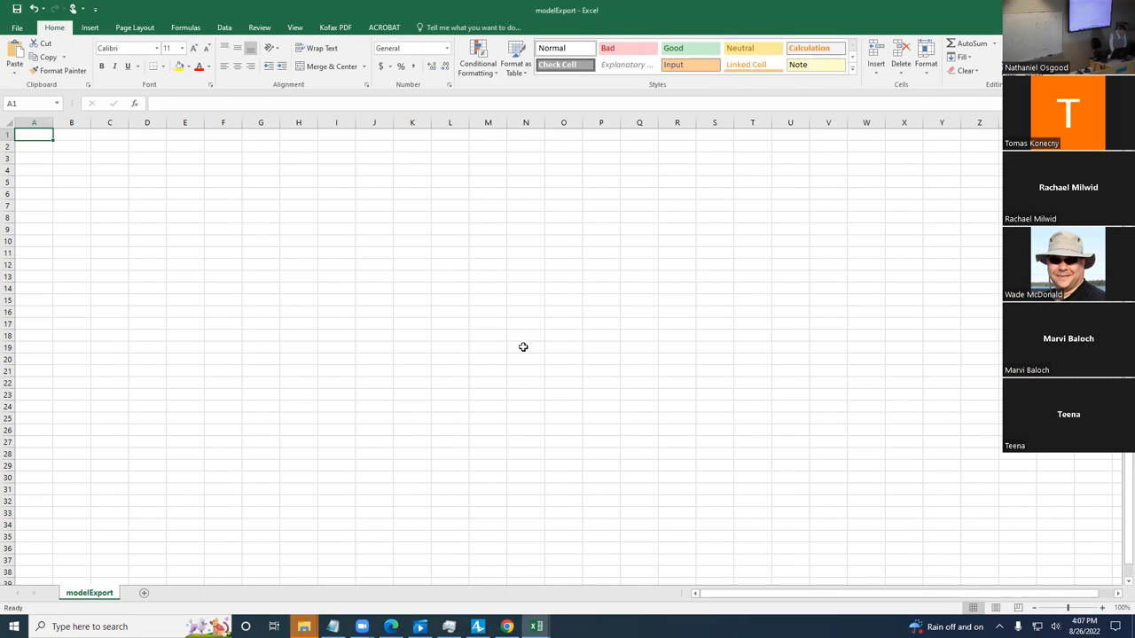
pyautogui.moveTo(476, 218)
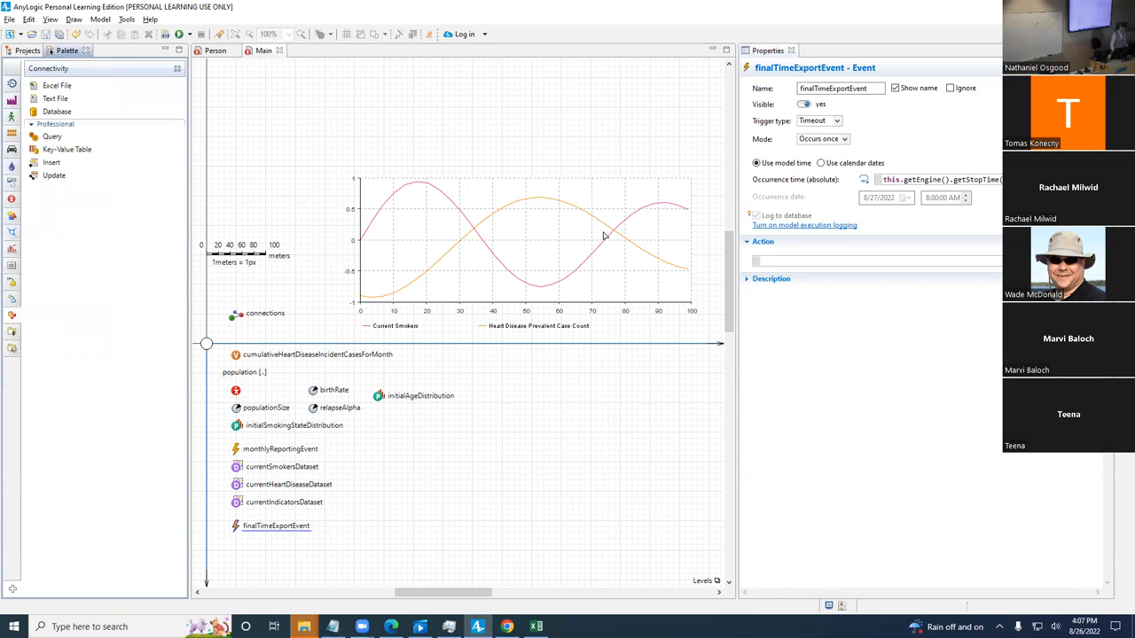
pyautogui.moveTo(15, 316)
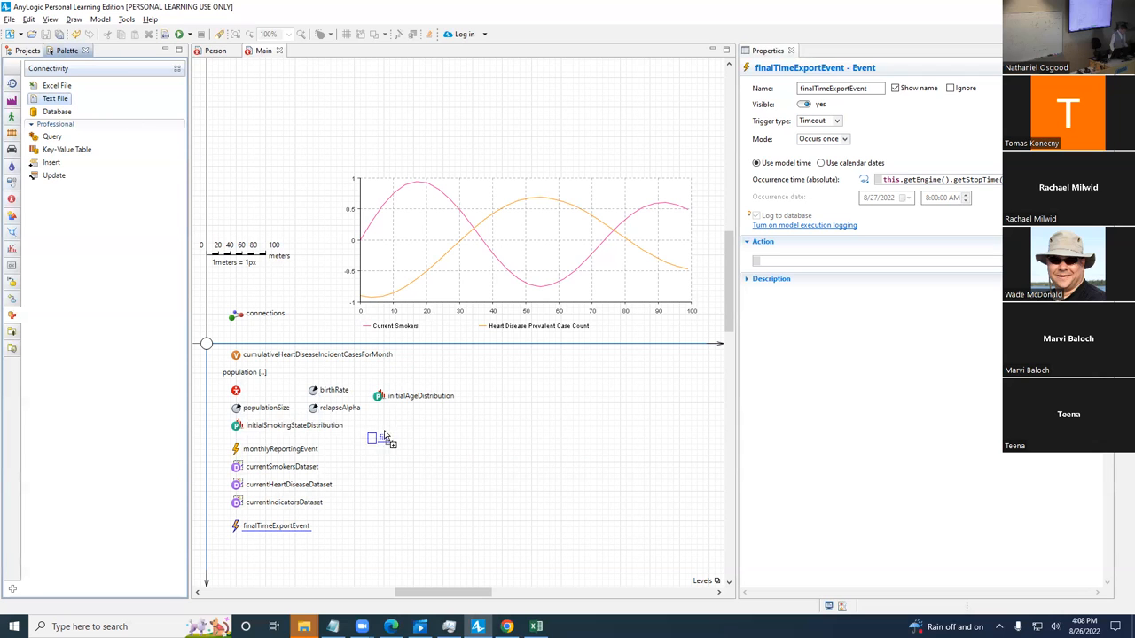
# Step: Add a Text File element to Main and rename it textOutputFile
pyautogui.moveTo(382, 439); pyautogui.dragTo(382, 372)
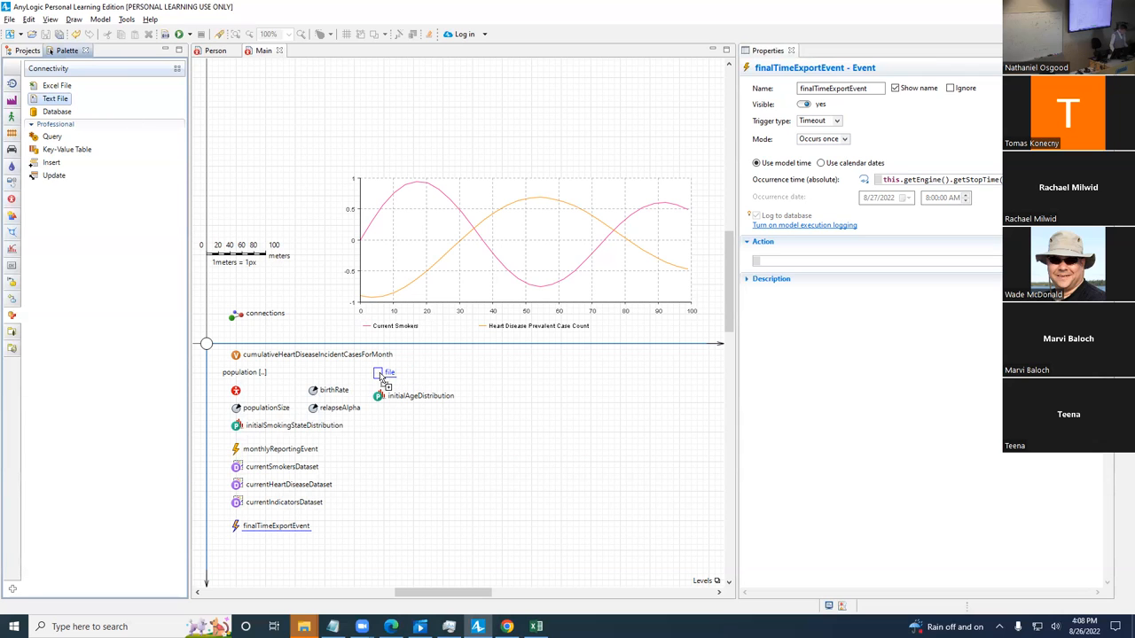
pyautogui.click(390, 372)
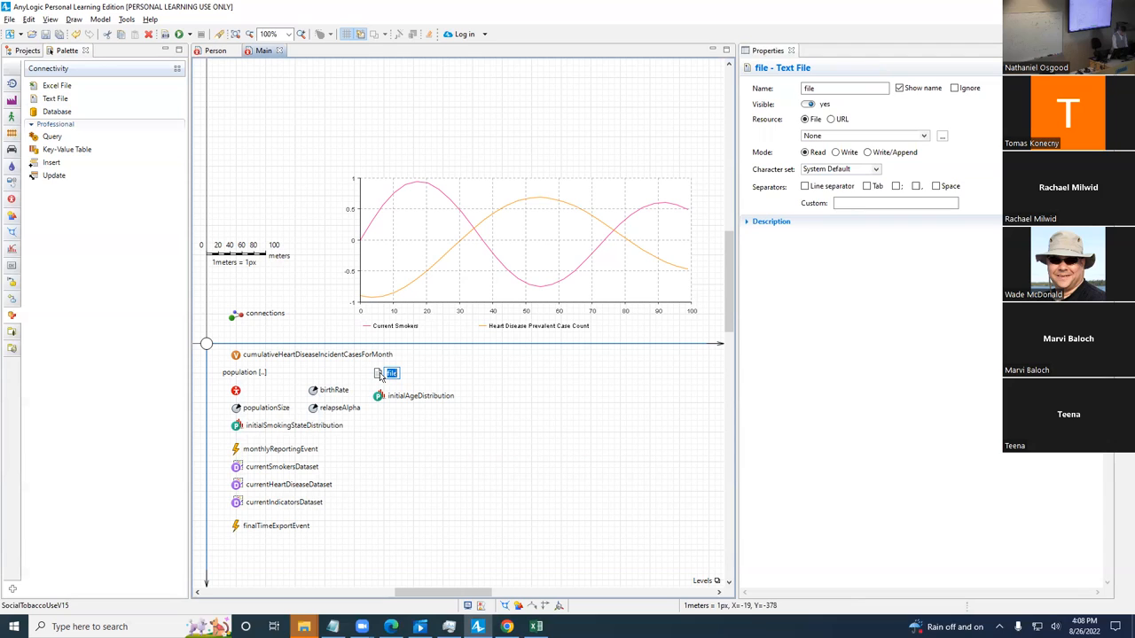
pyautogui.write('textOutput')
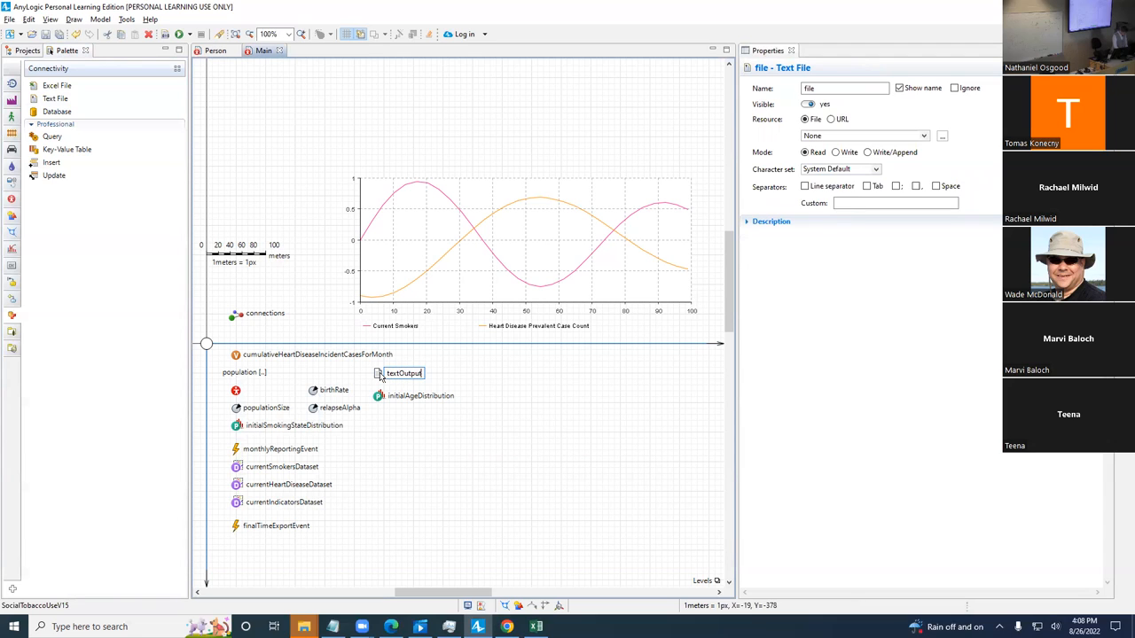
pyautogui.write('textOutputFile')
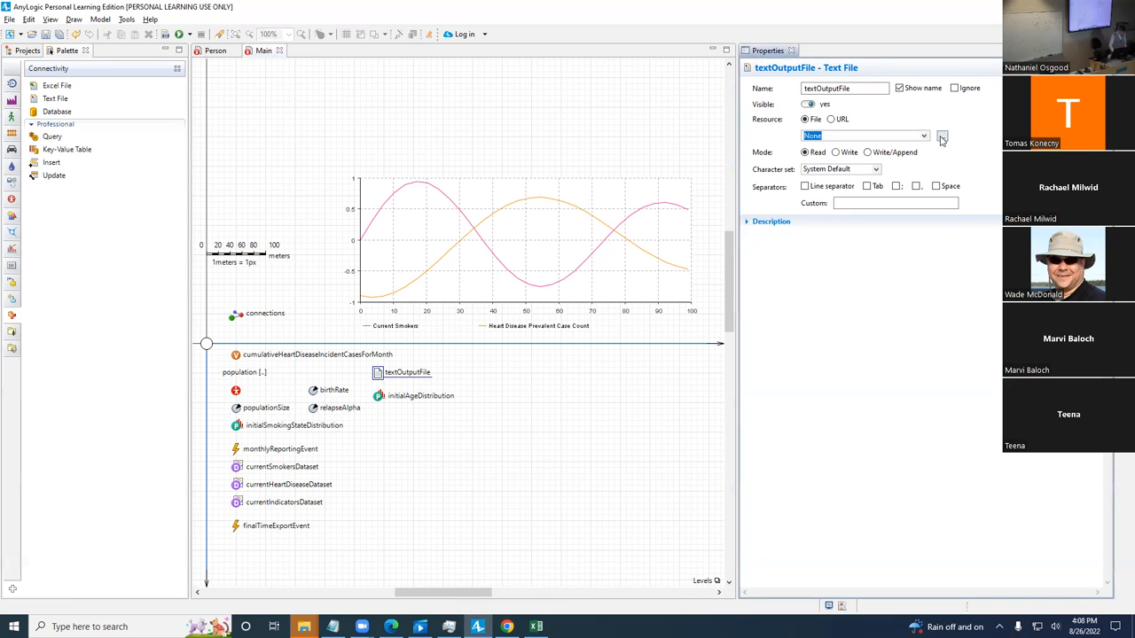
# Step: Attach modelExport.tab from the Documents folder as the textOutputFile resource
pyautogui.click(941, 135)
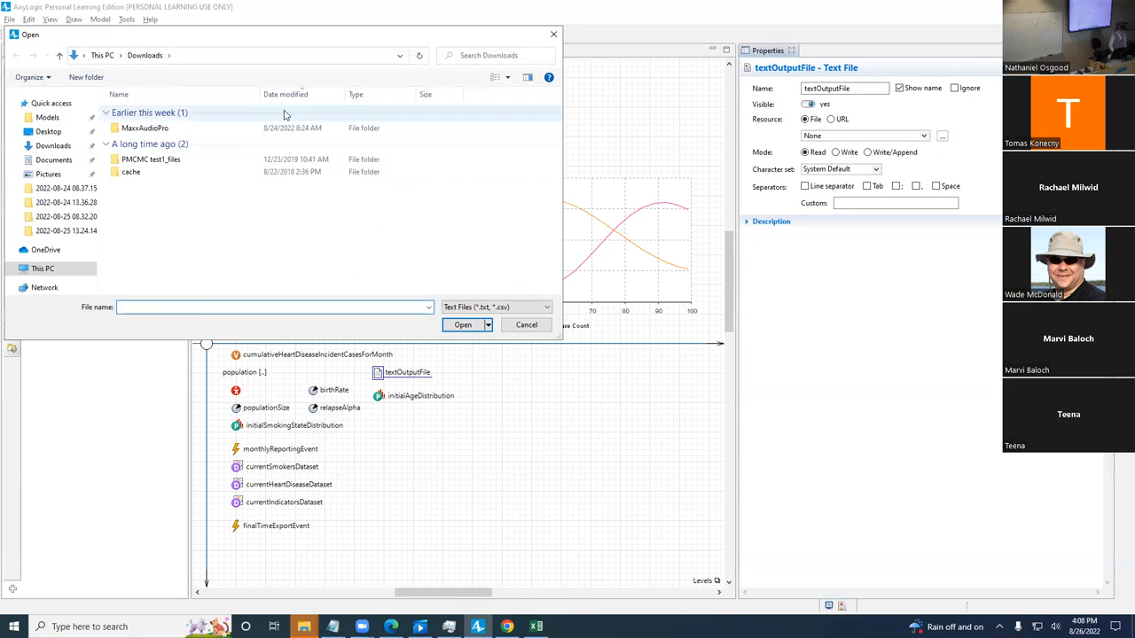
pyautogui.click(151, 159)
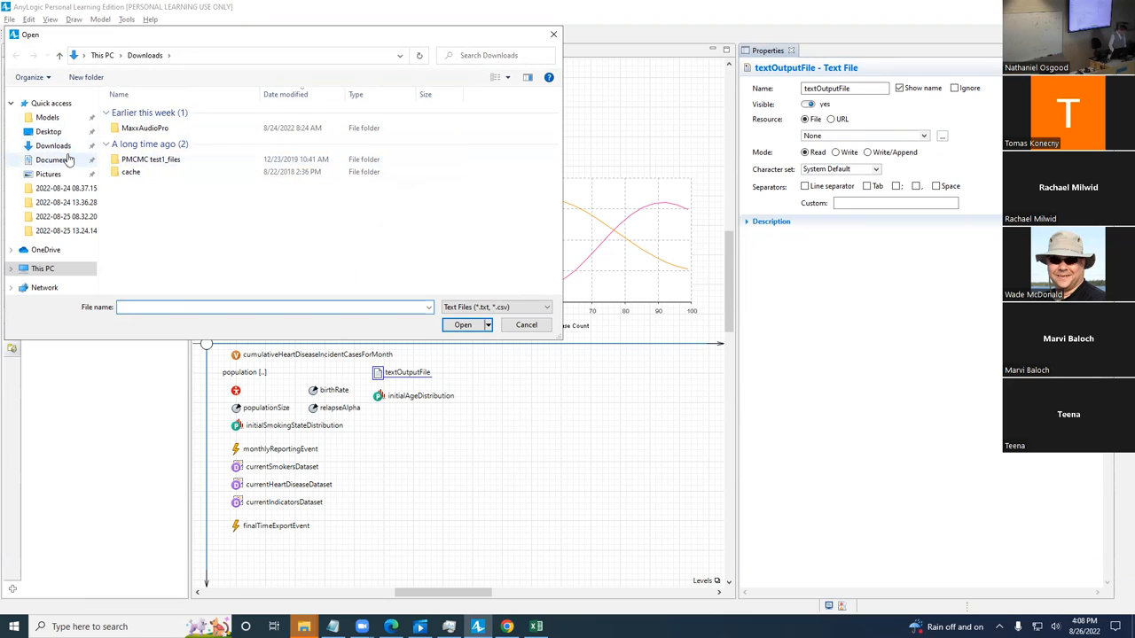
pyautogui.click(53, 159)
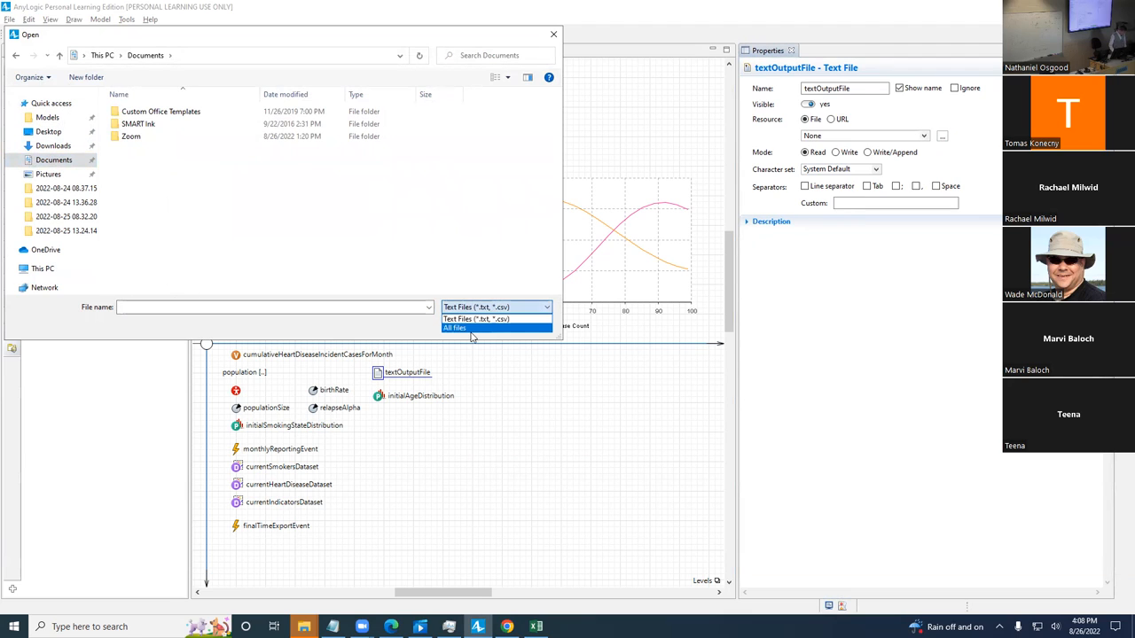
pyautogui.click(455, 326)
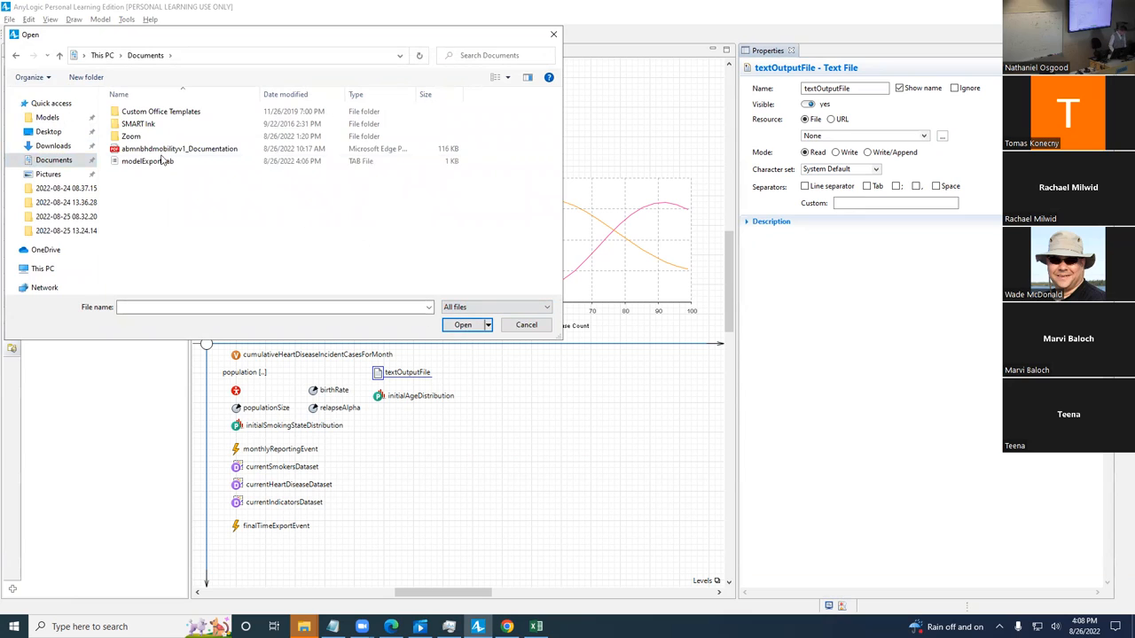
pyautogui.click(147, 159)
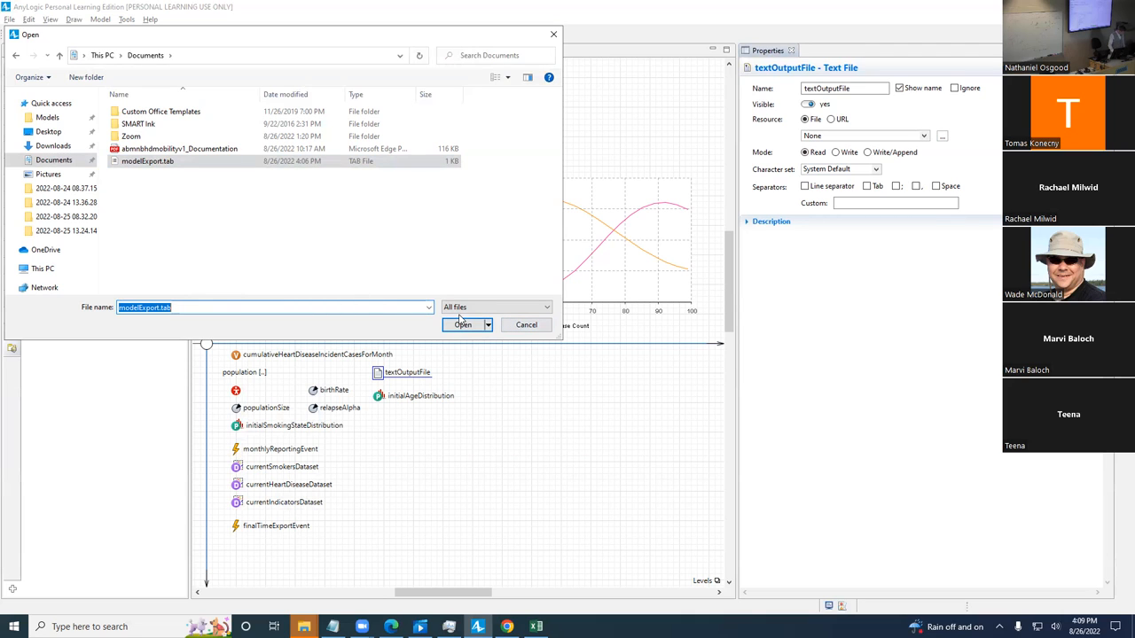
pyautogui.click(461, 324)
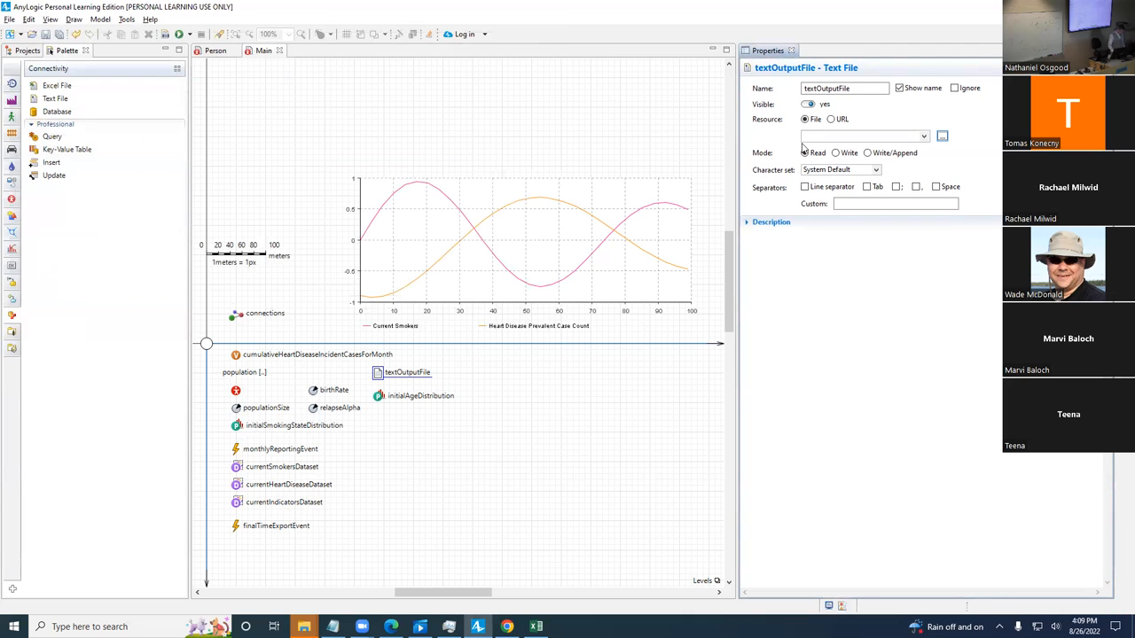
# Step: Re-browse the resource and select the modelExport.txt file instead
pyautogui.click(922, 134)
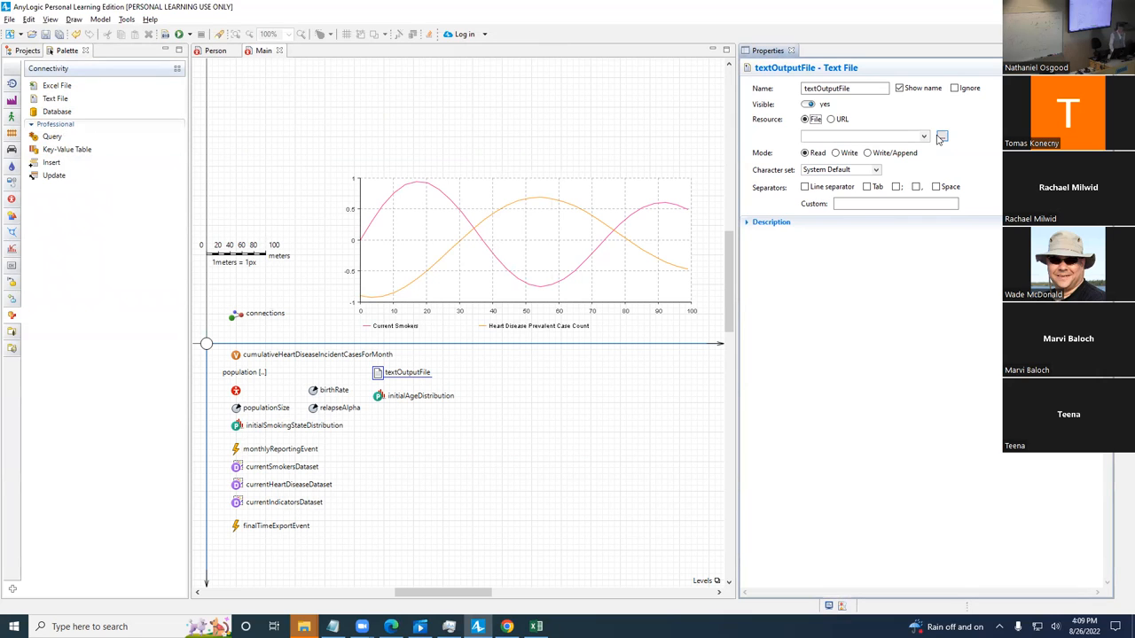
pyautogui.click(940, 135)
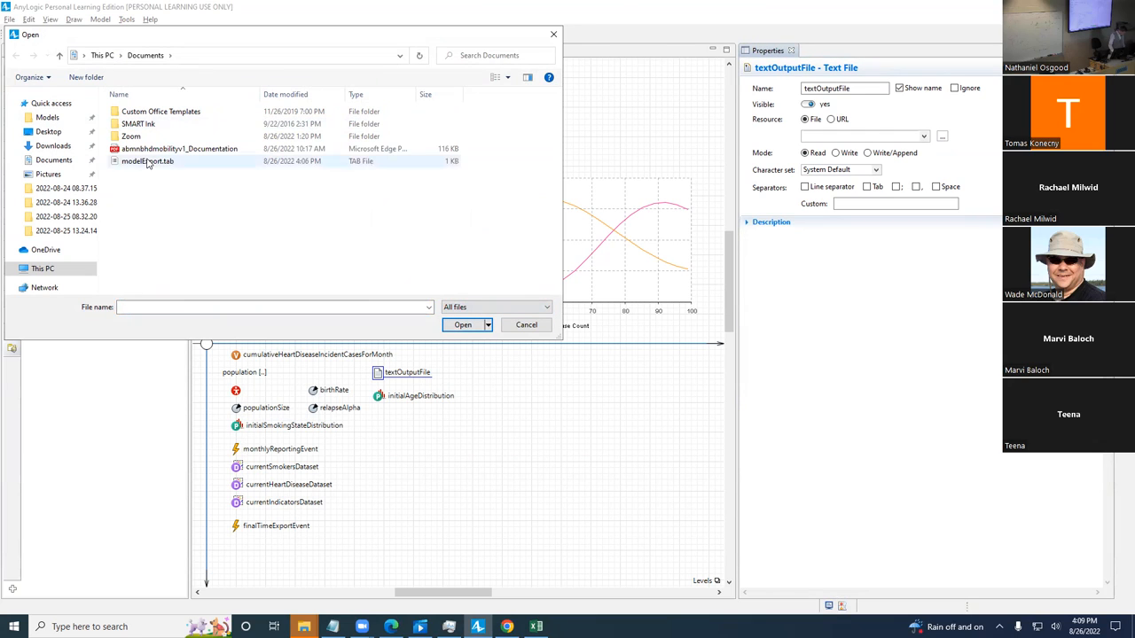
pyautogui.click(147, 160)
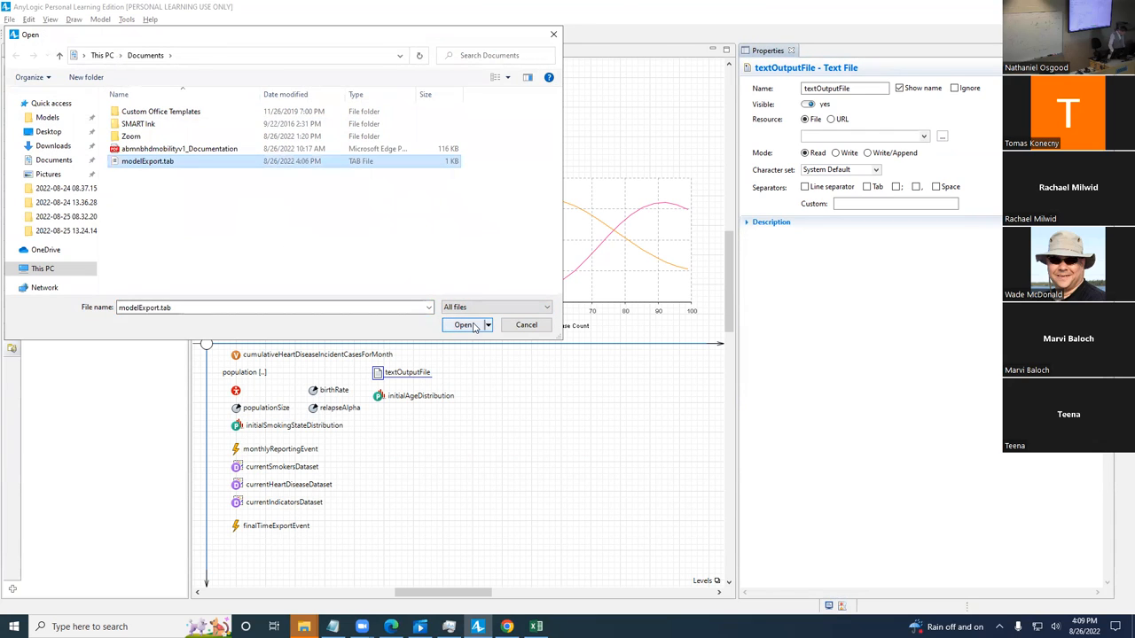
pyautogui.click(464, 325)
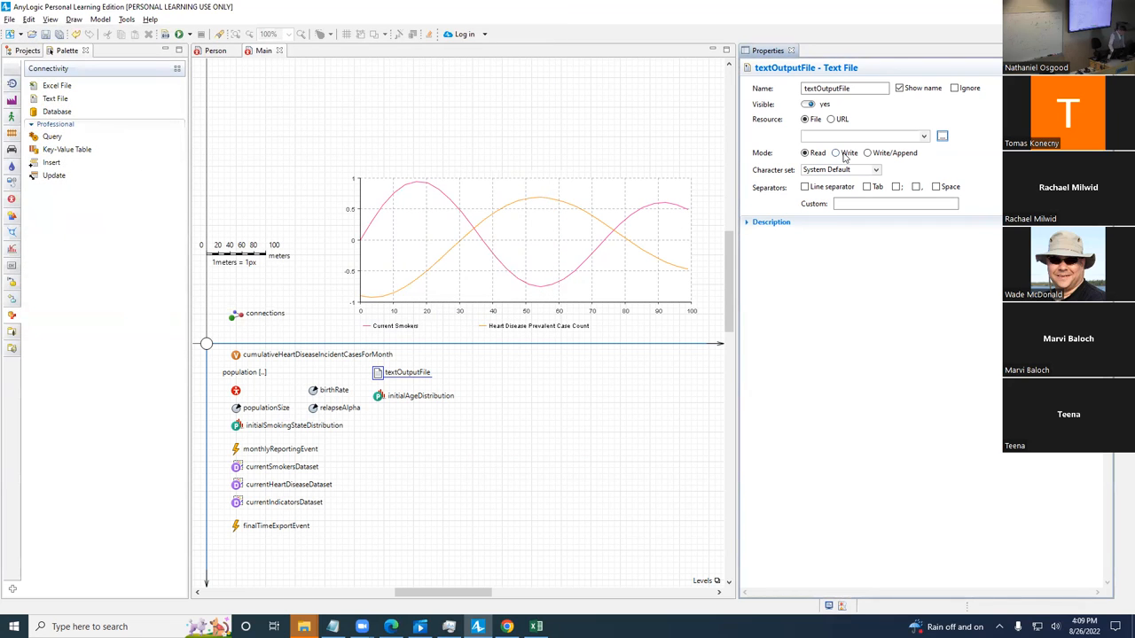
# Step: Set textOutputFile to write mode, then save the Excel workbook as tab-delimited modelExport.txt, accepting the format warning
pyautogui.click(836, 152)
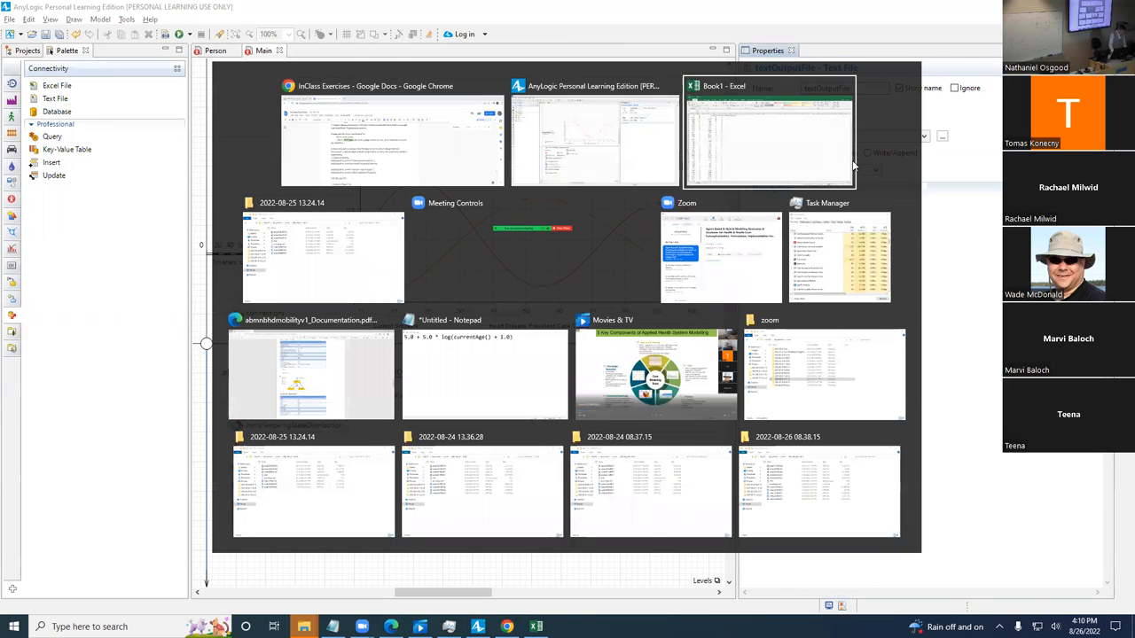
pyautogui.click(768, 133)
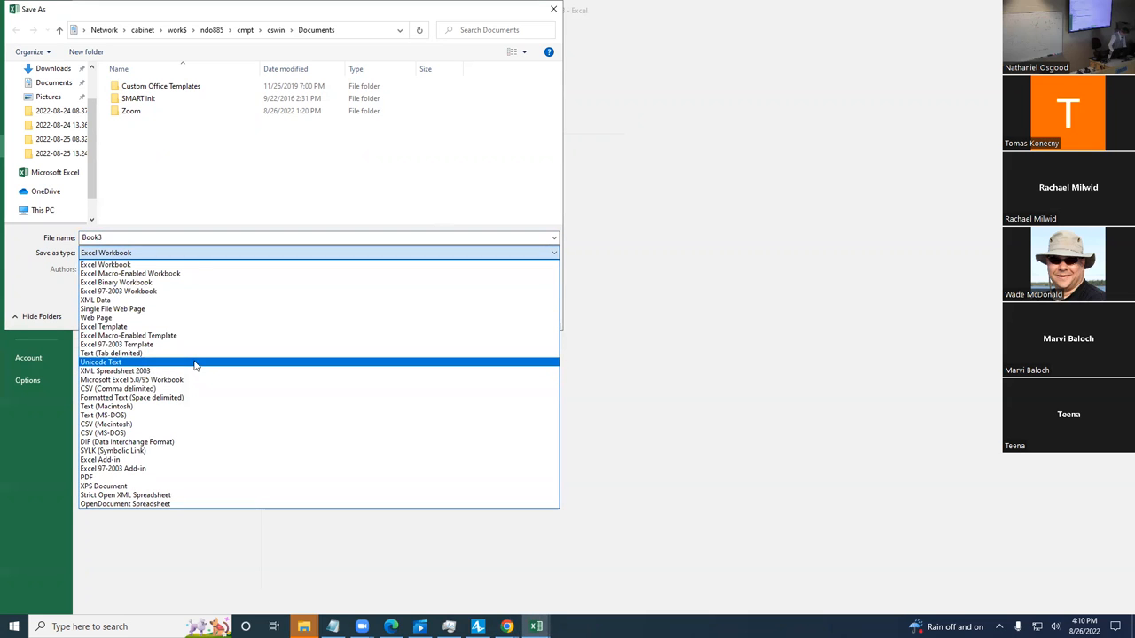
pyautogui.click(110, 353)
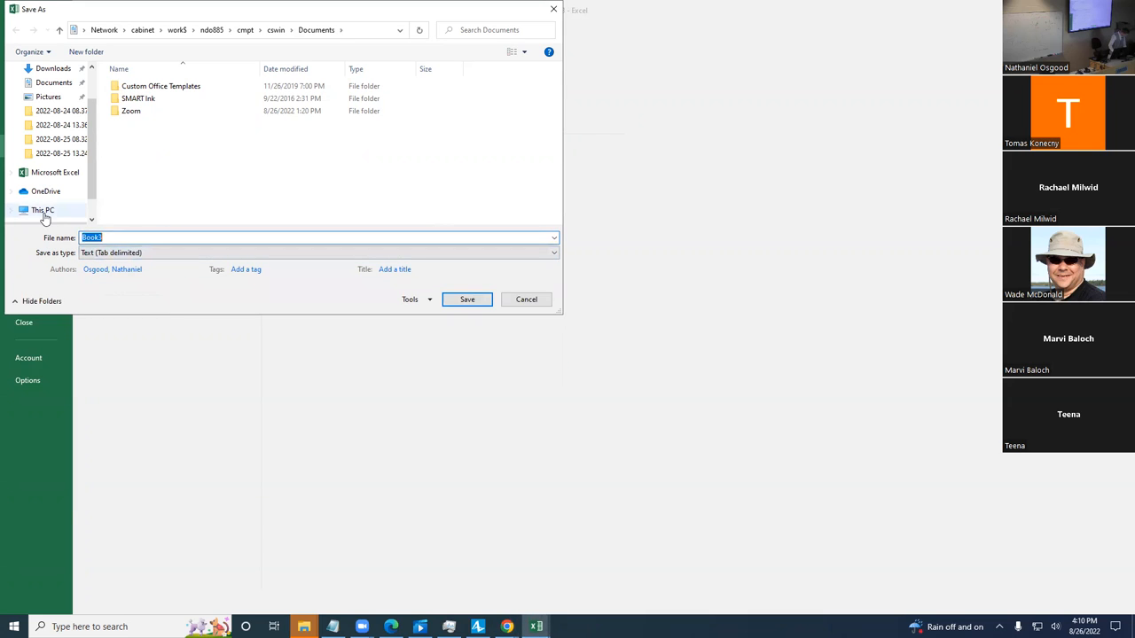
pyautogui.write('modelExport.txt')
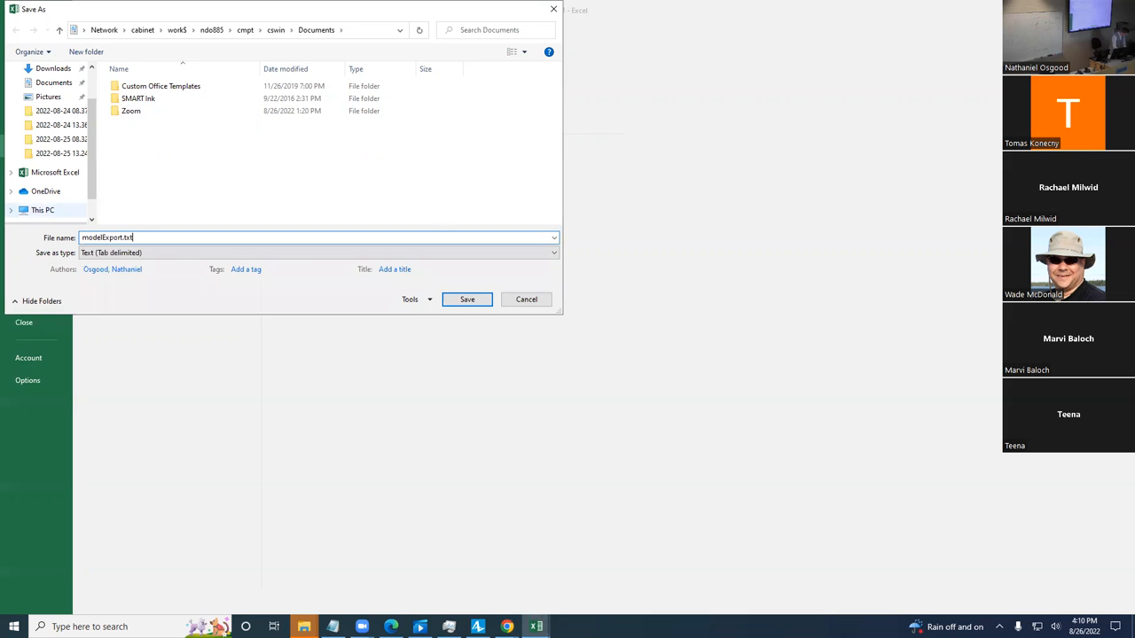
pyautogui.click(467, 298)
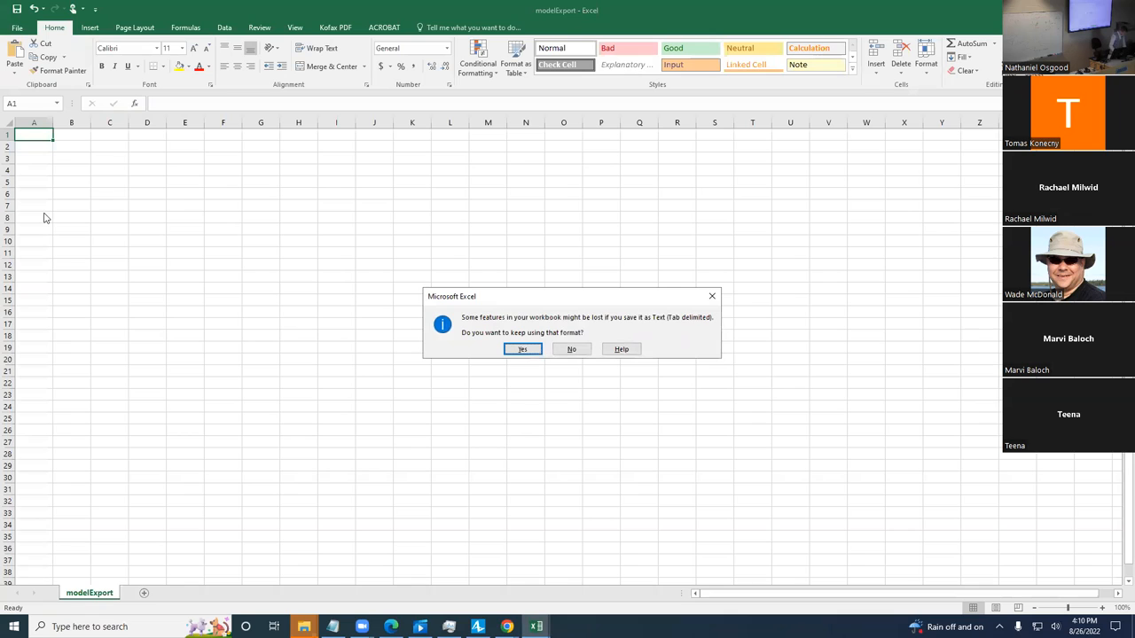
pyautogui.moveTo(571, 348)
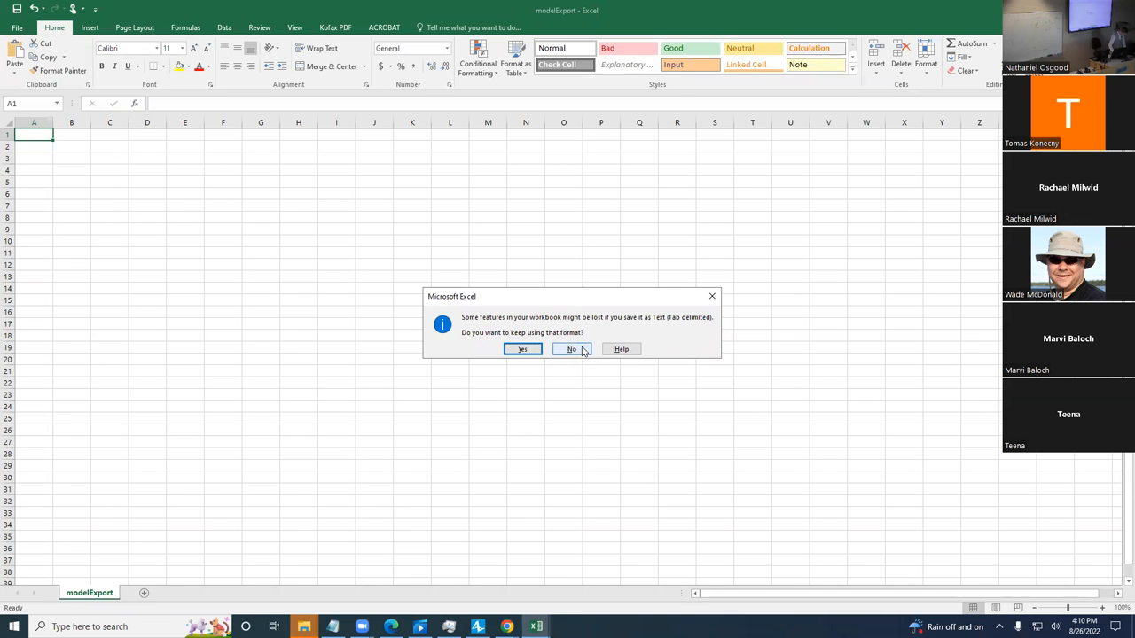
pyautogui.click(571, 347)
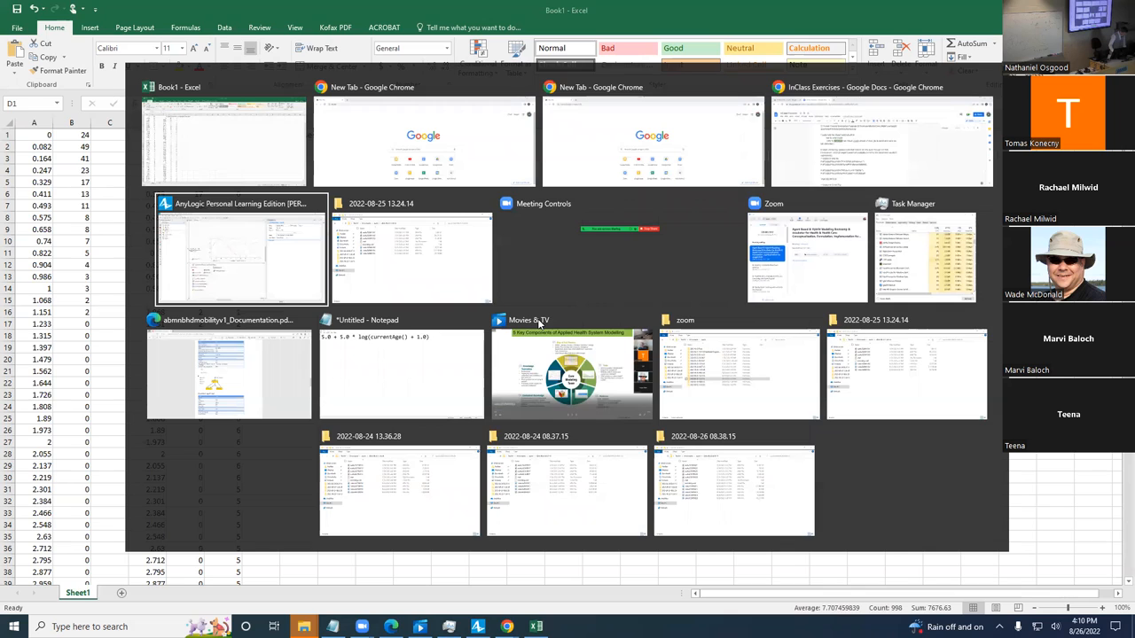
# Step: Point textOutputFile at the modelExport text file in Documents and select finalTimeExportEvent
pyautogui.click(242, 249)
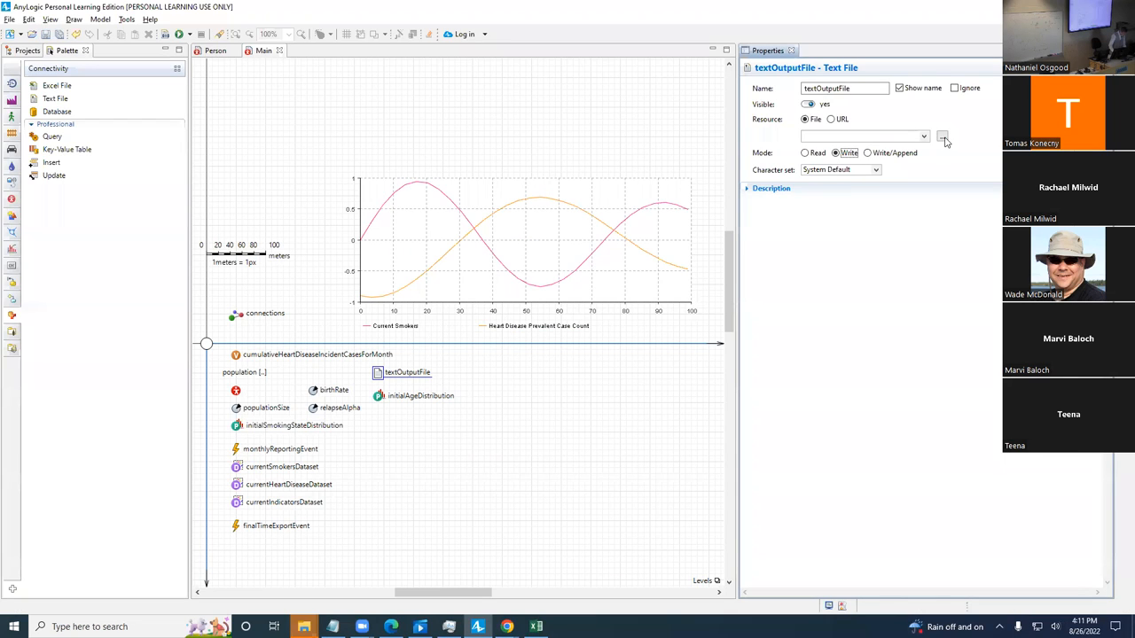
pyautogui.click(942, 135)
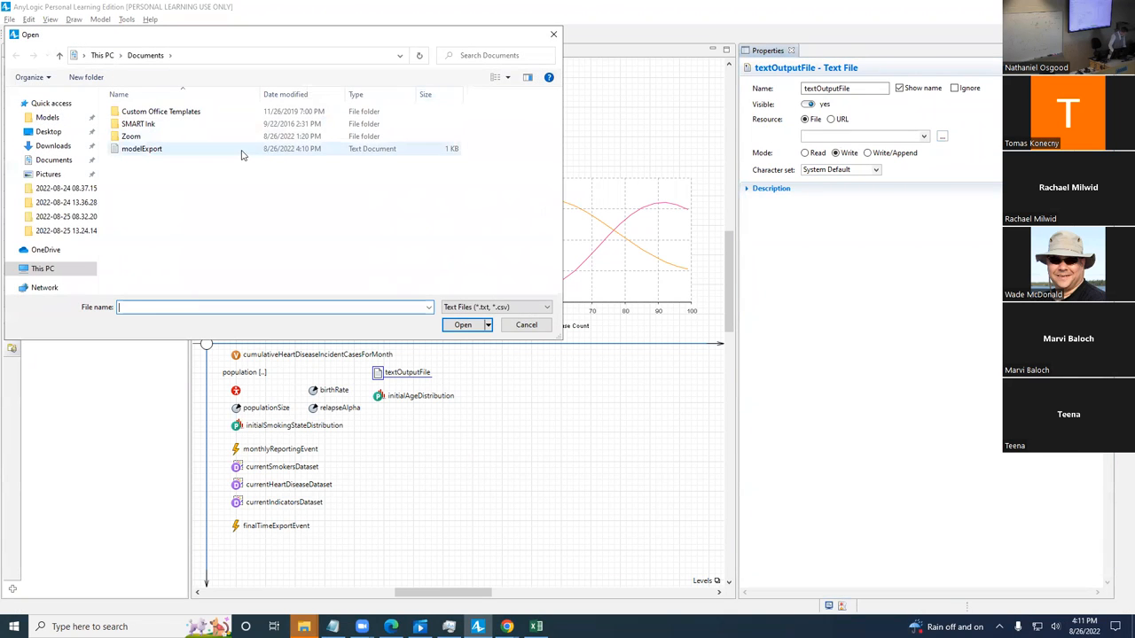
pyautogui.click(462, 325)
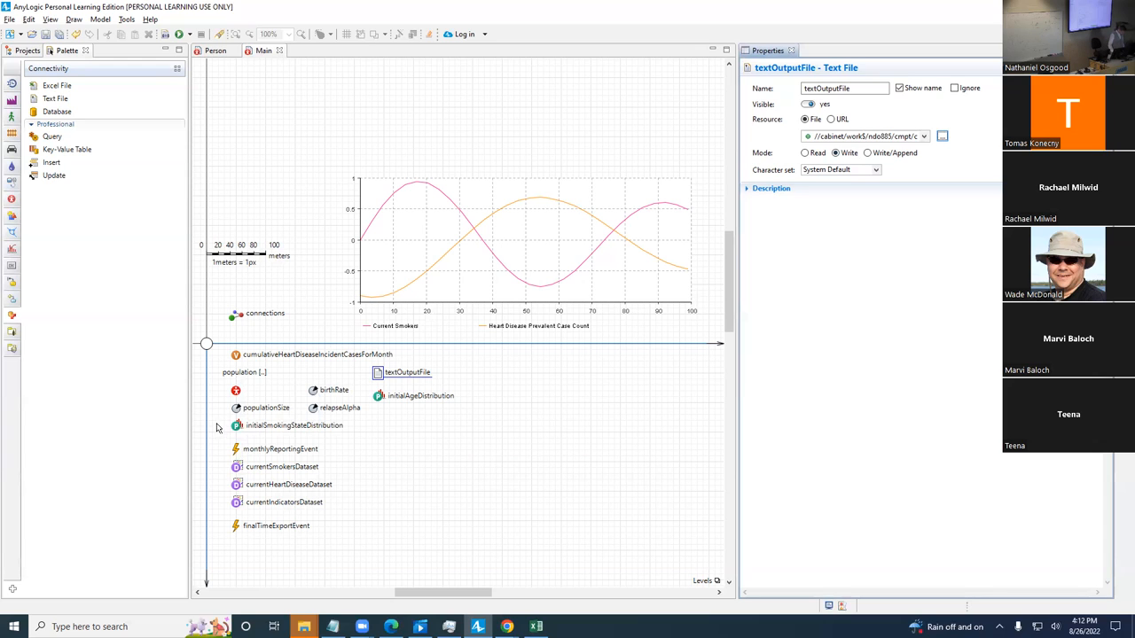
pyautogui.click(402, 373)
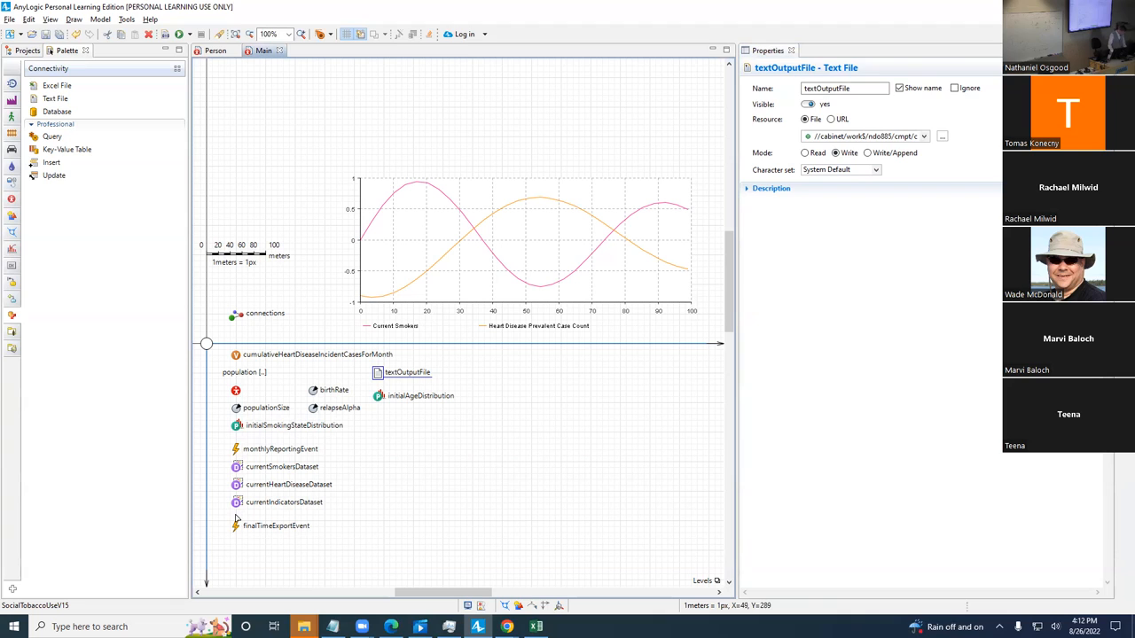
pyautogui.click(277, 525)
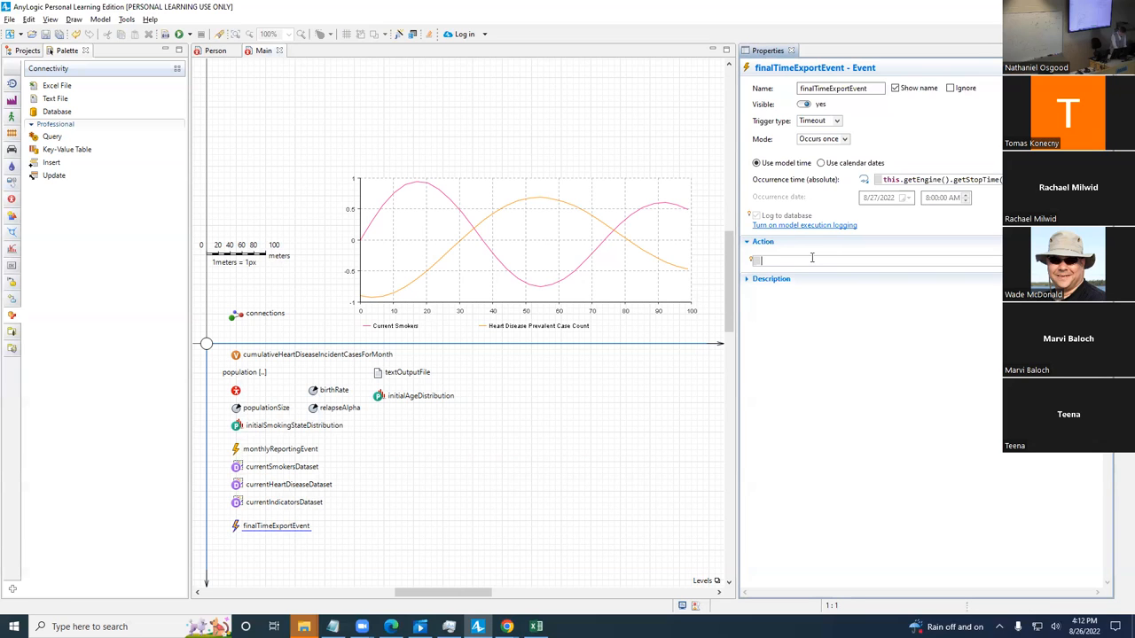
# Step: Enter textOutputFile.print(currentSmokersDataset); as the event action using code completion
pyautogui.write('text')
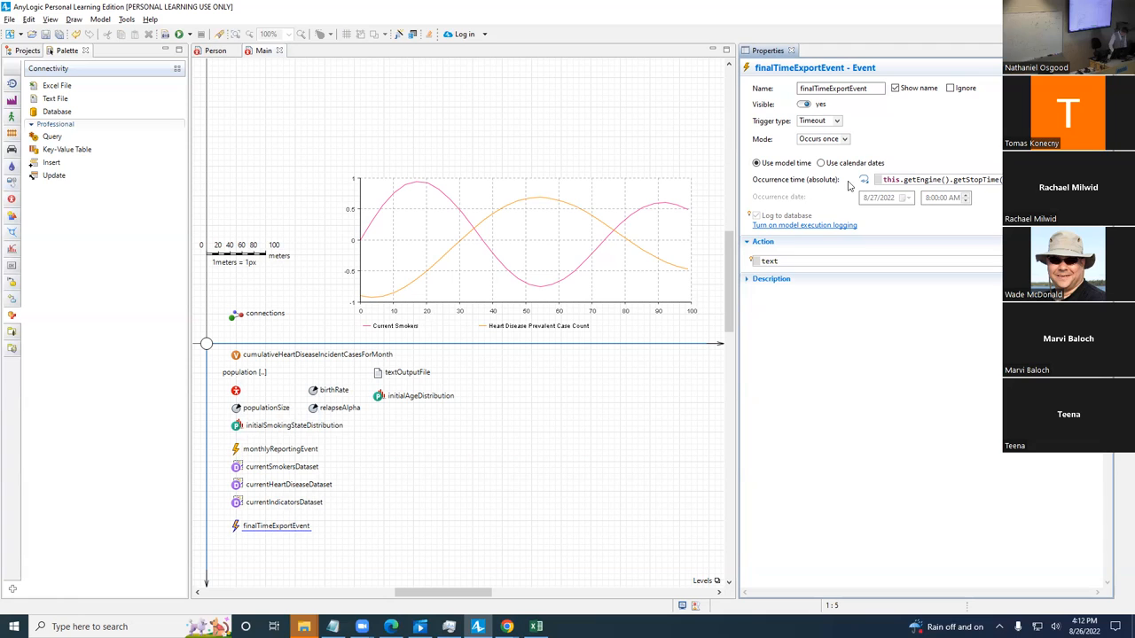
pyautogui.click(780, 261)
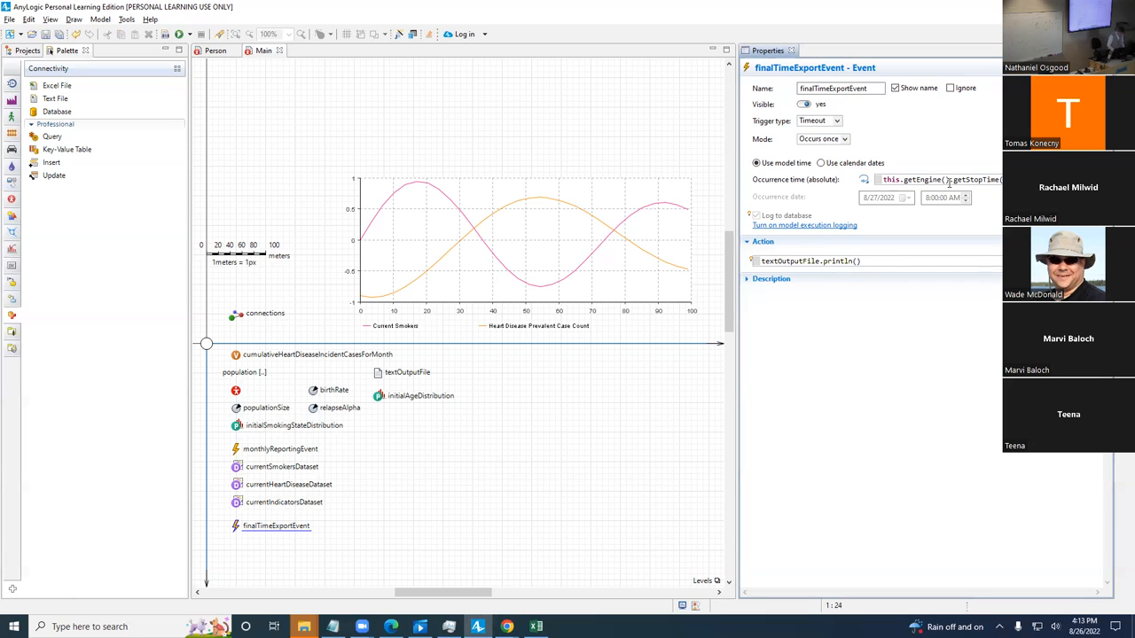
pyautogui.click(854, 261)
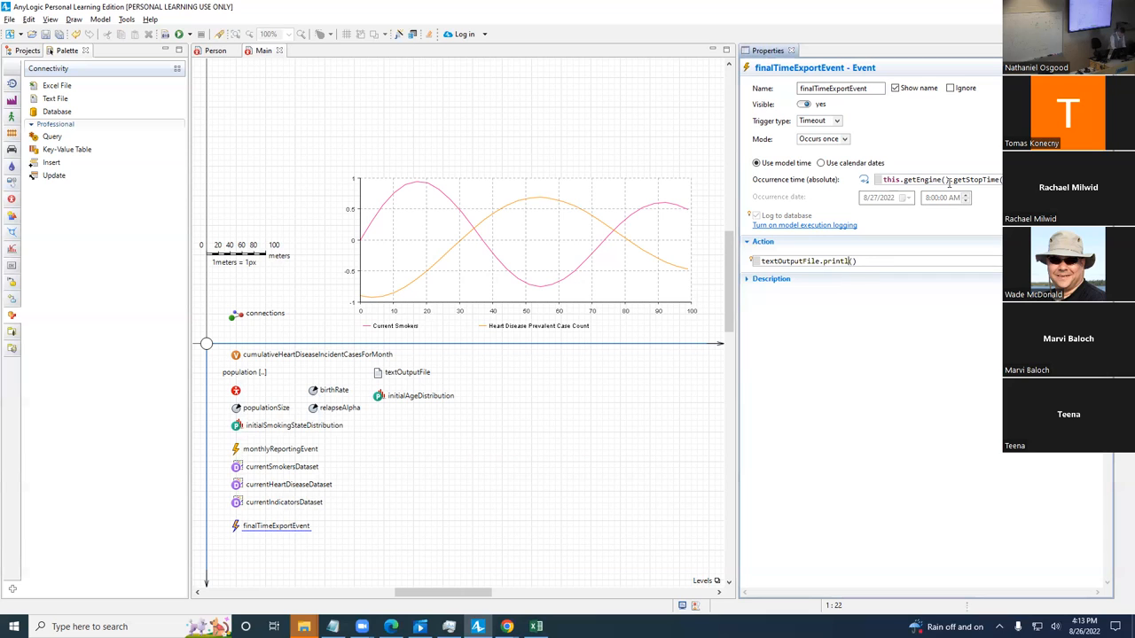
pyautogui.click(825, 261)
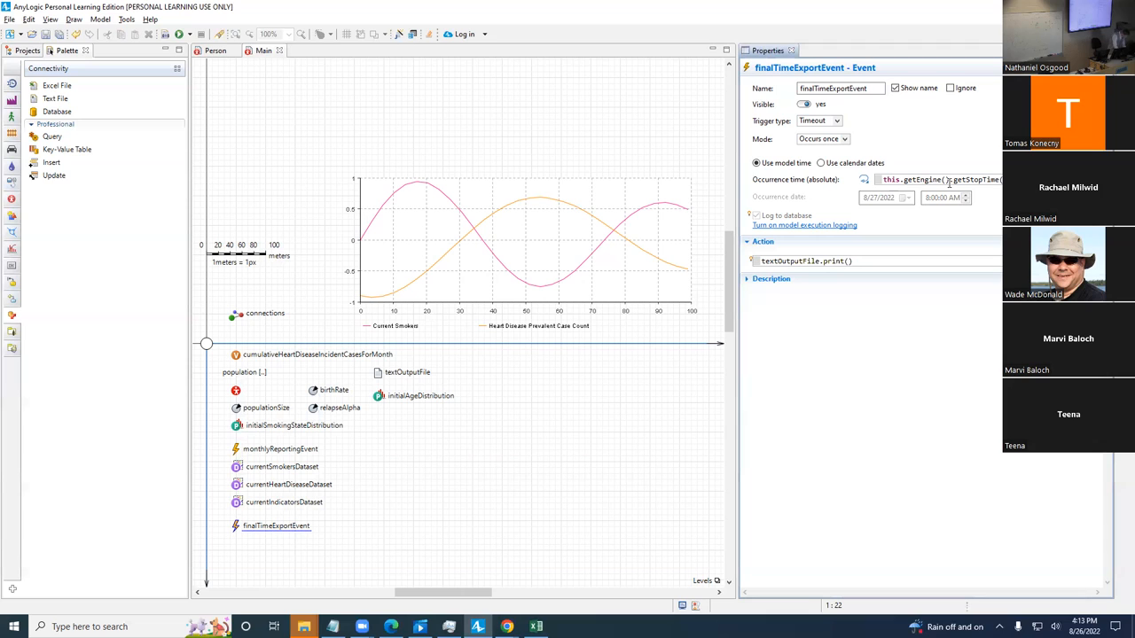
pyautogui.write('currentSmokersDatas')
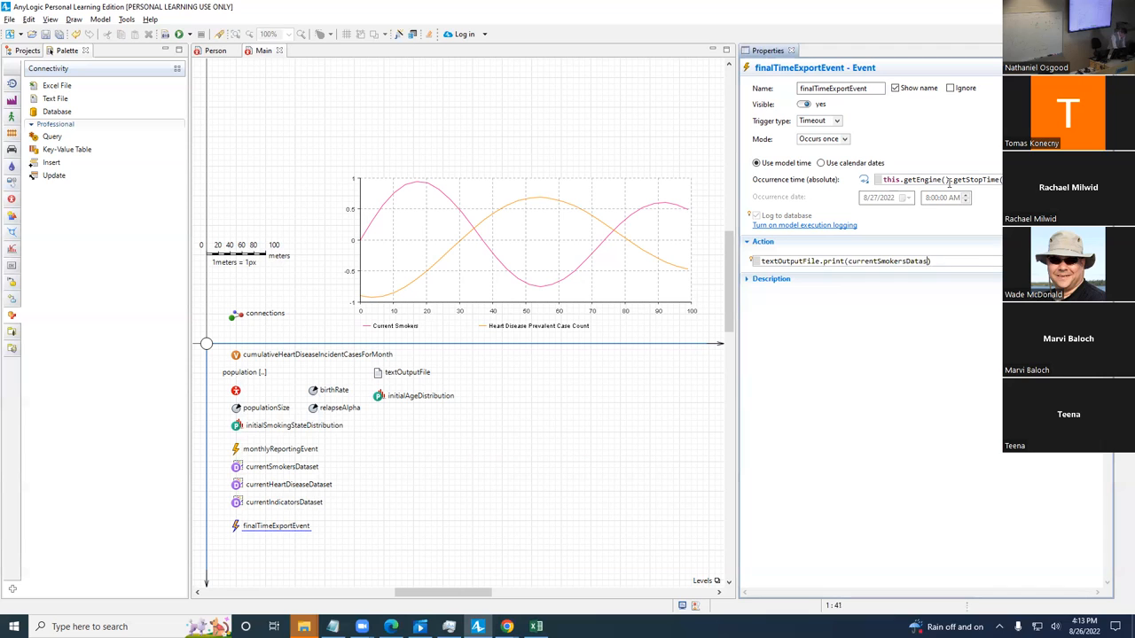
pyautogui.write(';')
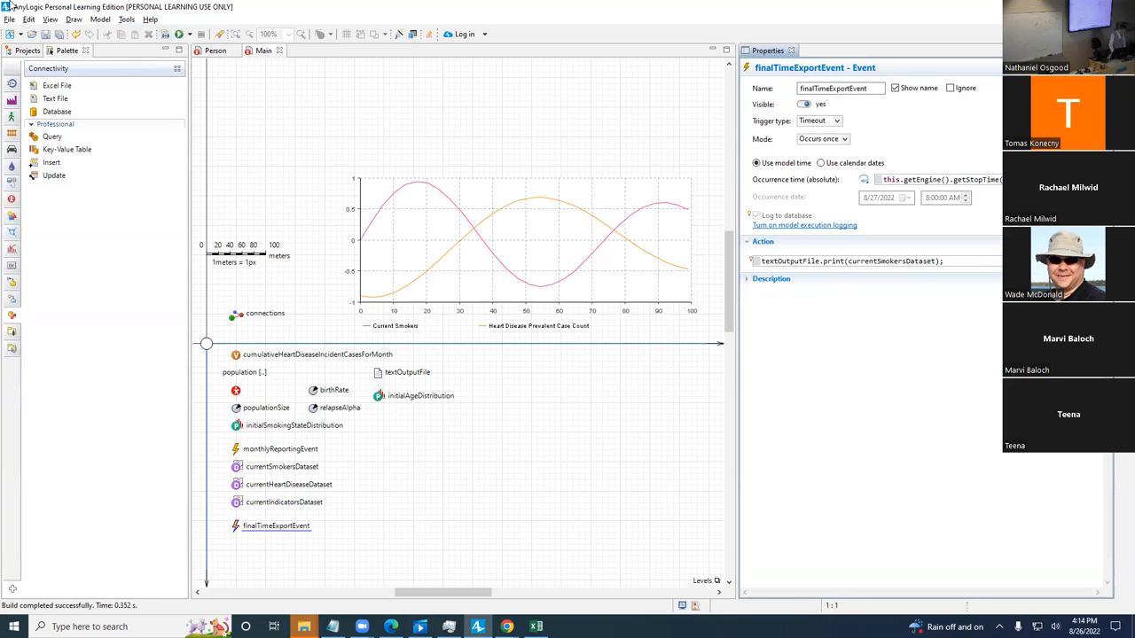
# Step: Run the Baseline experiment from the Projects tree context menu
pyautogui.click(28, 49)
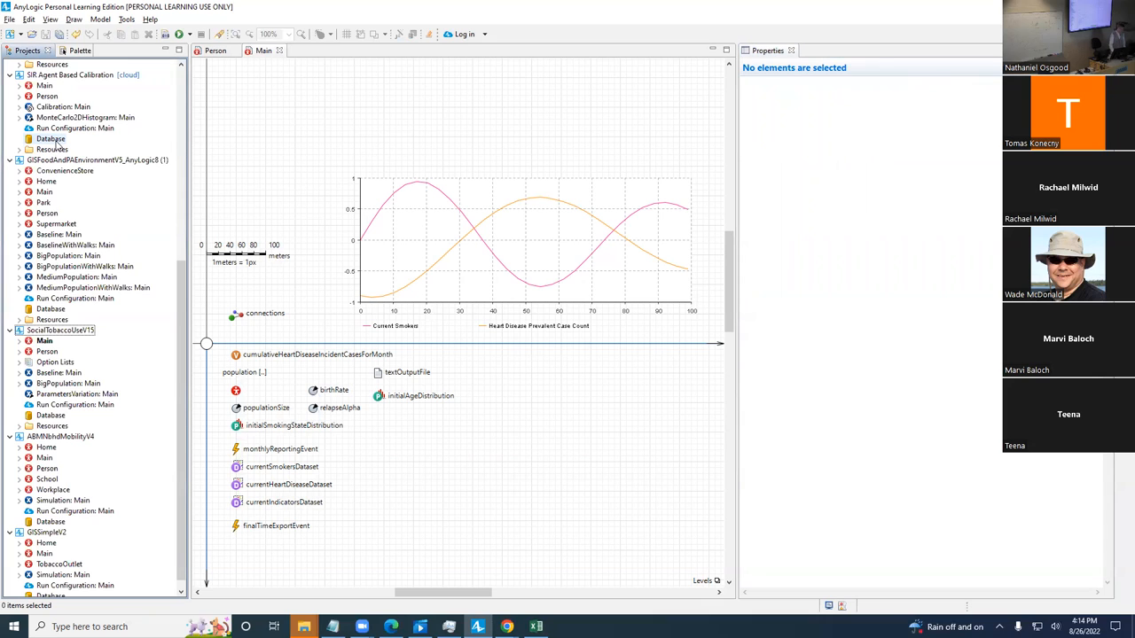
pyautogui.moveTo(57, 142)
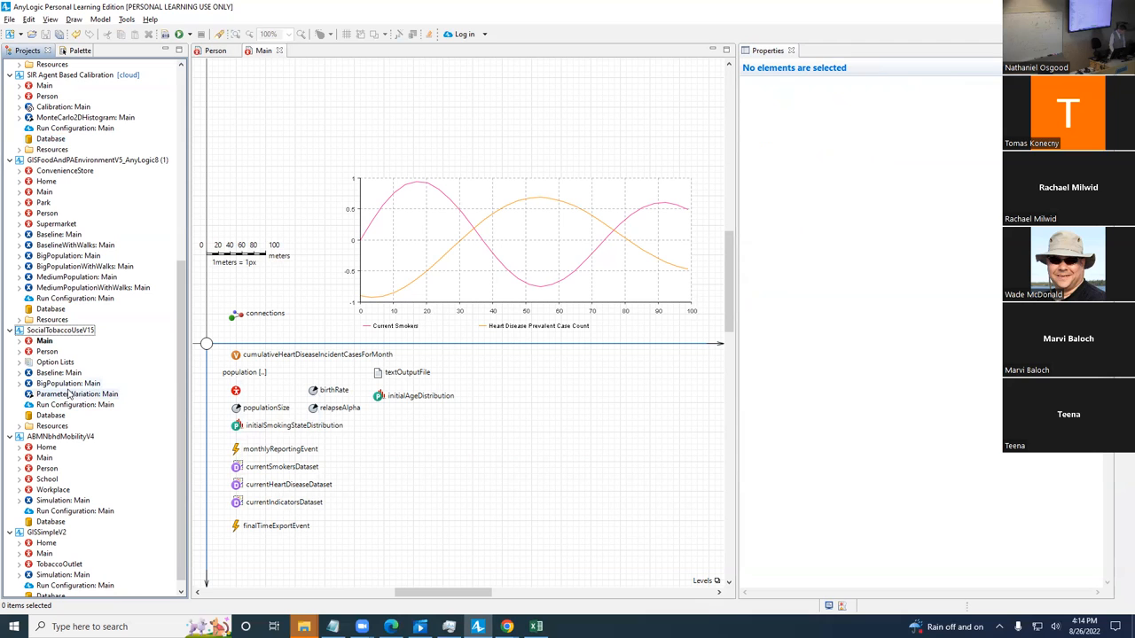
pyautogui.rightClick(60, 373)
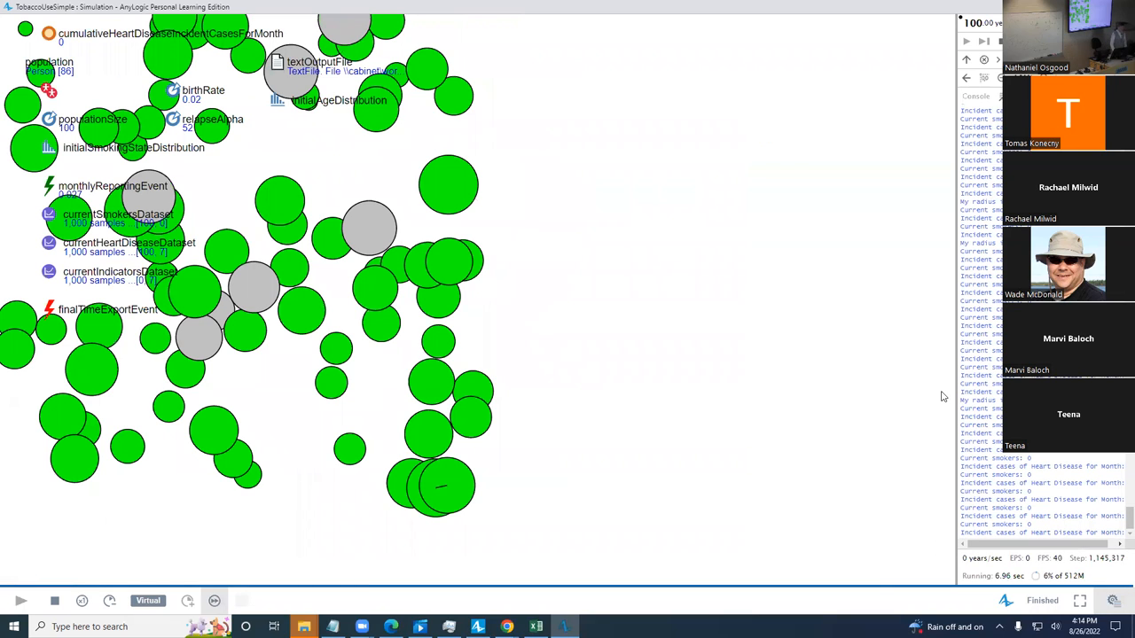
pyautogui.moveTo(997, 34)
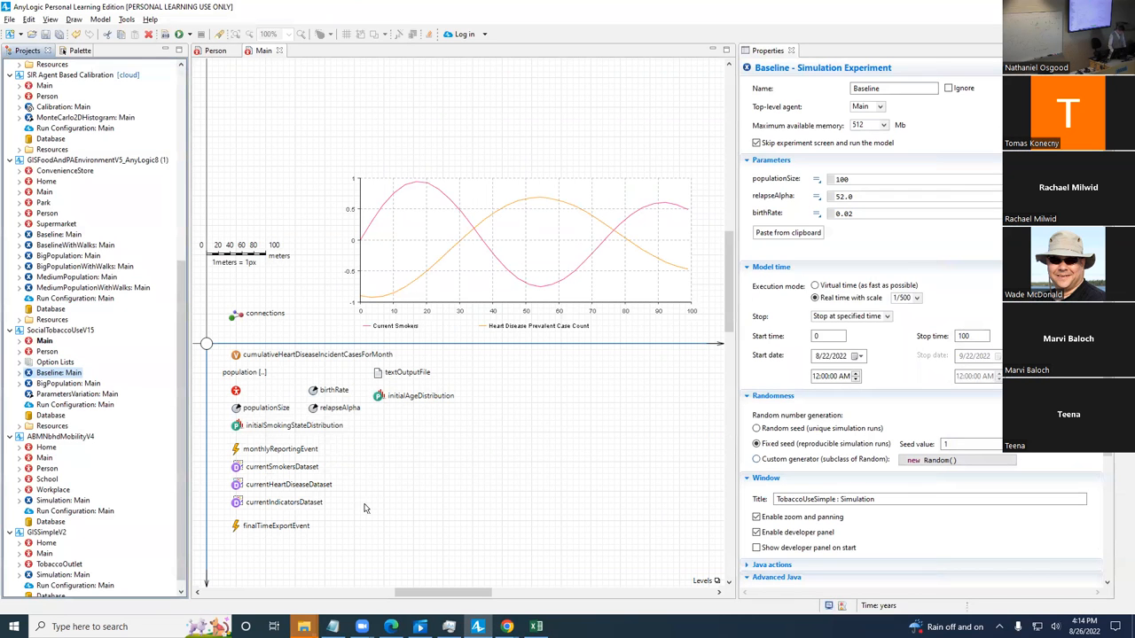
pyautogui.moveTo(387, 372)
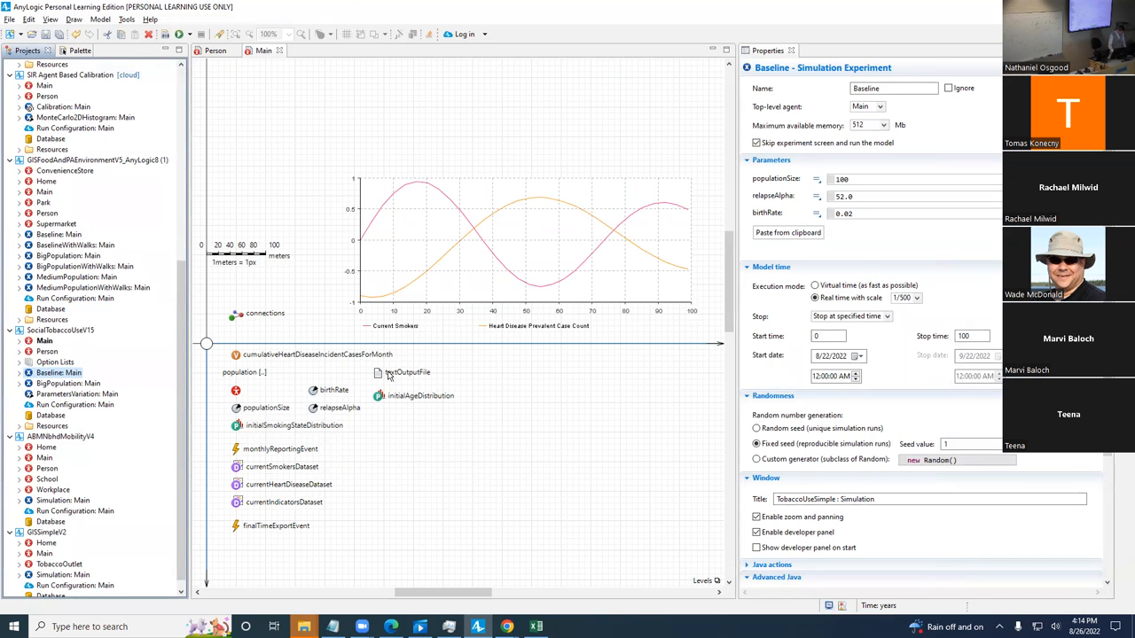
# Step: Select textOutputFile on Main to review its output file path
pyautogui.click(407, 373)
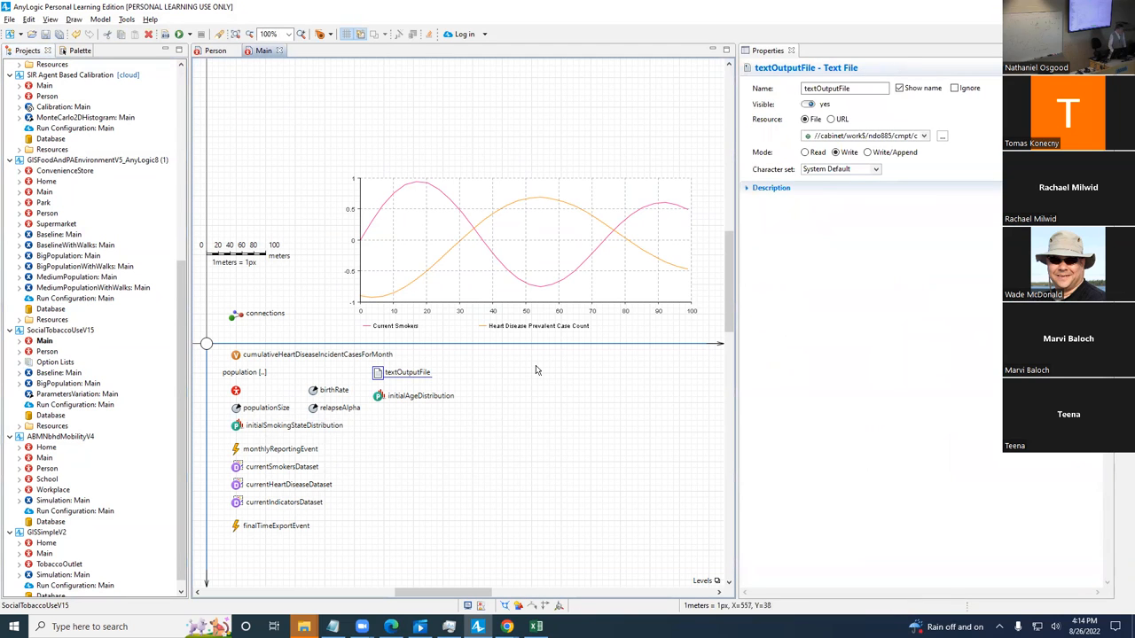
pyautogui.moveTo(536, 371)
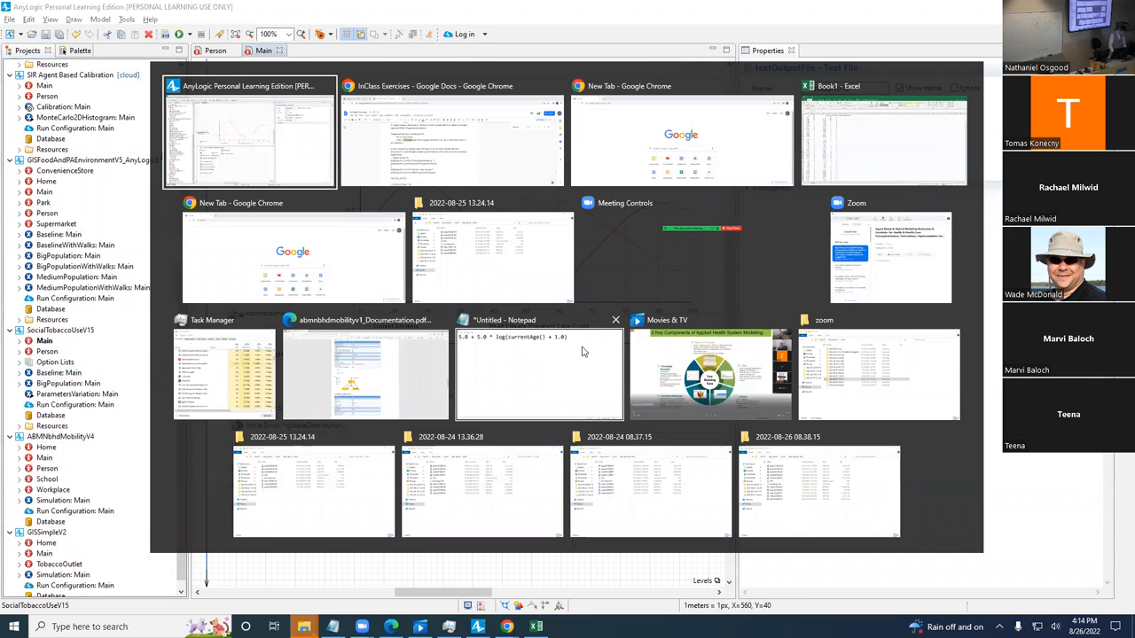
# Step: In Excel, open the exported modelExport text file from the recent files list
pyautogui.click(884, 142)
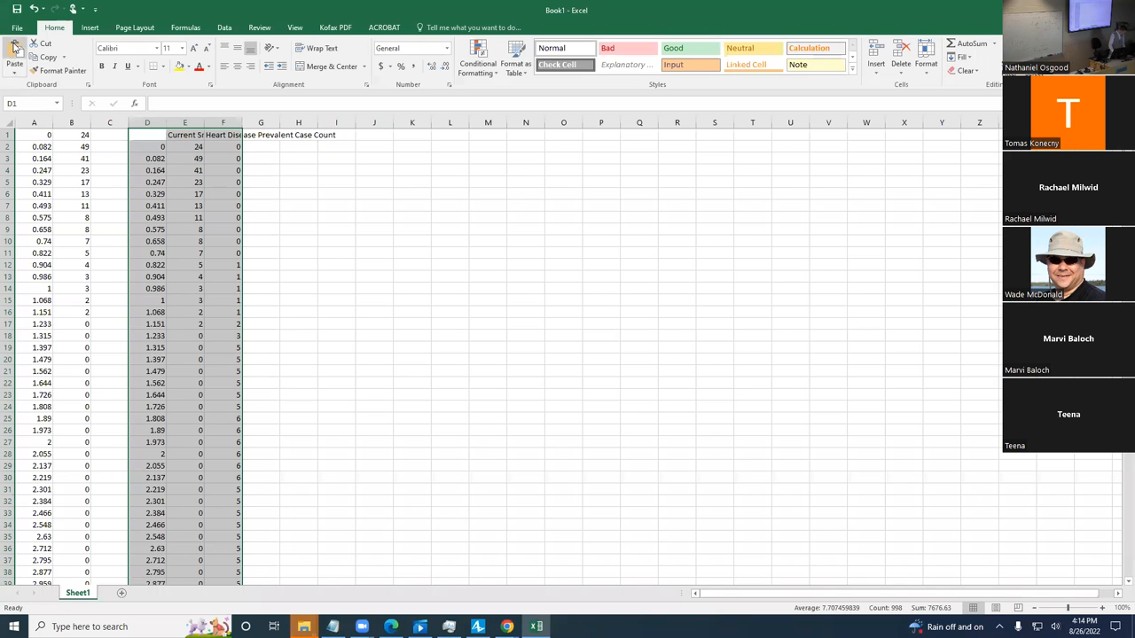
pyautogui.click(16, 28)
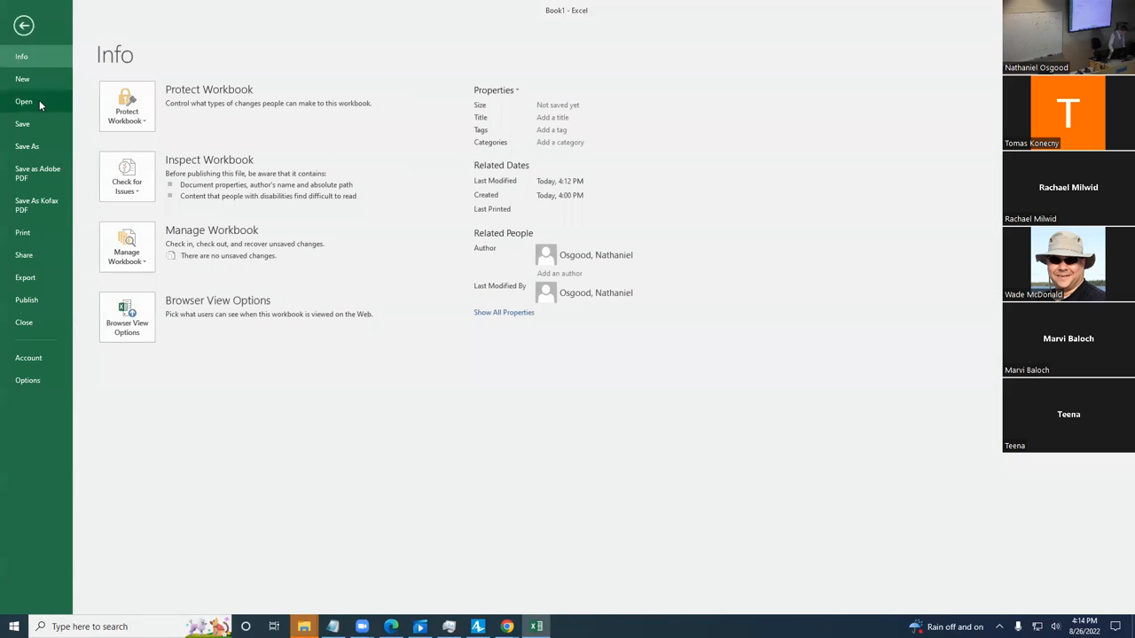
pyautogui.click(24, 101)
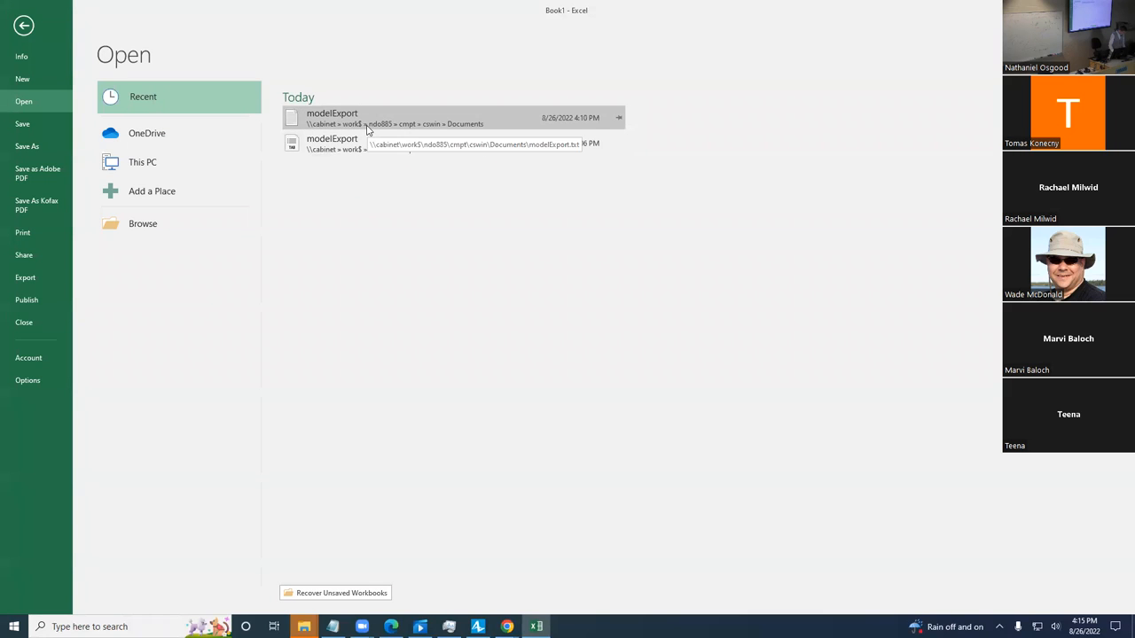
pyautogui.click(333, 117)
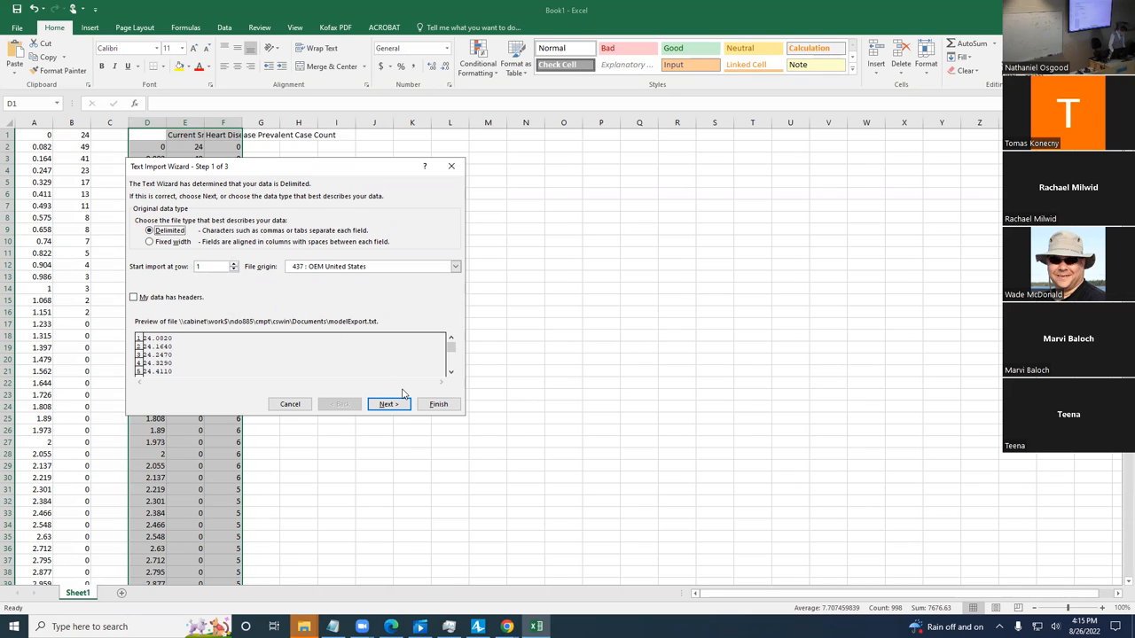
pyautogui.moveTo(245, 273)
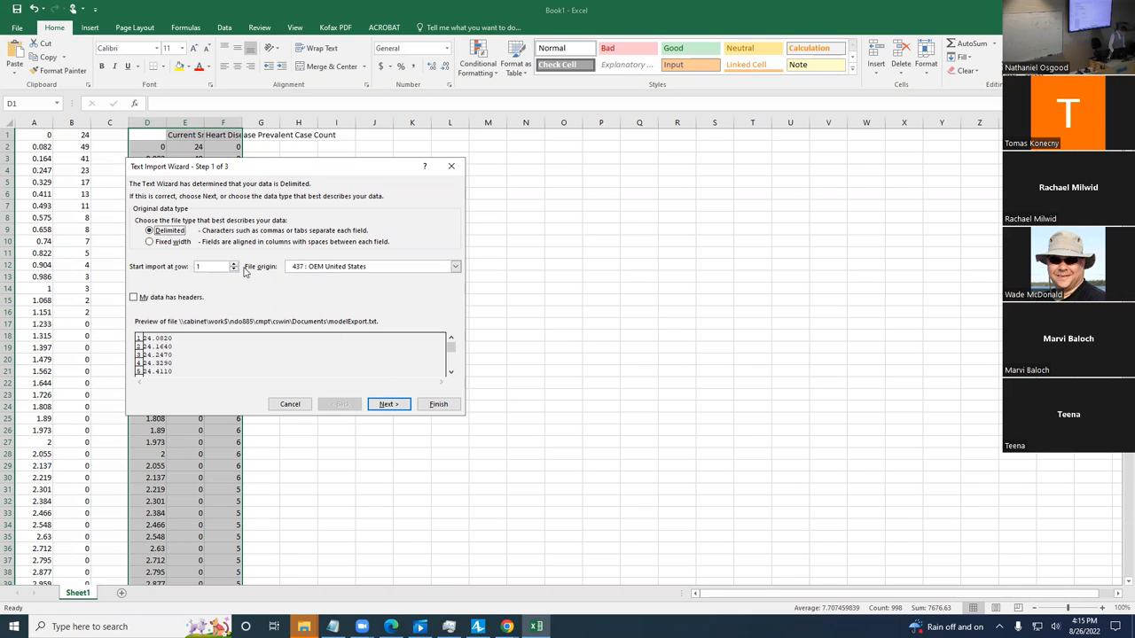
pyautogui.moveTo(224, 277)
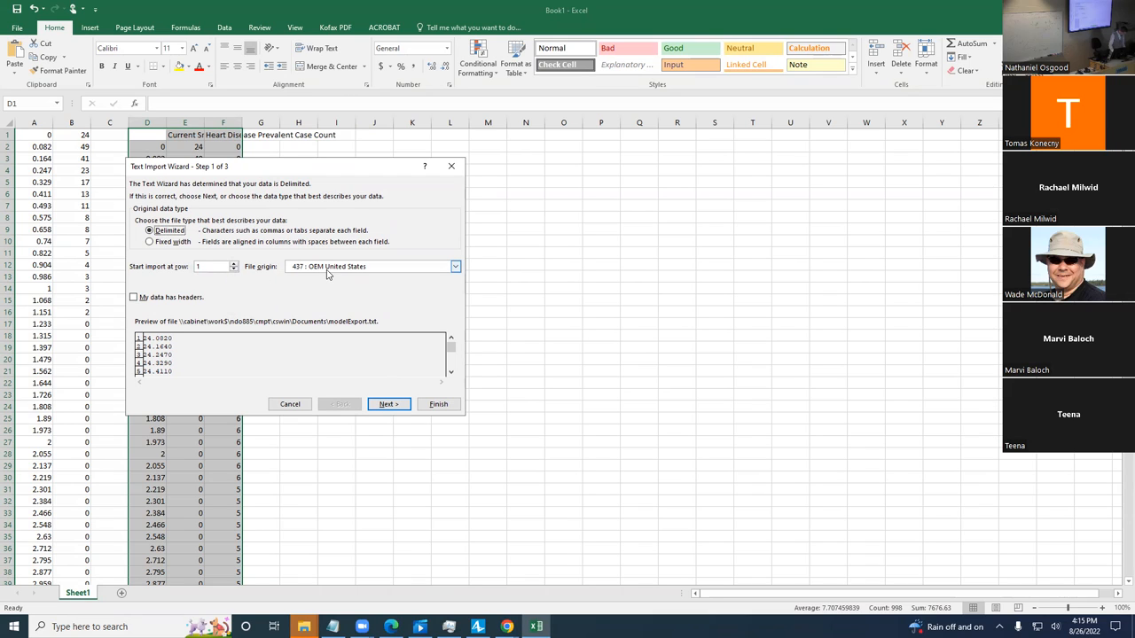
pyautogui.moveTo(330, 274)
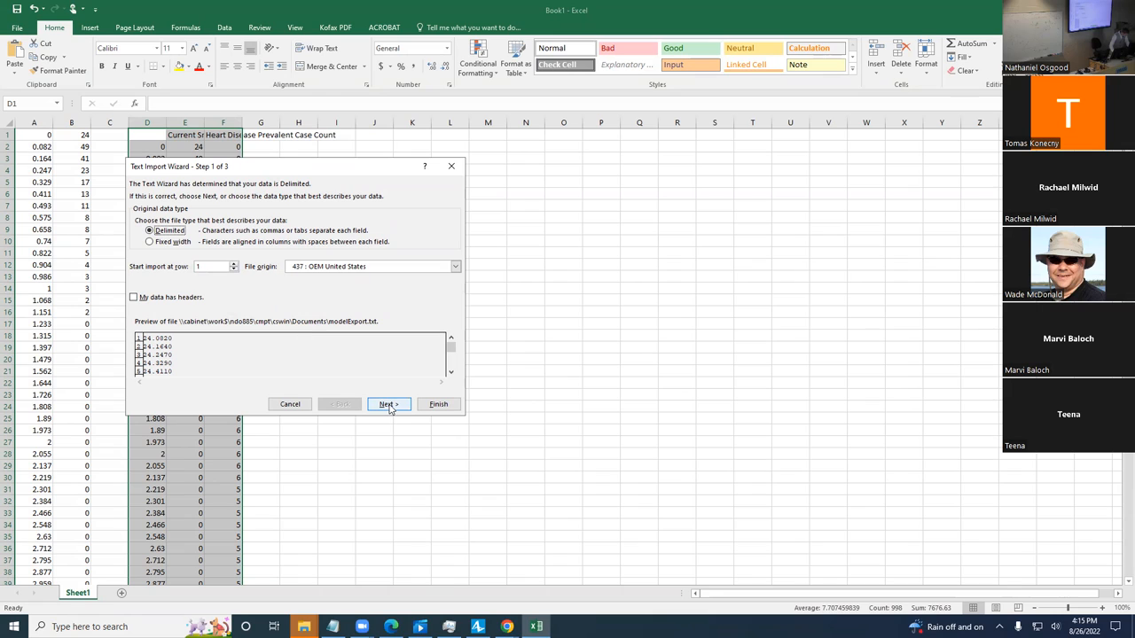
# Step: Import it as tab-delimited data through the Text Import Wizard and scroll the time/count columns
pyautogui.click(389, 404)
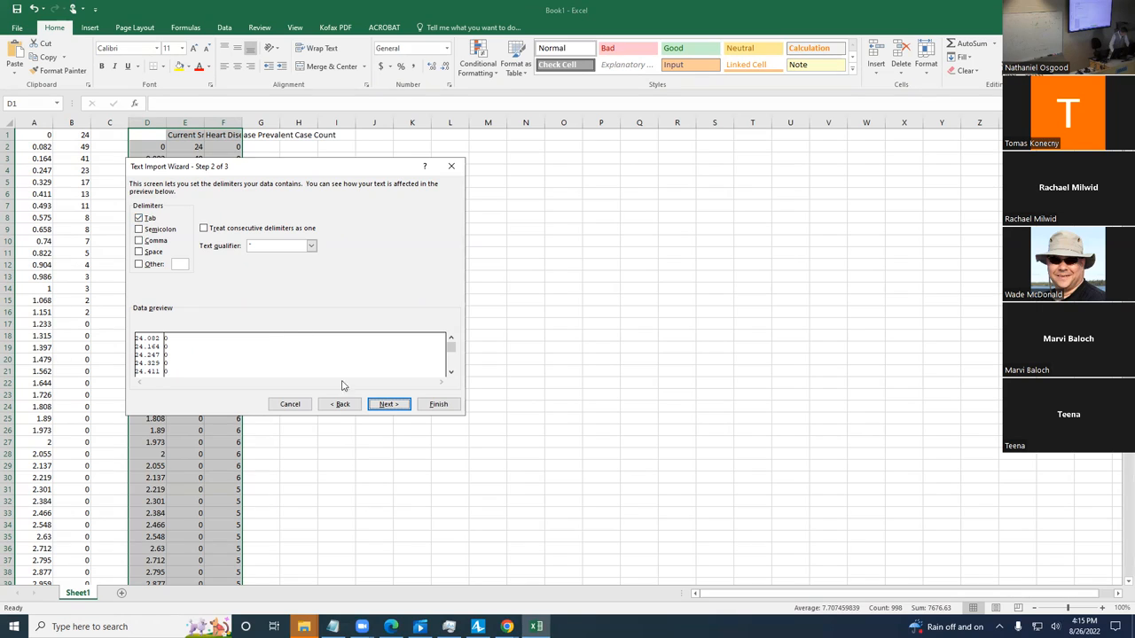
pyautogui.click(388, 404)
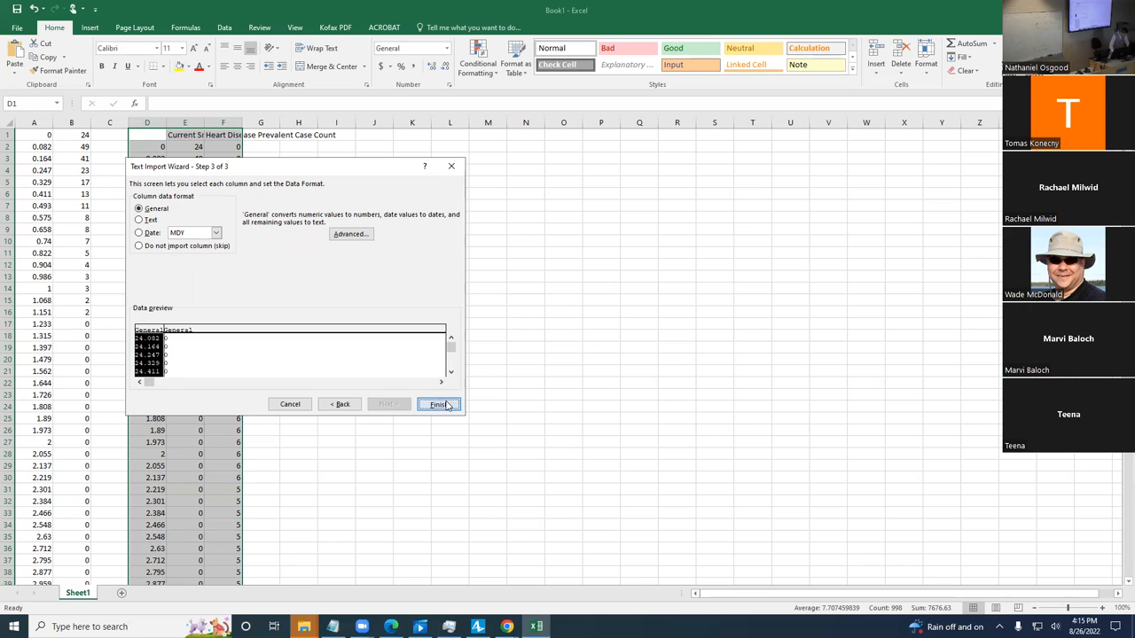
pyautogui.click(438, 404)
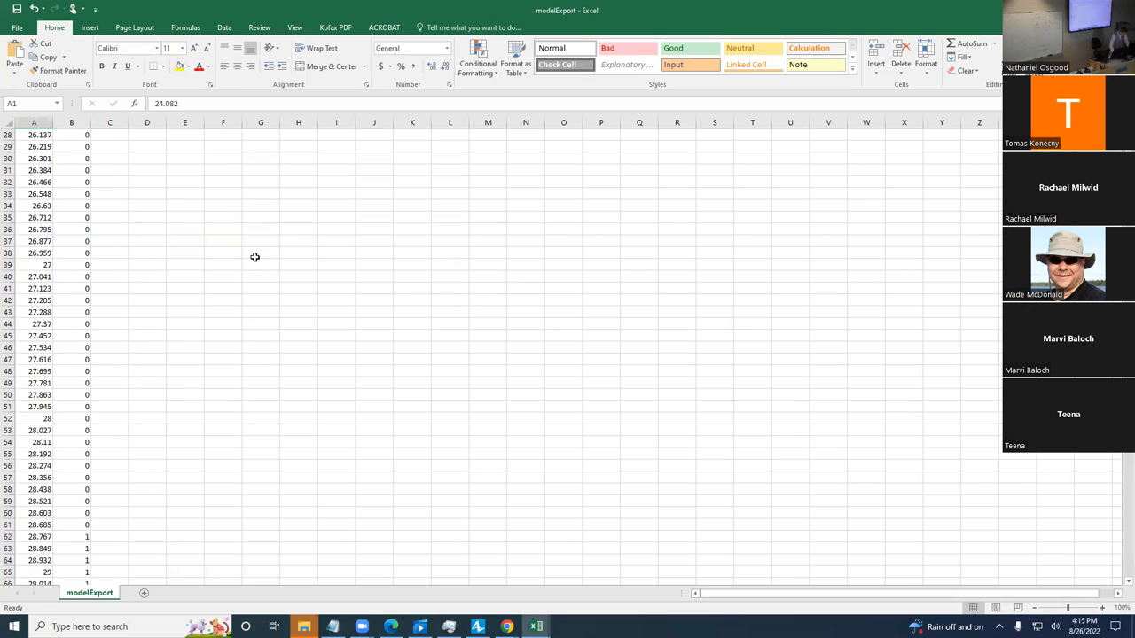
pyautogui.scroll(-3)
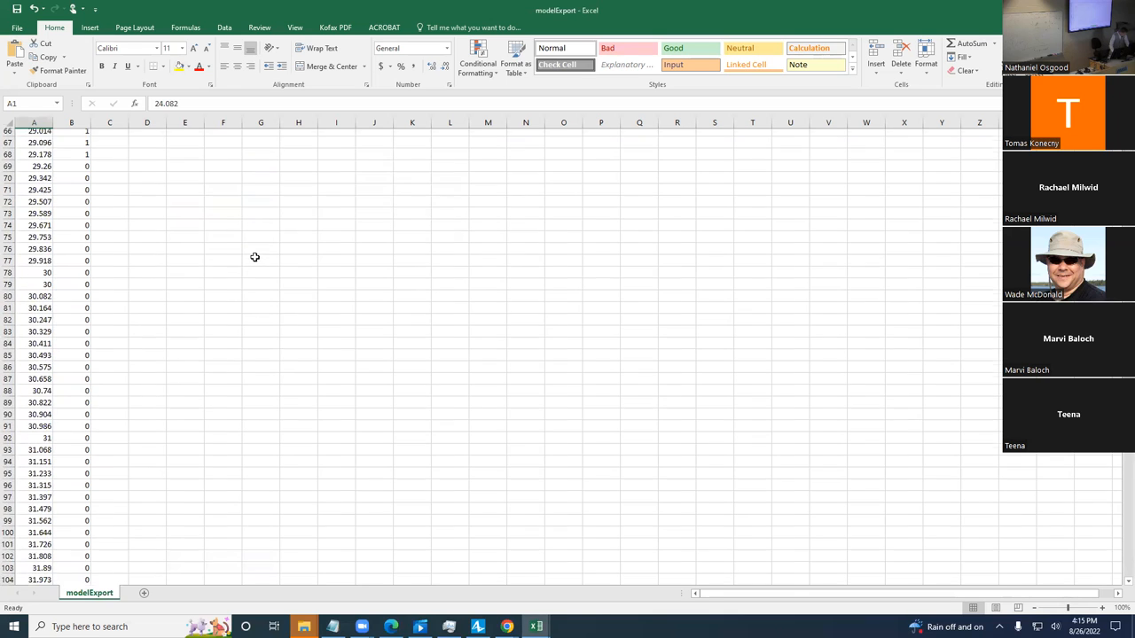
pyautogui.scroll(3)
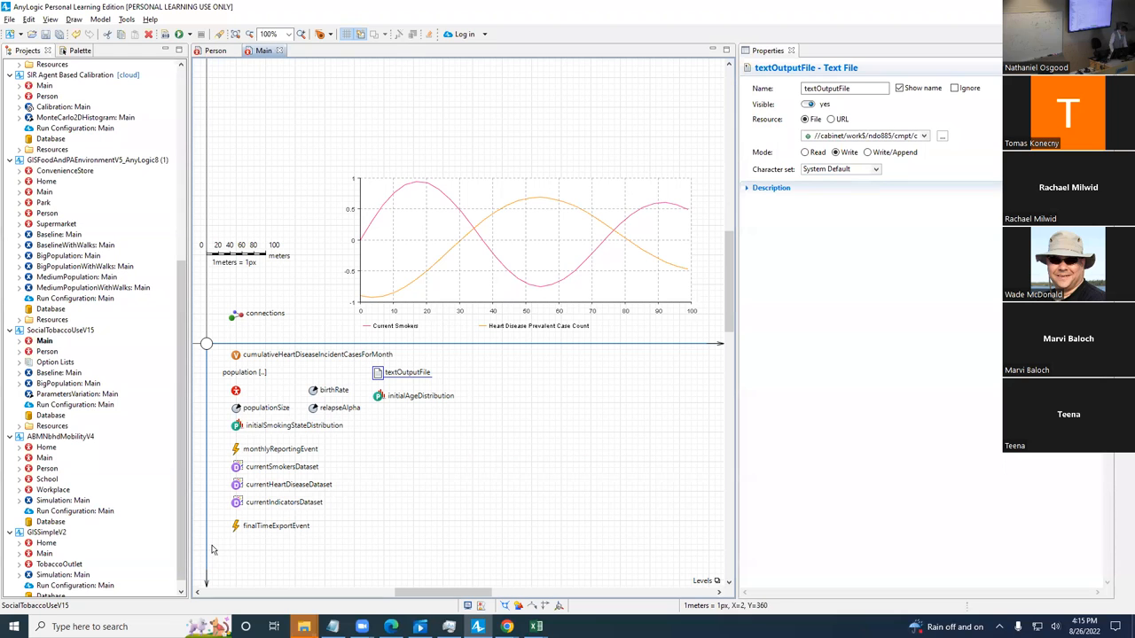
# Step: Review currentHeartDiseaseDataset and currentSmokersDataset settings, keeping up to 1000 latest samples
pyautogui.click(235, 484)
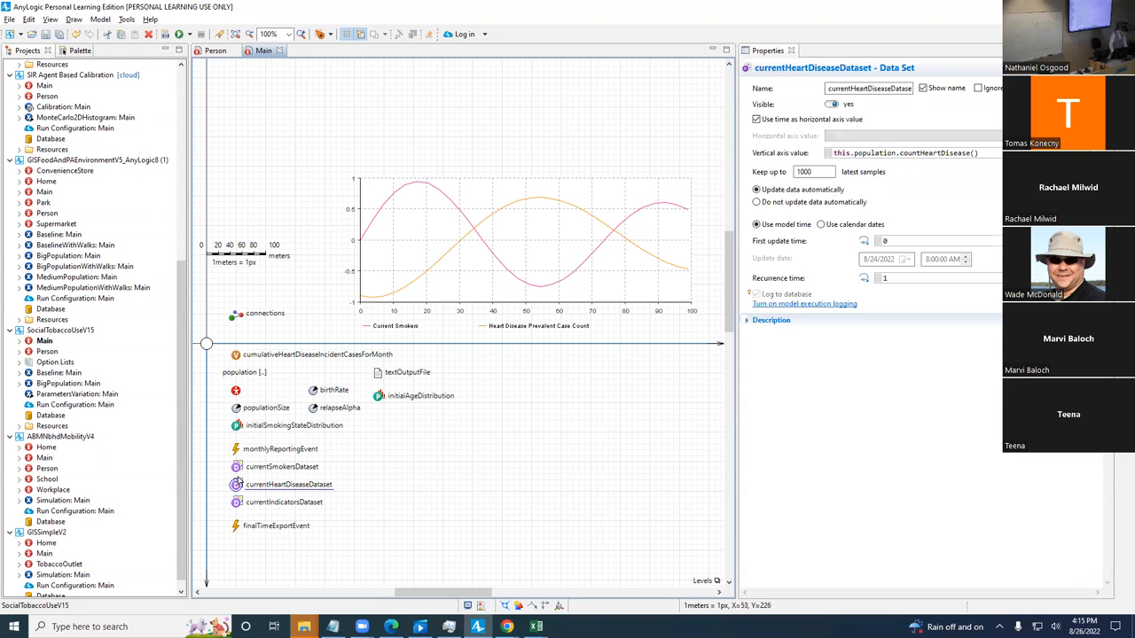
pyautogui.click(282, 466)
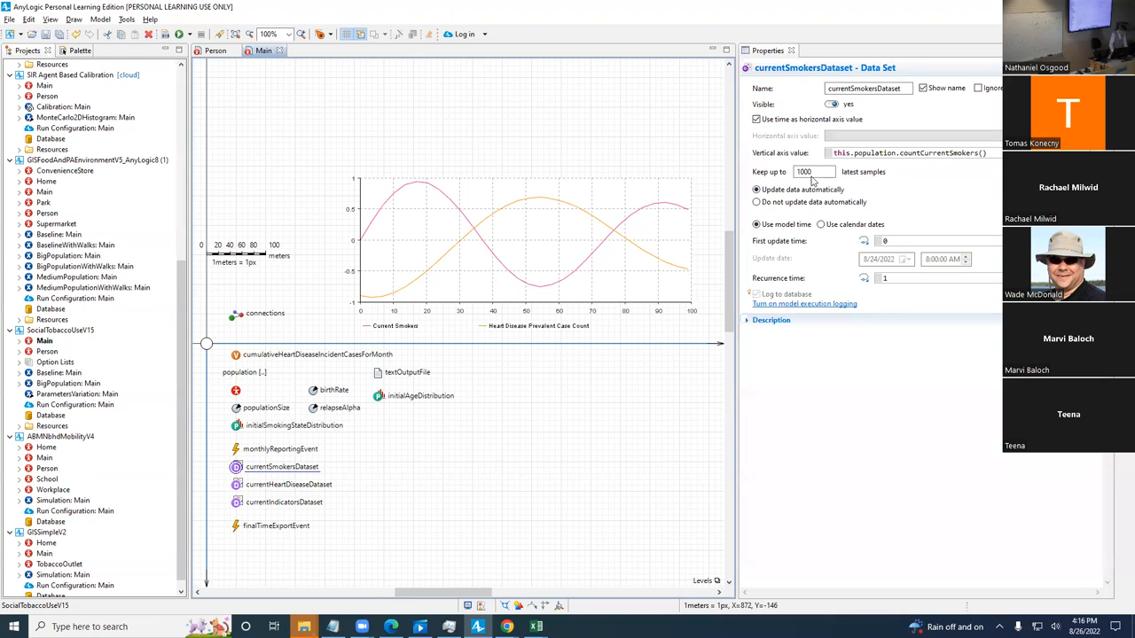
pyautogui.click(812, 170)
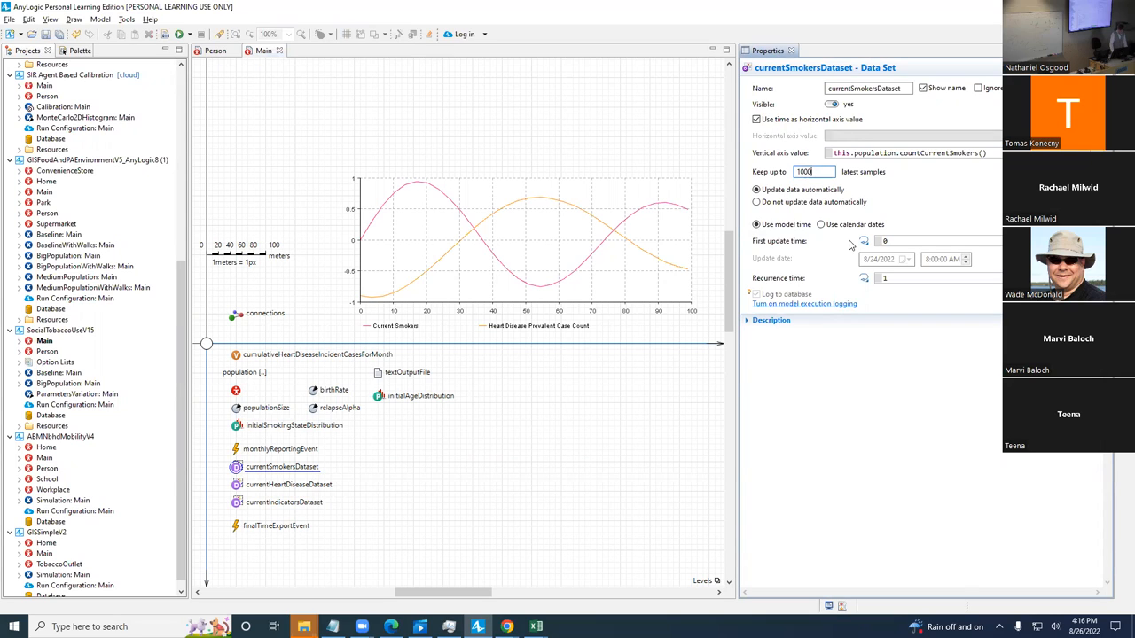
pyautogui.moveTo(883, 220)
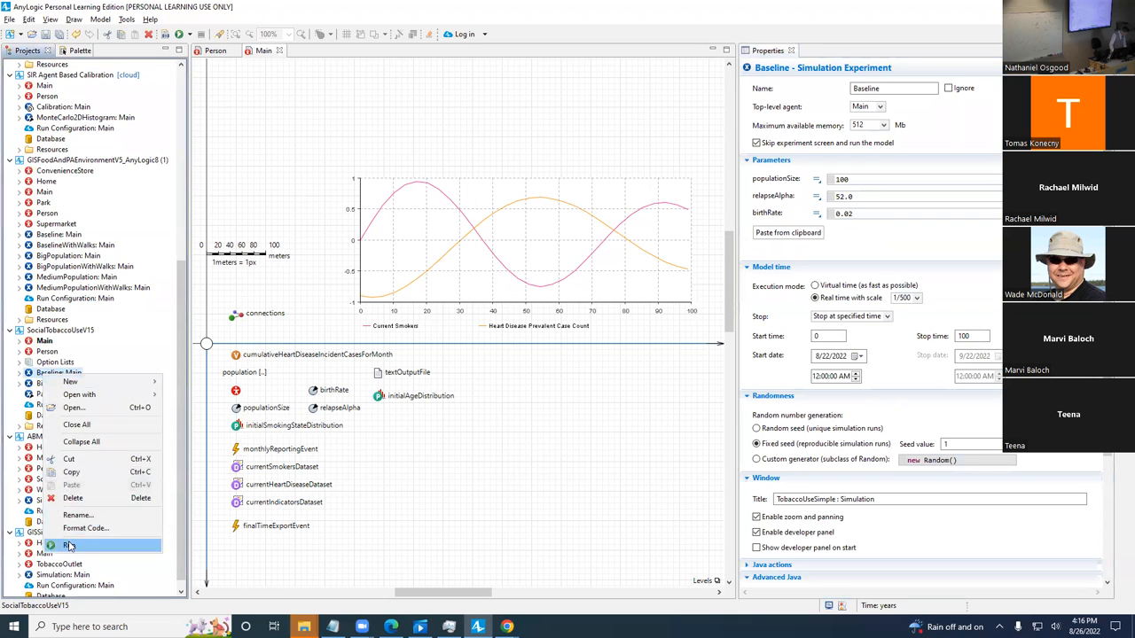
# Step: Run the Baseline experiment again and close the simulation window
pyautogui.click(64, 545)
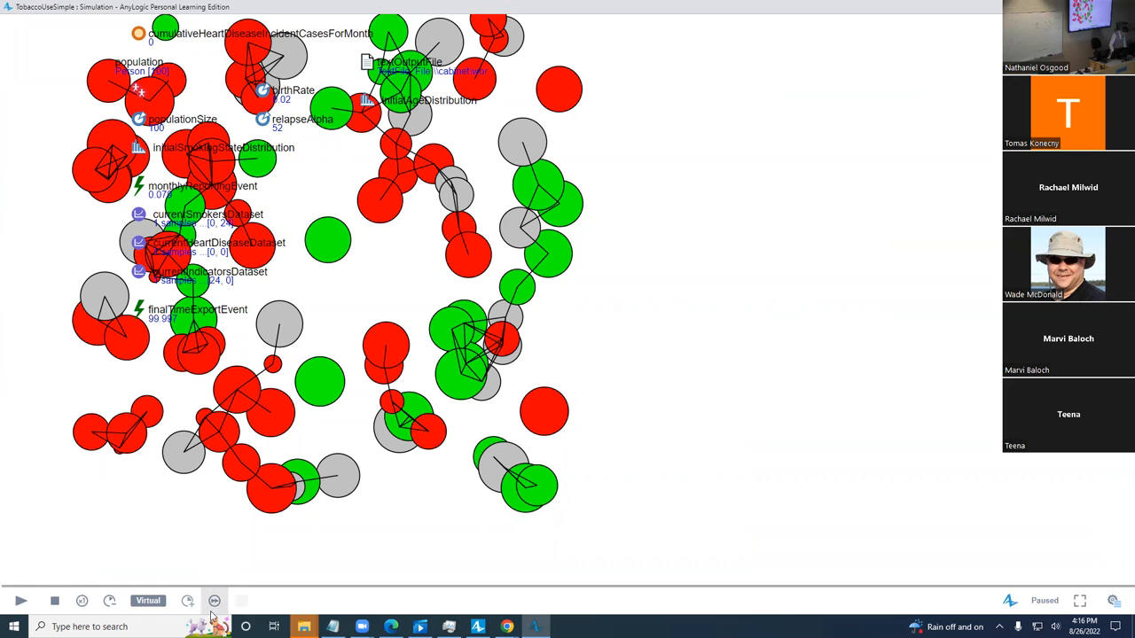
pyautogui.click(21, 602)
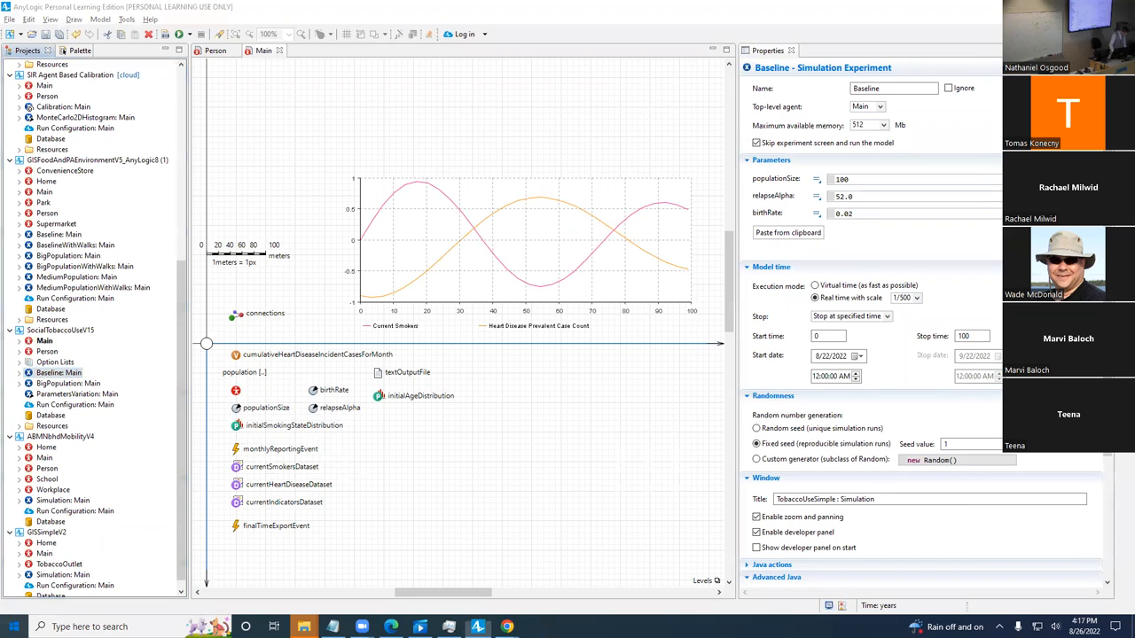
# Step: Launch Excel 2016, import the rewritten modelExport file as delimited text, then select finalTimeExportEvent in AnyLogic
pyautogui.write('exc')
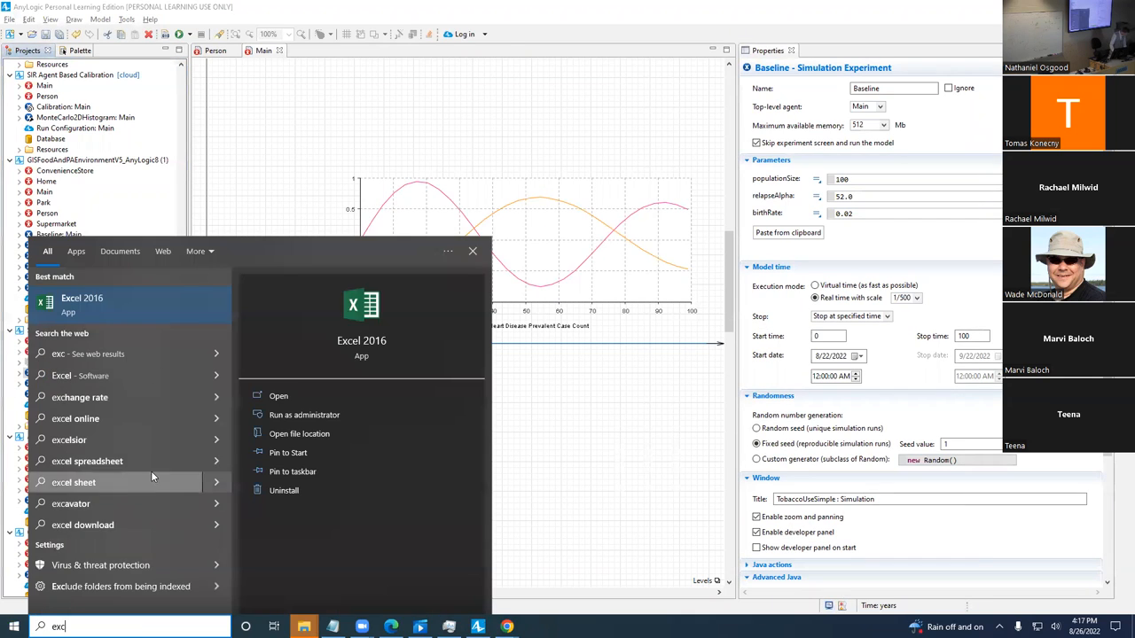
pyautogui.click(81, 298)
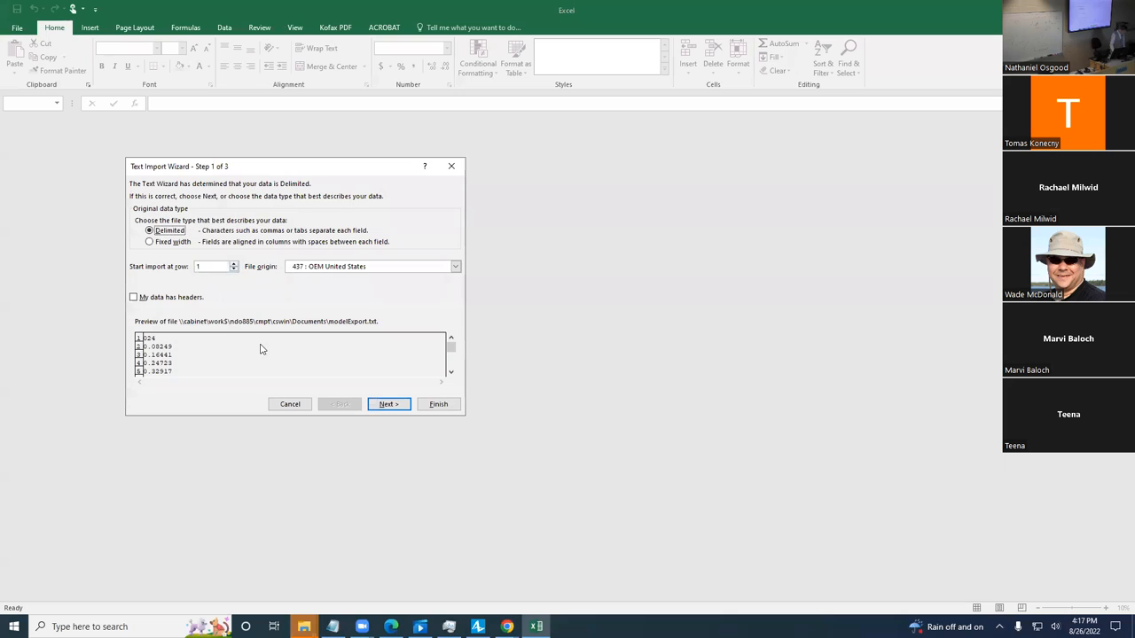
pyautogui.click(389, 405)
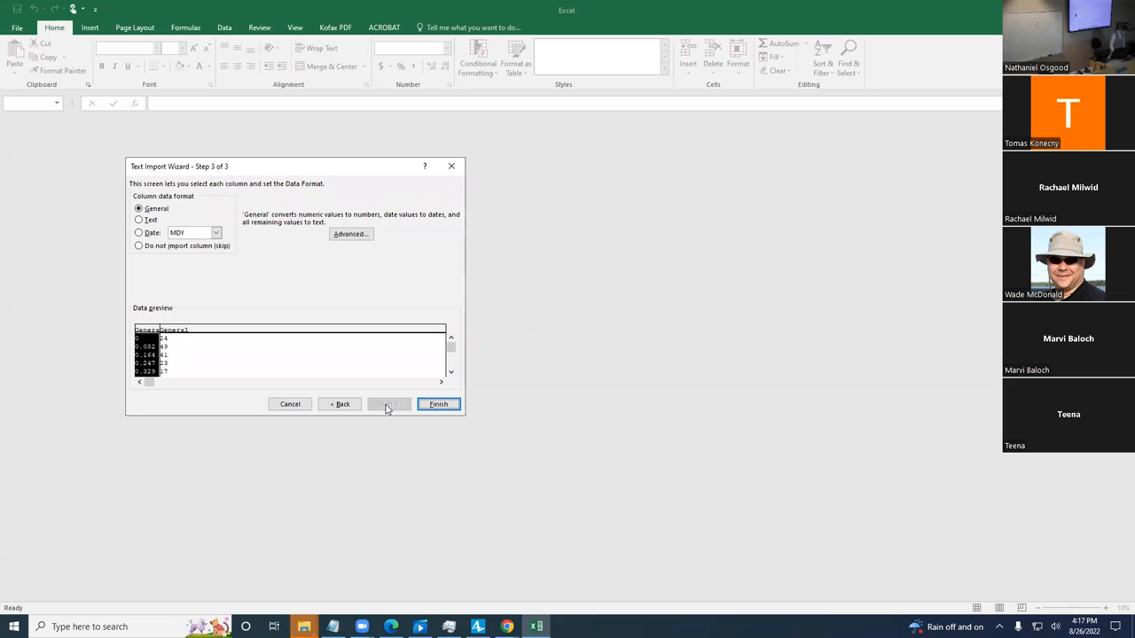
pyautogui.click(438, 404)
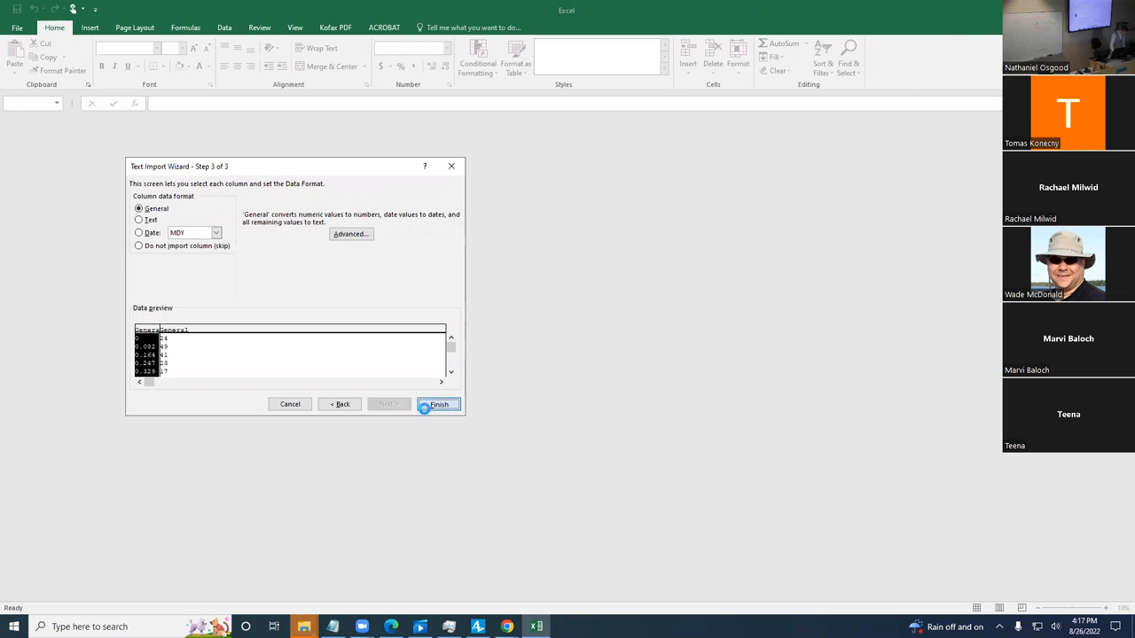
pyautogui.click(438, 404)
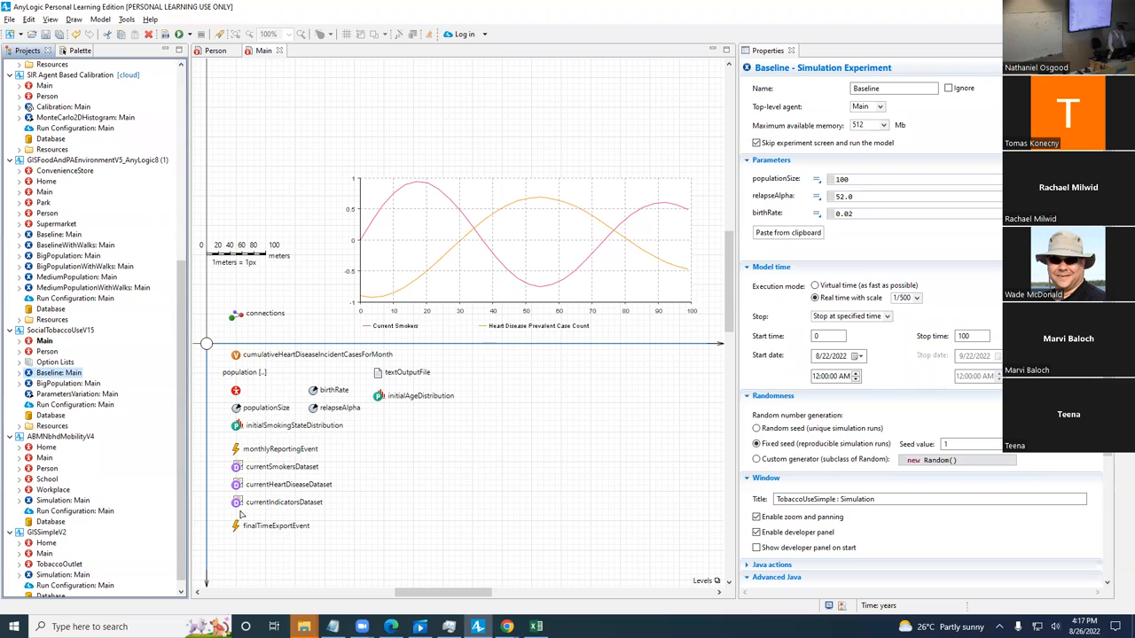
pyautogui.click(277, 525)
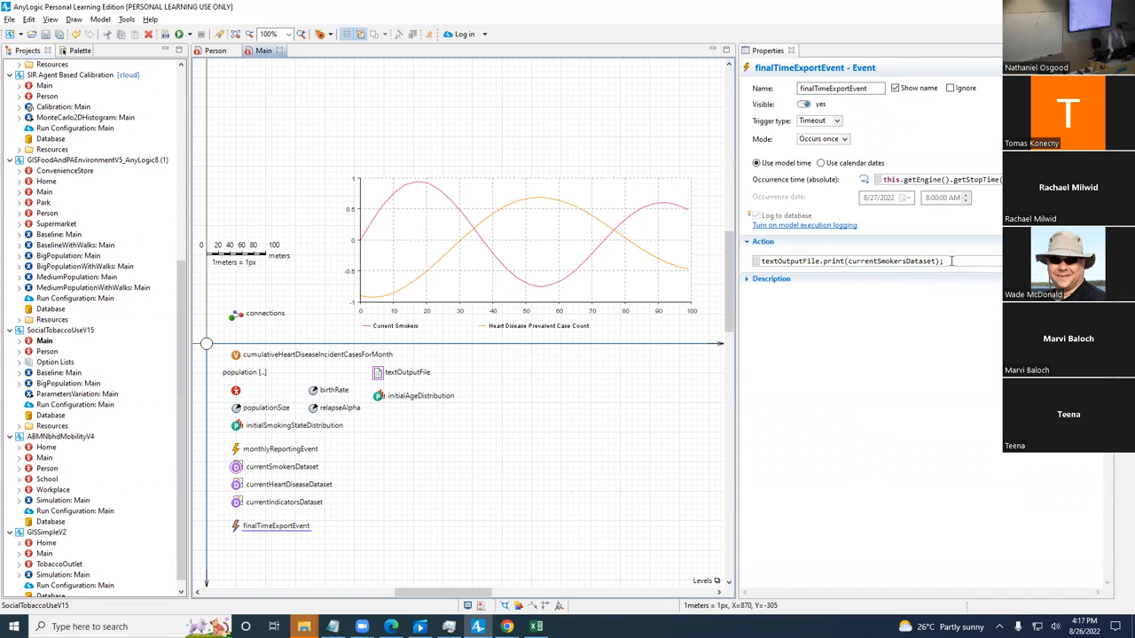
pyautogui.tripleClick(851, 261)
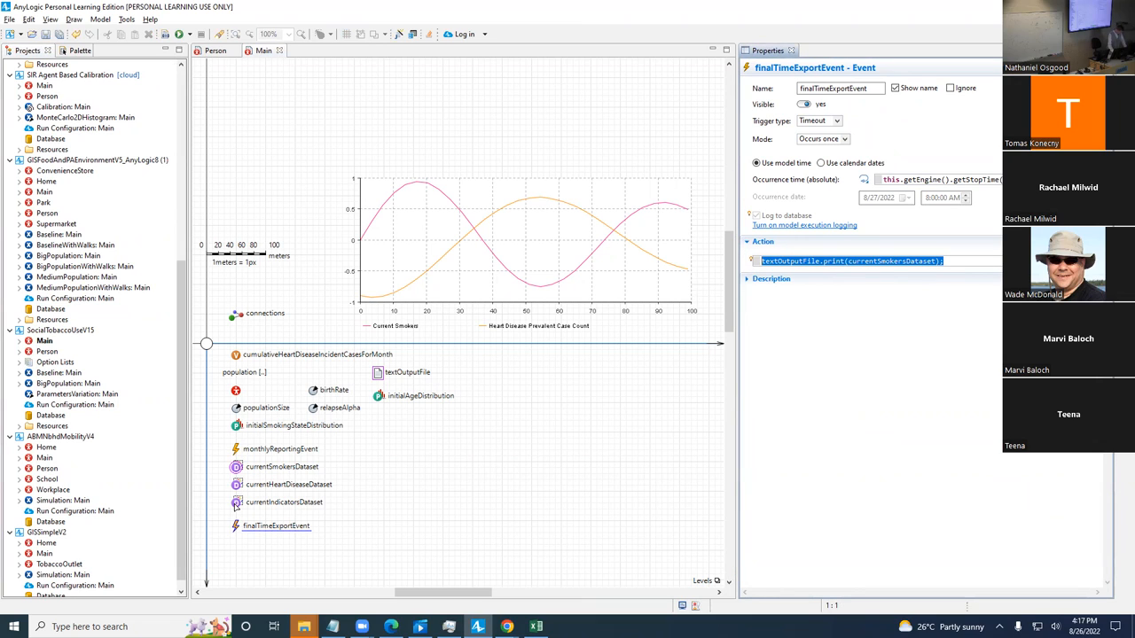
pyautogui.moveTo(920, 213)
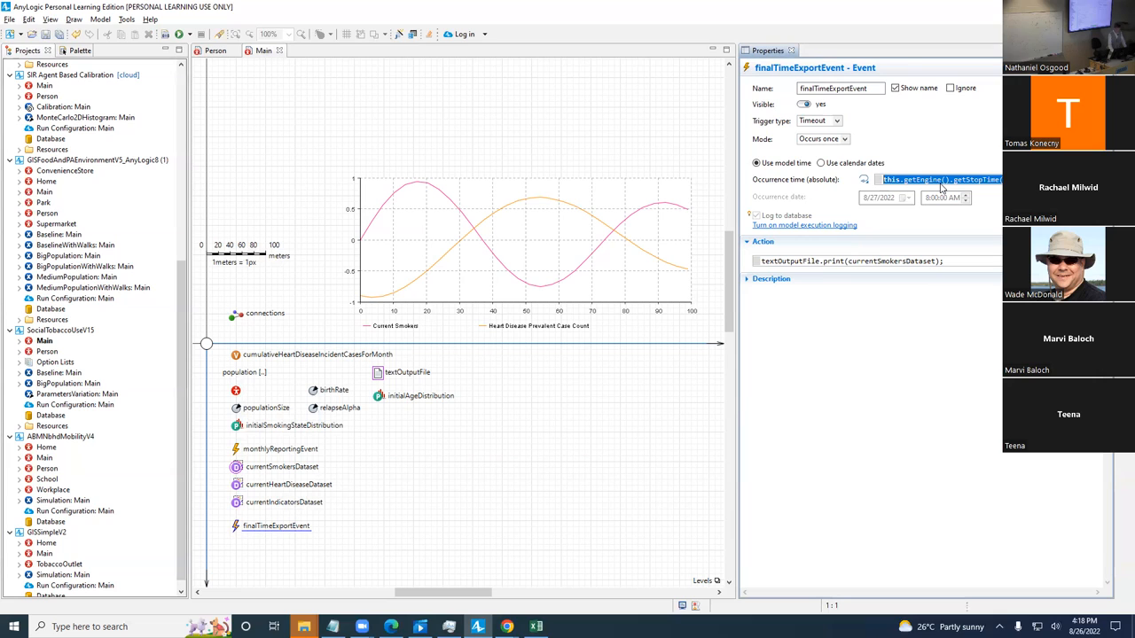
pyautogui.moveTo(791, 243)
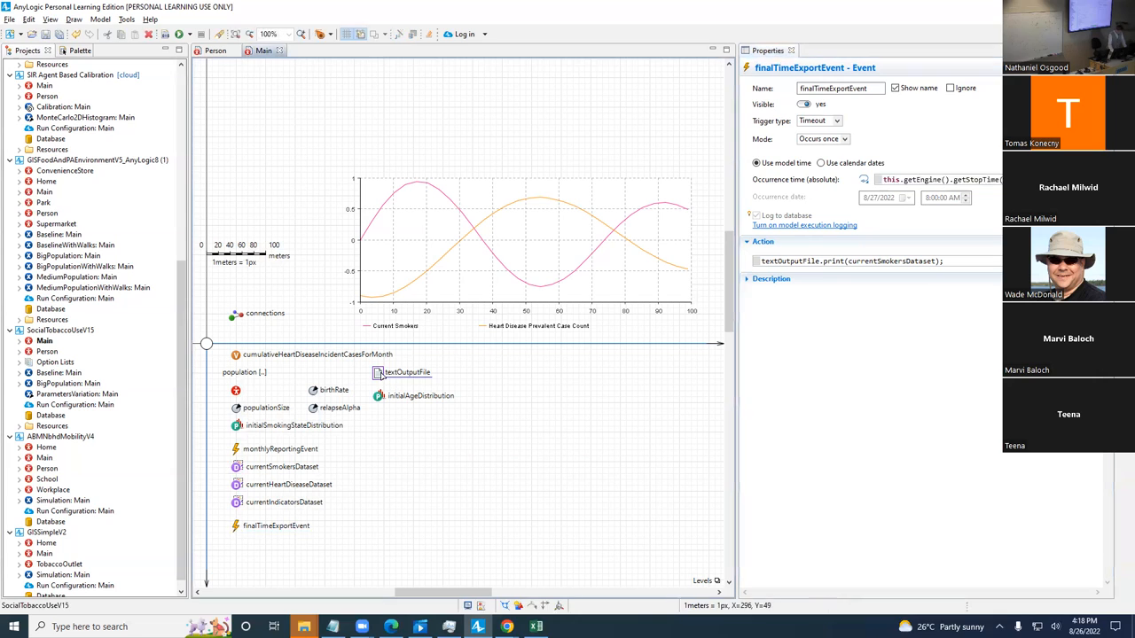
pyautogui.click(378, 373)
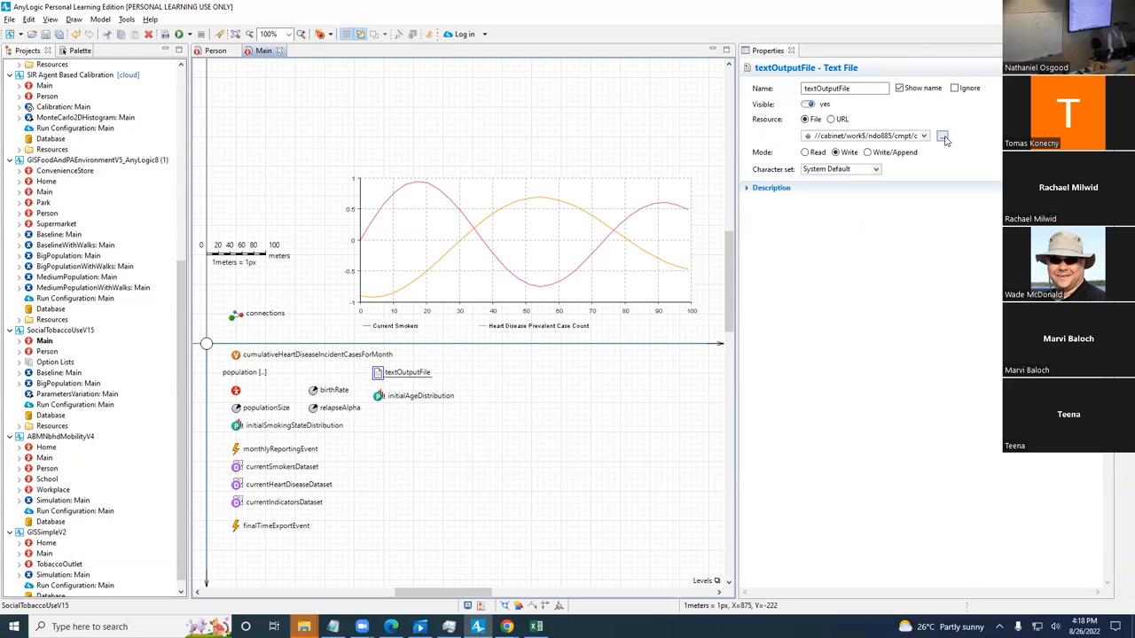
pyautogui.click(944, 135)
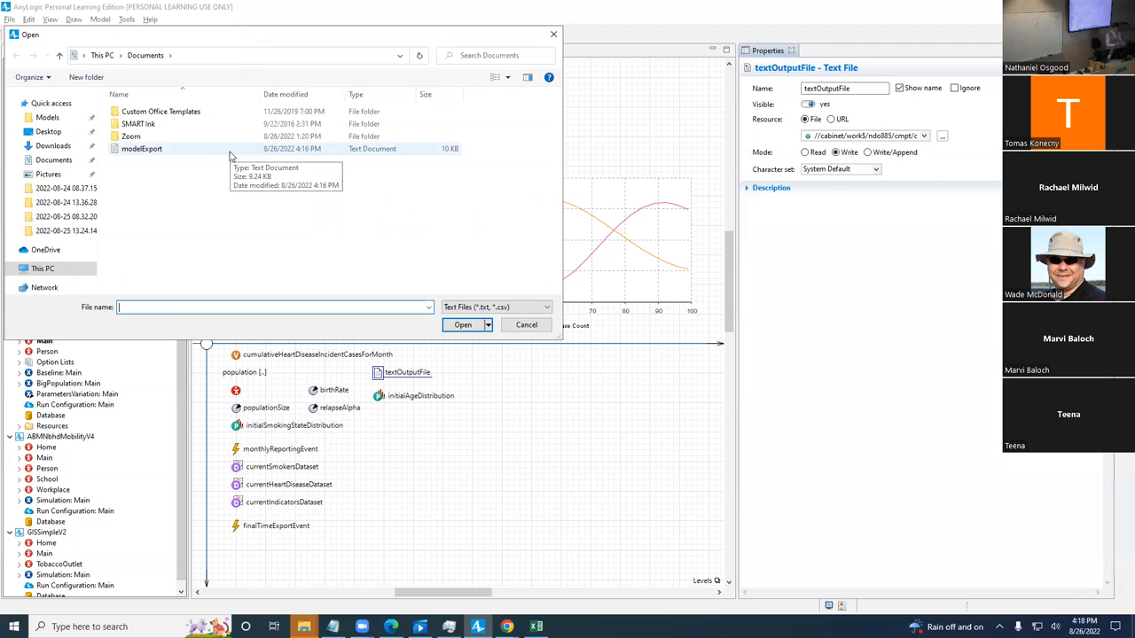
pyautogui.moveTo(224, 152)
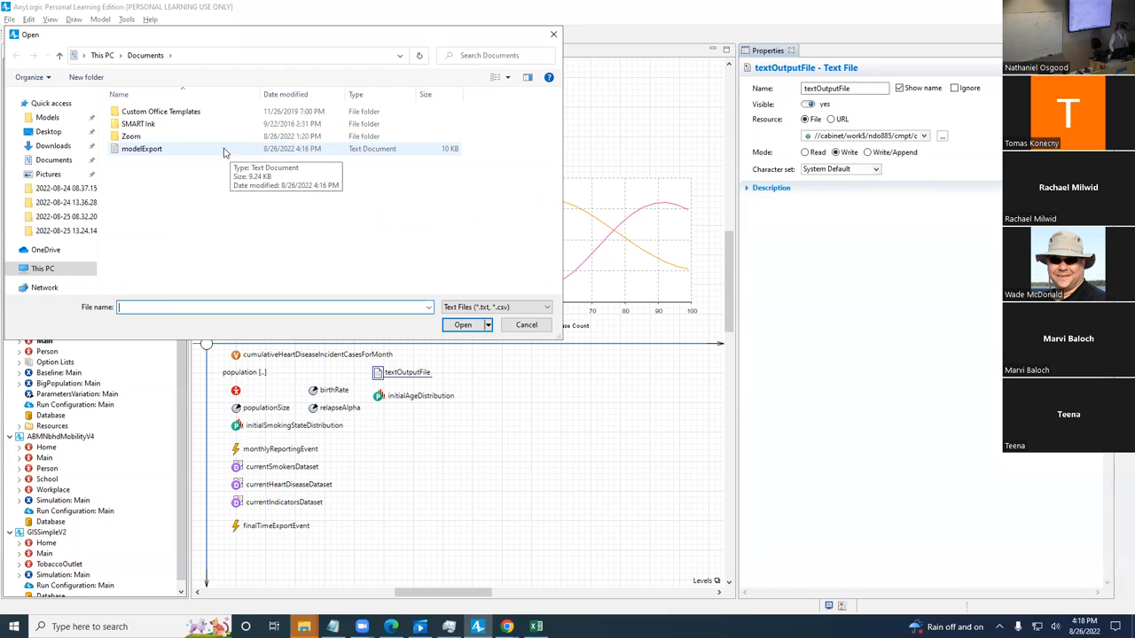
pyautogui.click(525, 324)
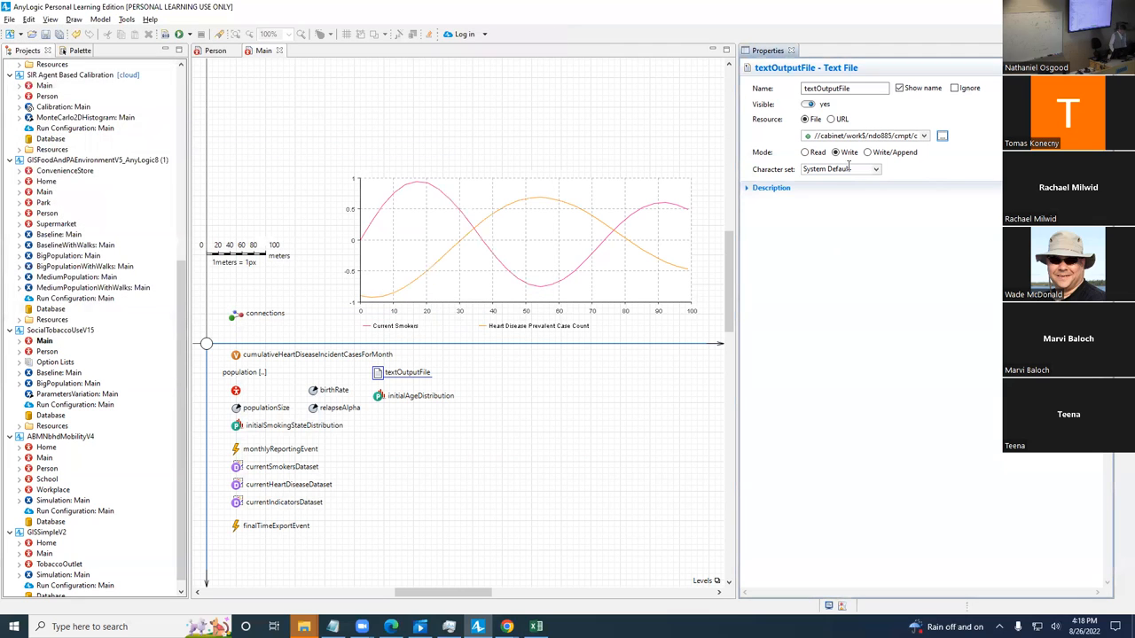
pyautogui.click(834, 153)
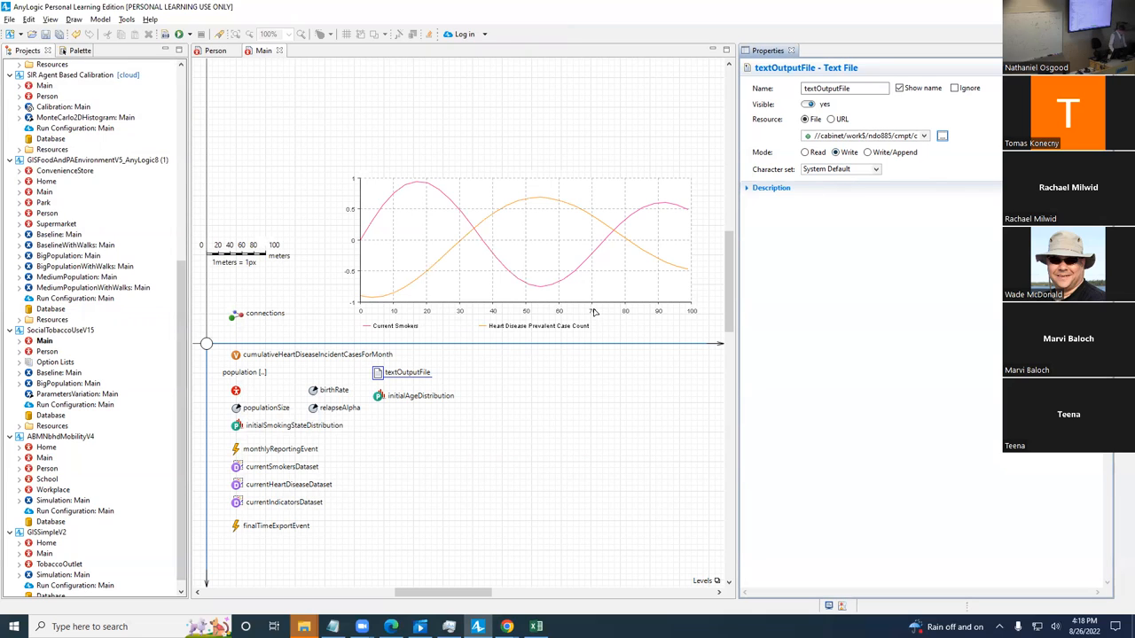
pyautogui.moveTo(607, 316)
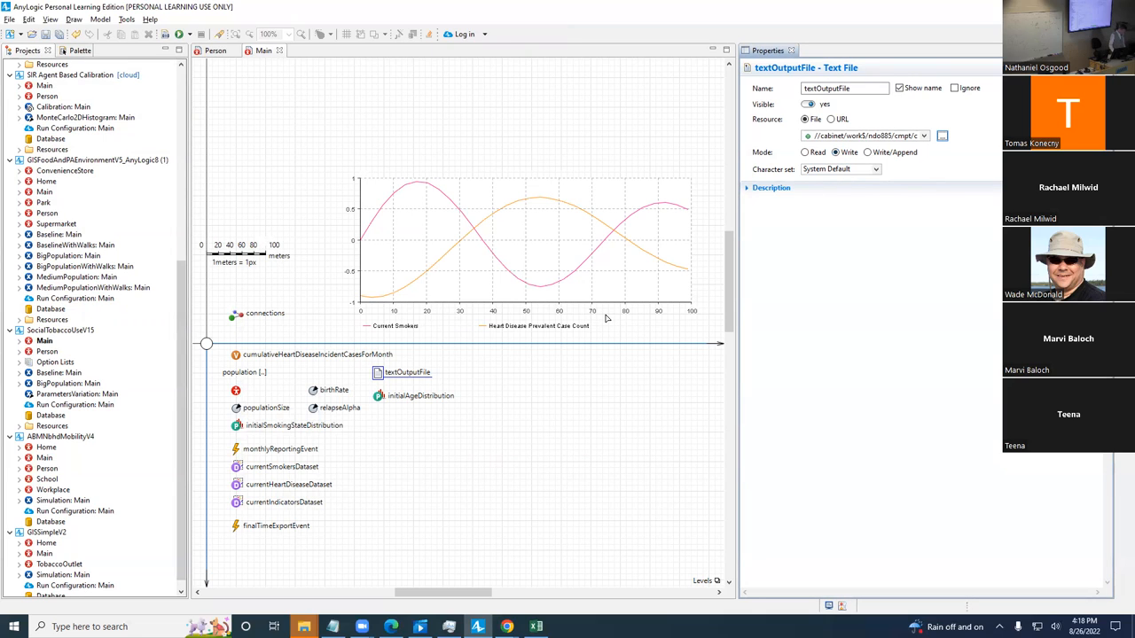
pyautogui.click(805, 152)
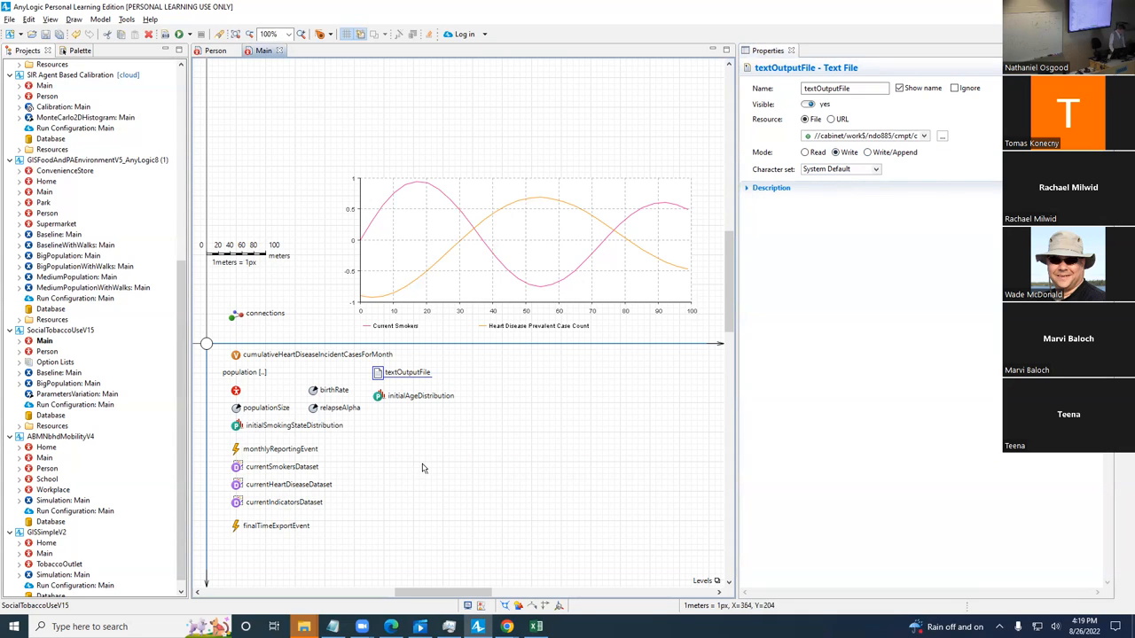
pyautogui.moveTo(426, 431)
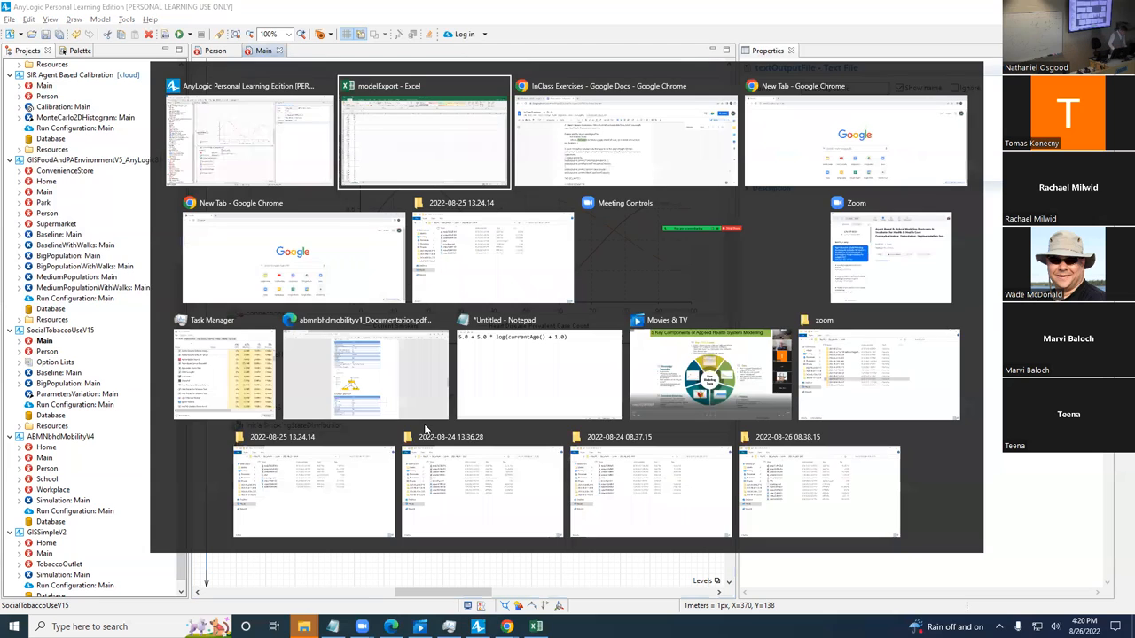
# Step: Inspect the last rows of modelExport in Excel near time 76, then return to AnyLogic
pyautogui.click(424, 133)
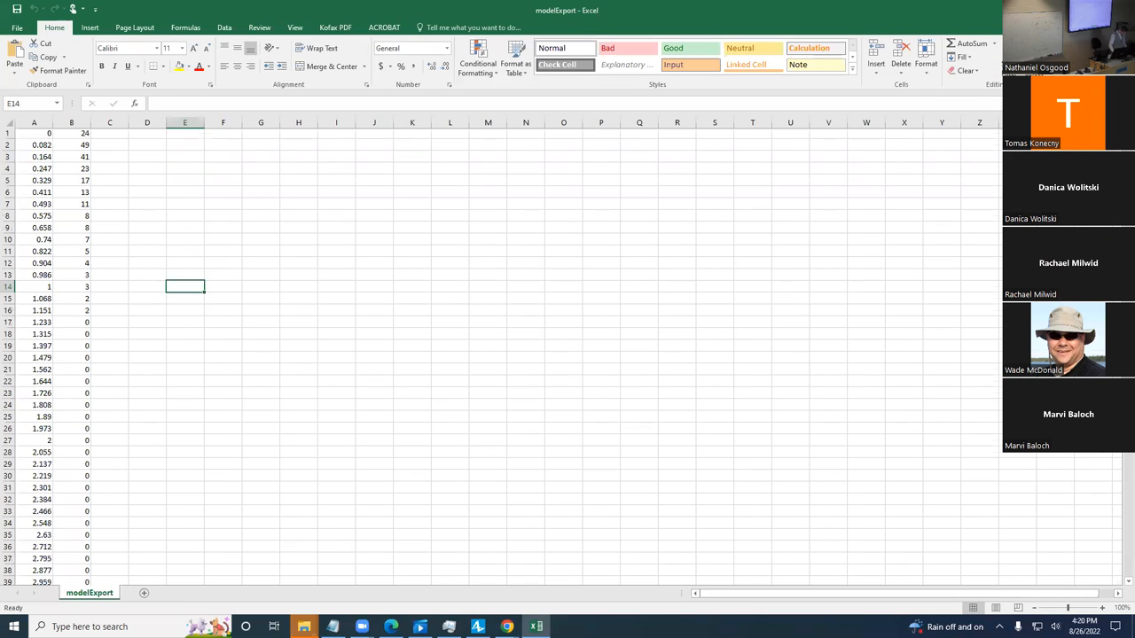
pyautogui.scroll(-3)
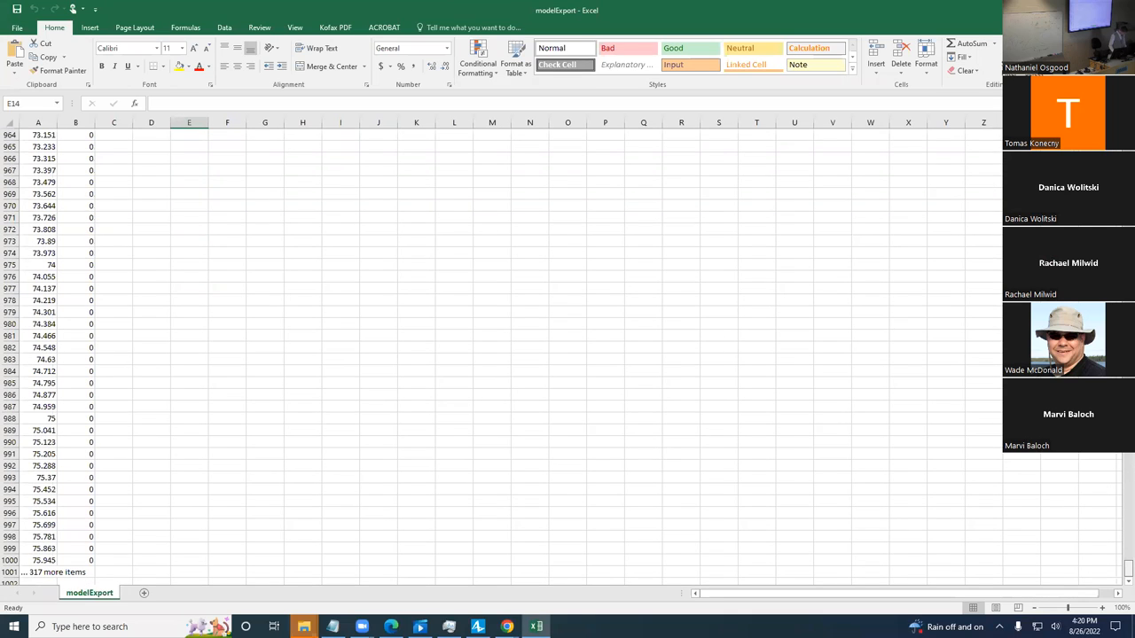
pyautogui.moveTo(106, 564)
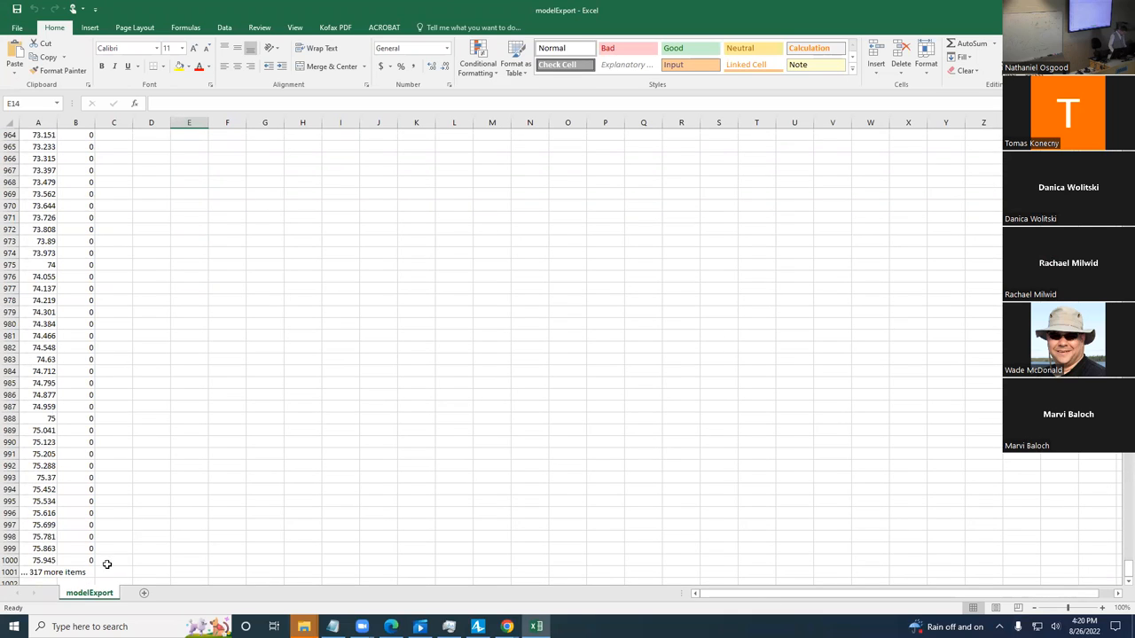
pyautogui.click(75, 571)
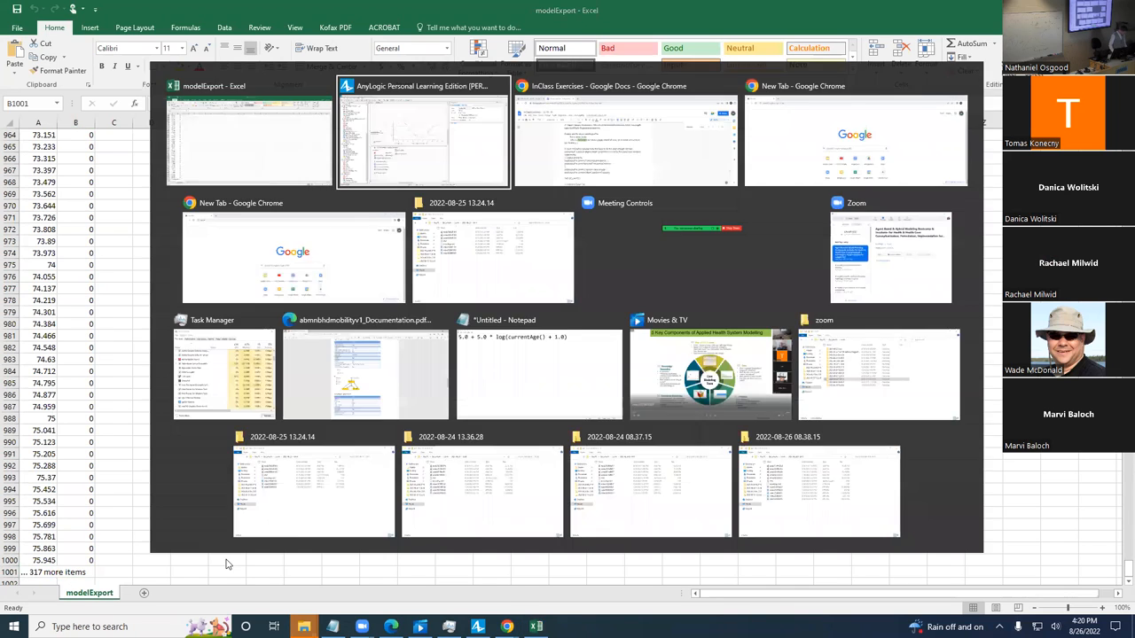
pyautogui.click(422, 133)
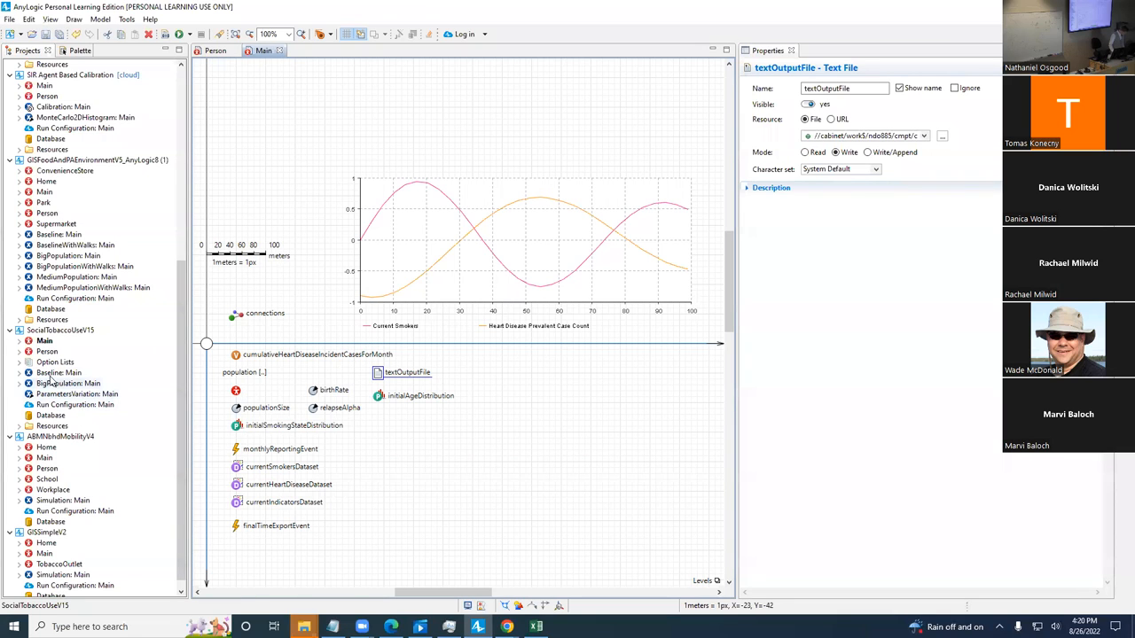
# Step: Set the Baseline experiment's stop time to 70 and bring up its run actions
pyautogui.click(60, 372)
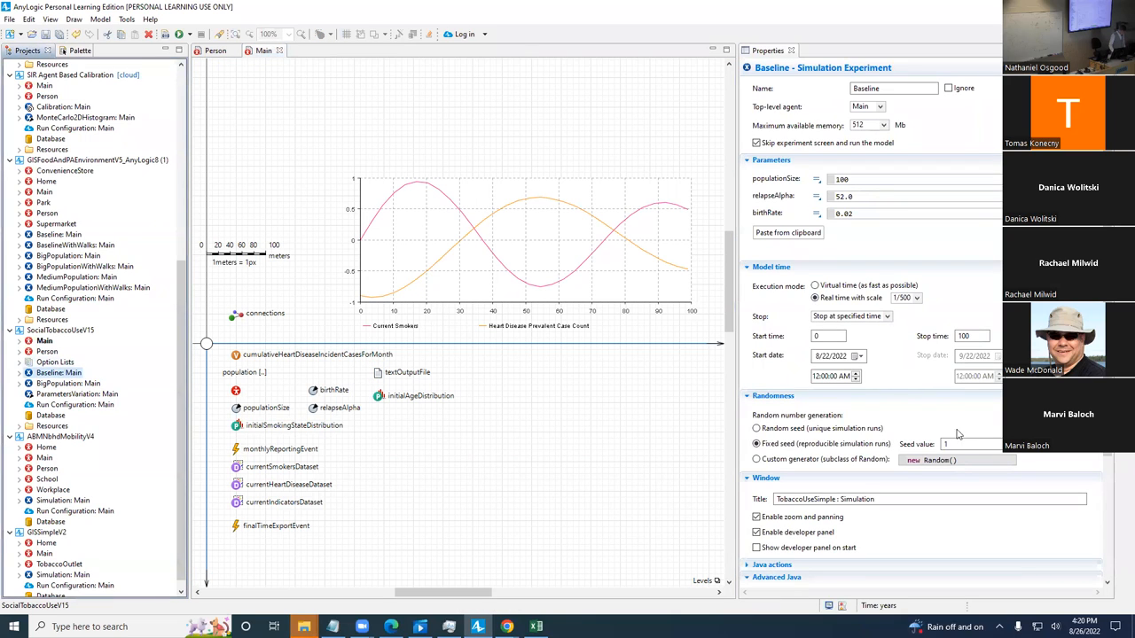
pyautogui.click(972, 335)
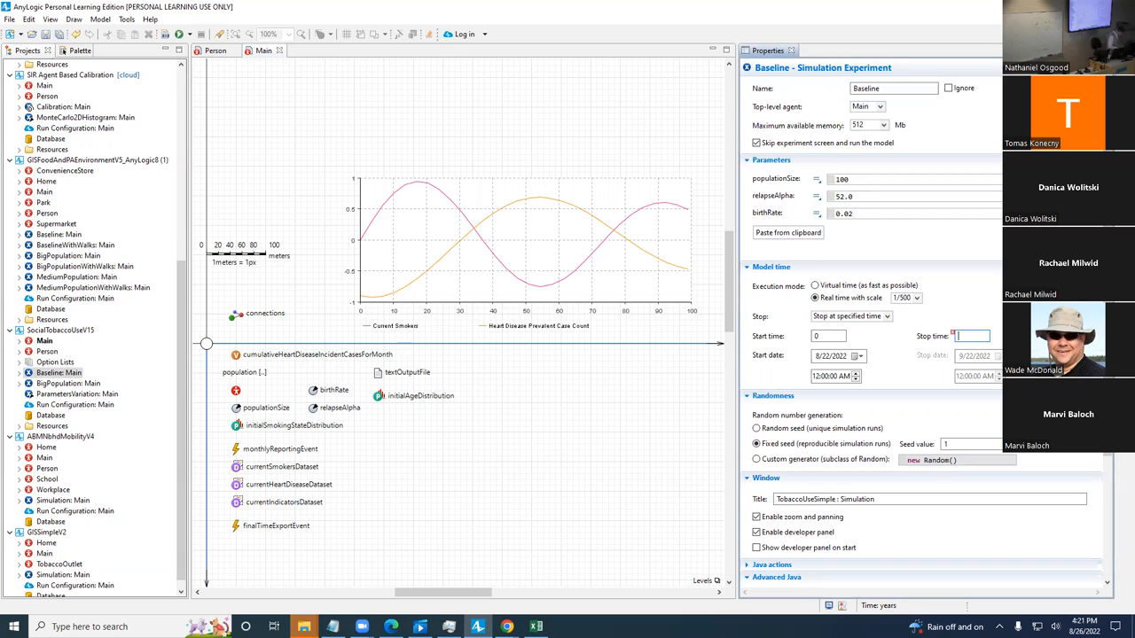
pyautogui.write('70')
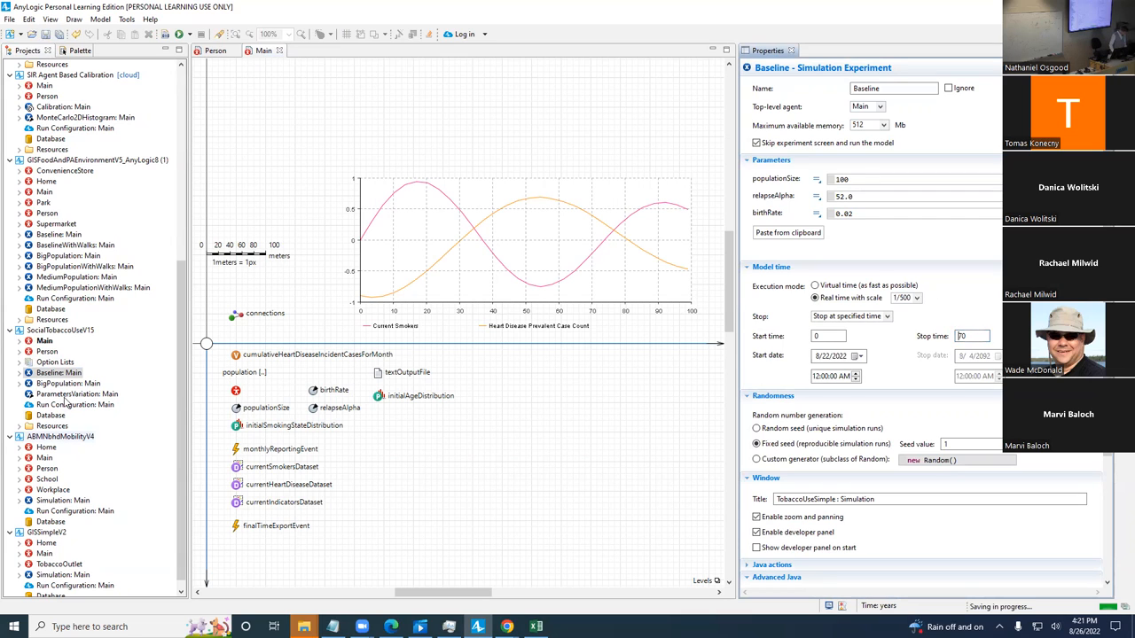
pyautogui.rightClick(60, 372)
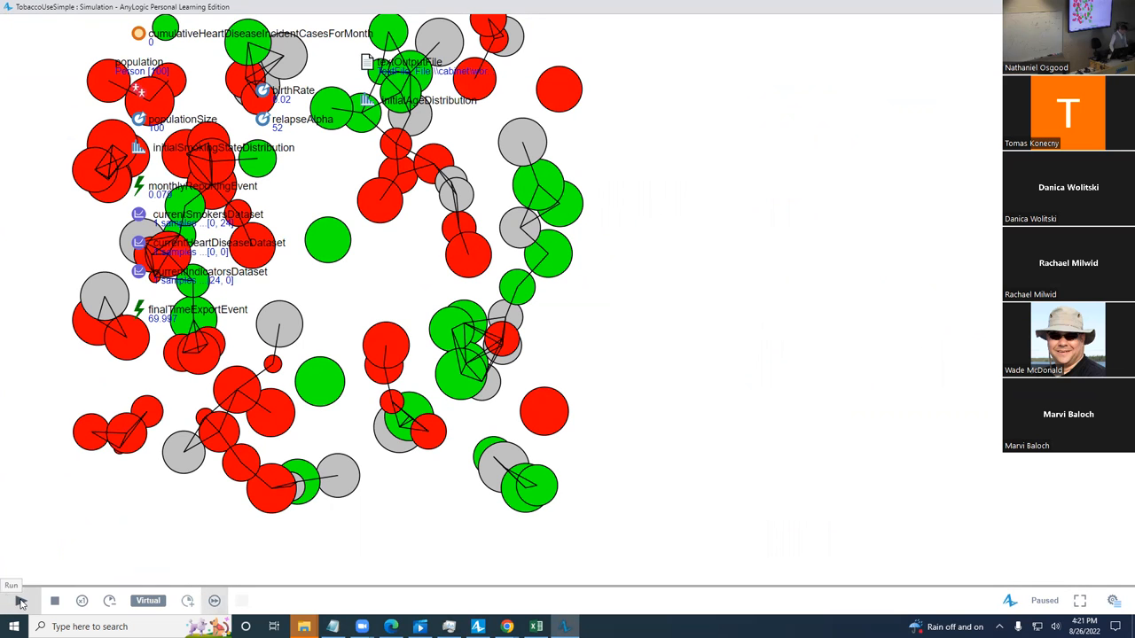
# Step: Run the simulation, dismiss the modelExport.txt file-in-use error, rerun Baseline, and search Start for Excel
pyautogui.click(21, 602)
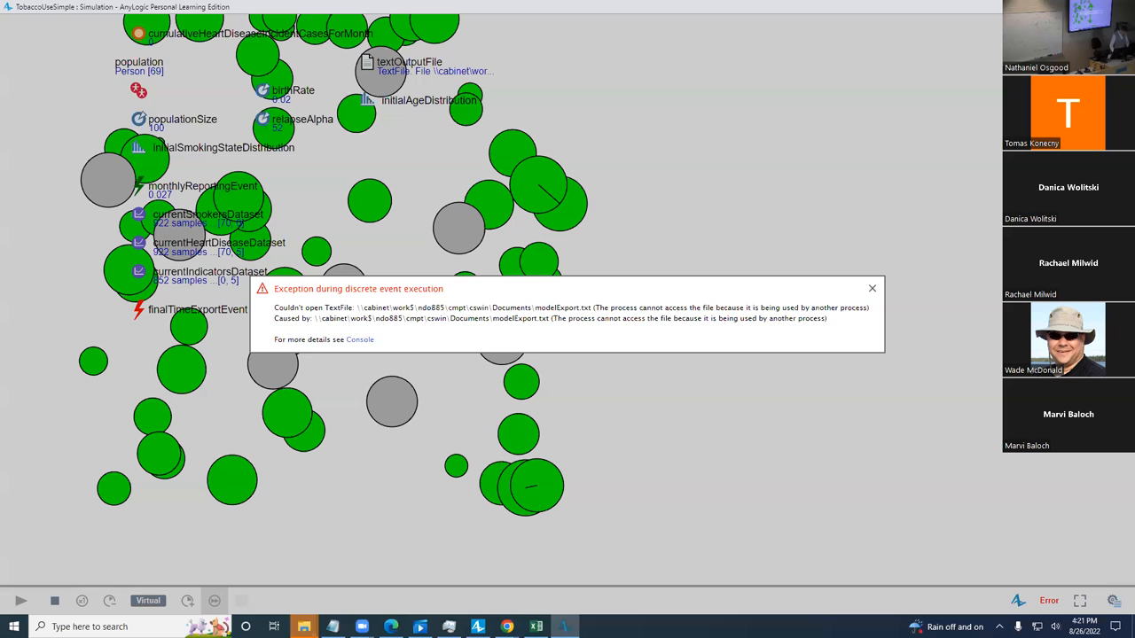
pyautogui.click(873, 287)
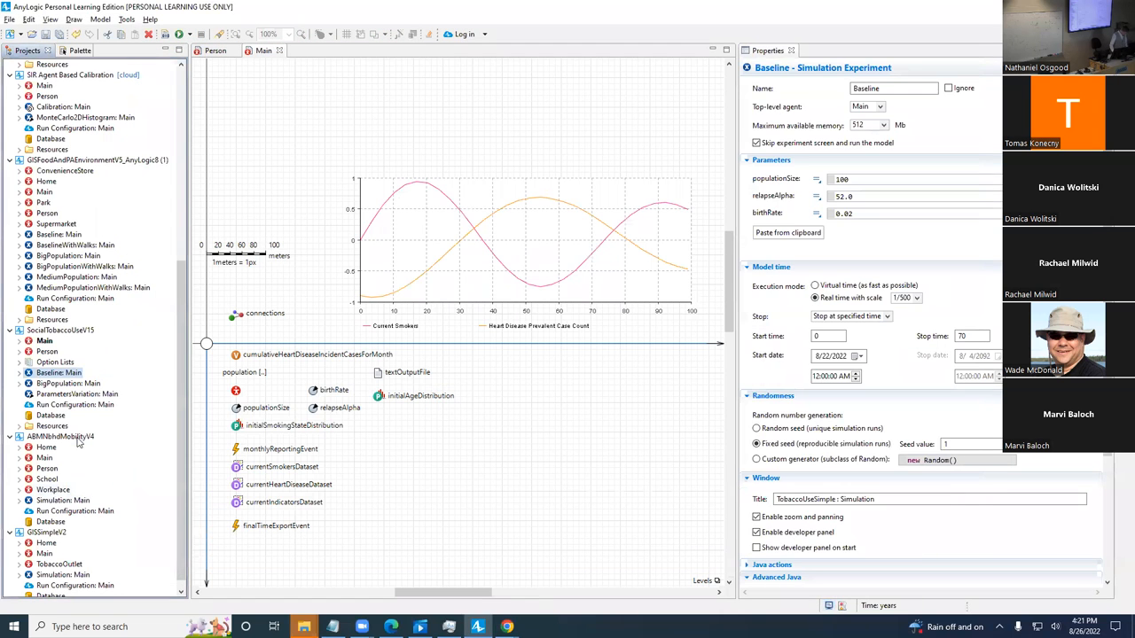
pyautogui.rightClick(61, 373)
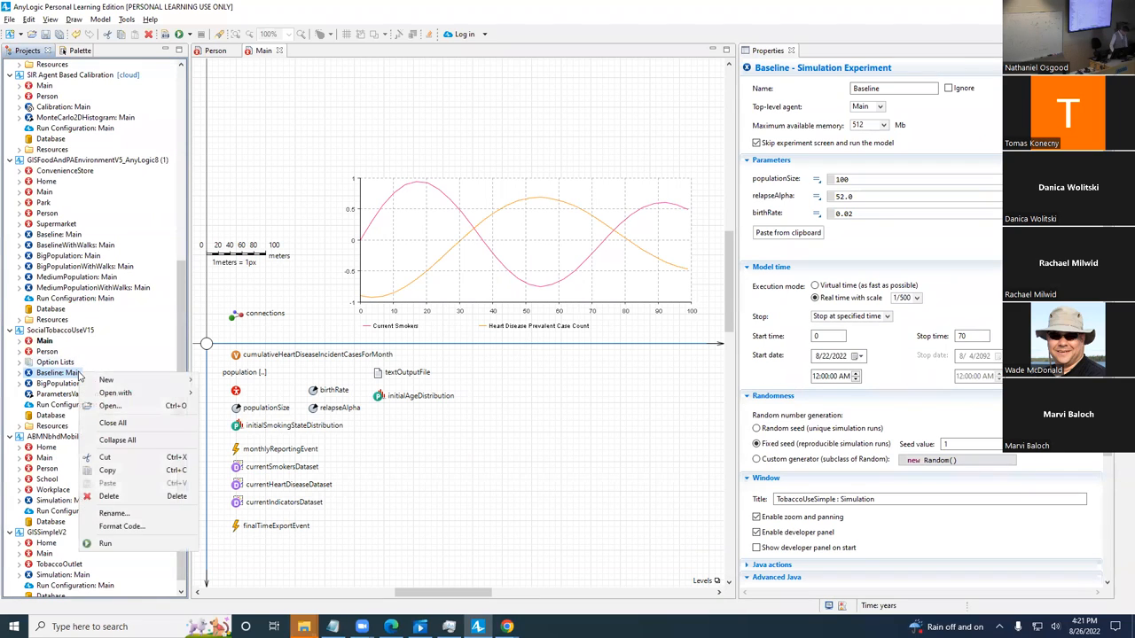
pyautogui.click(608, 333)
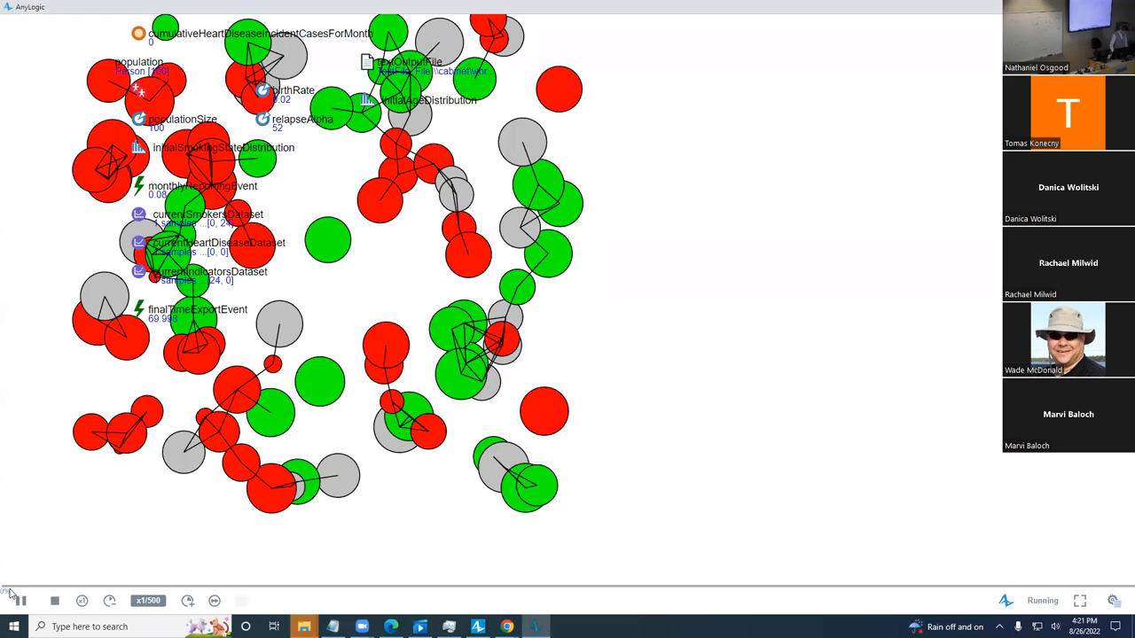
pyautogui.click(212, 601)
pyautogui.write('exc')
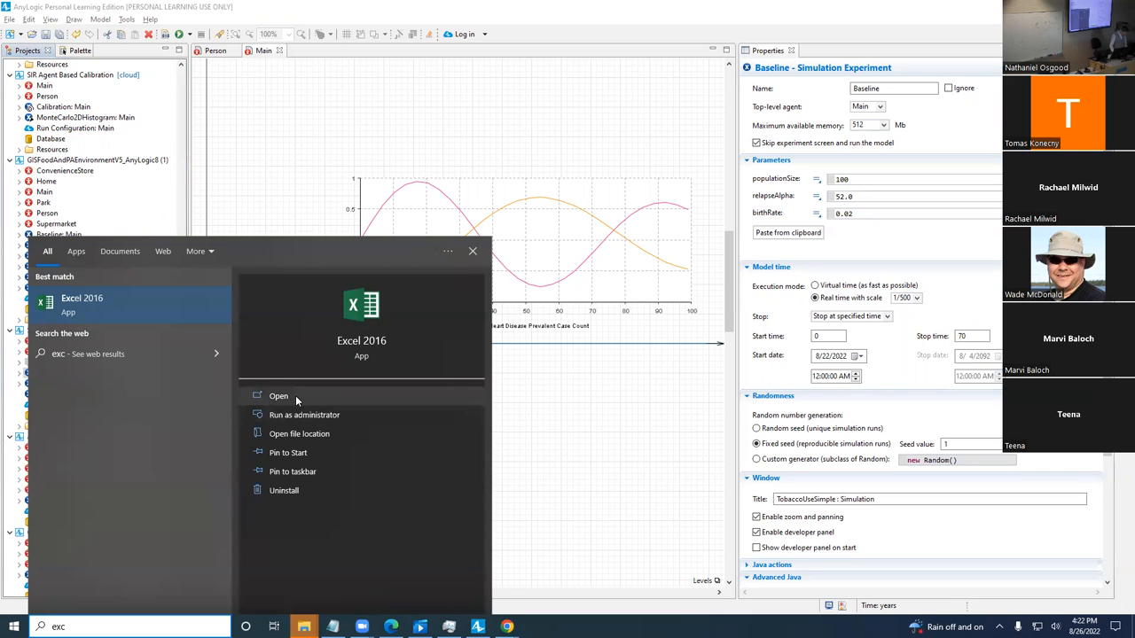
# Step: Import the modelExport text file into Excel 2016 through the Text Import Wizard
pyautogui.click(279, 398)
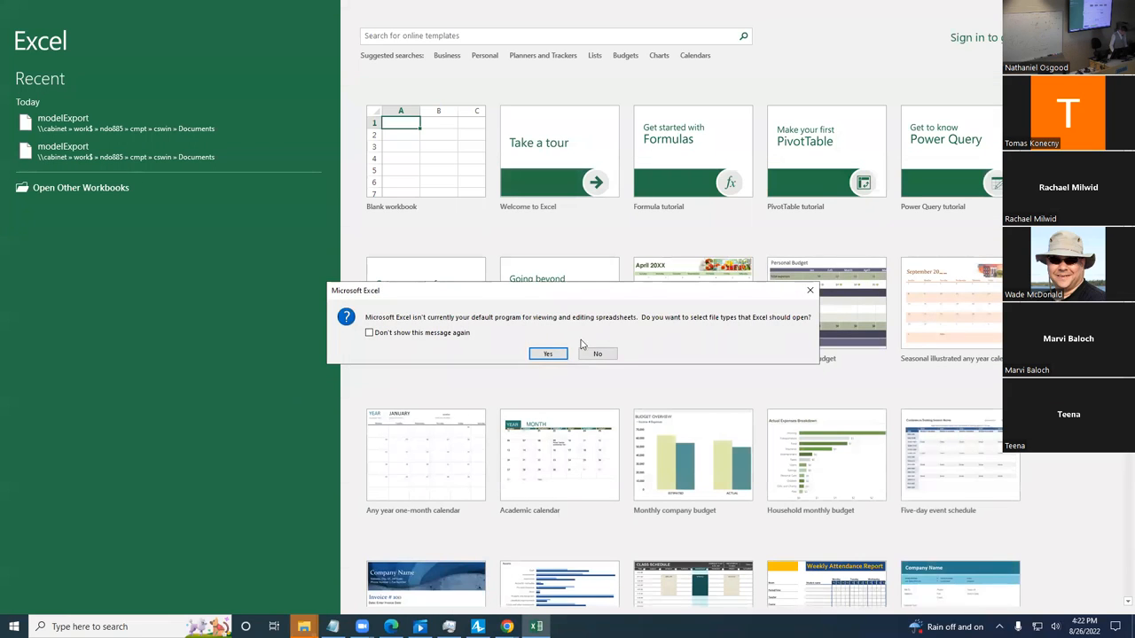
pyautogui.click(598, 355)
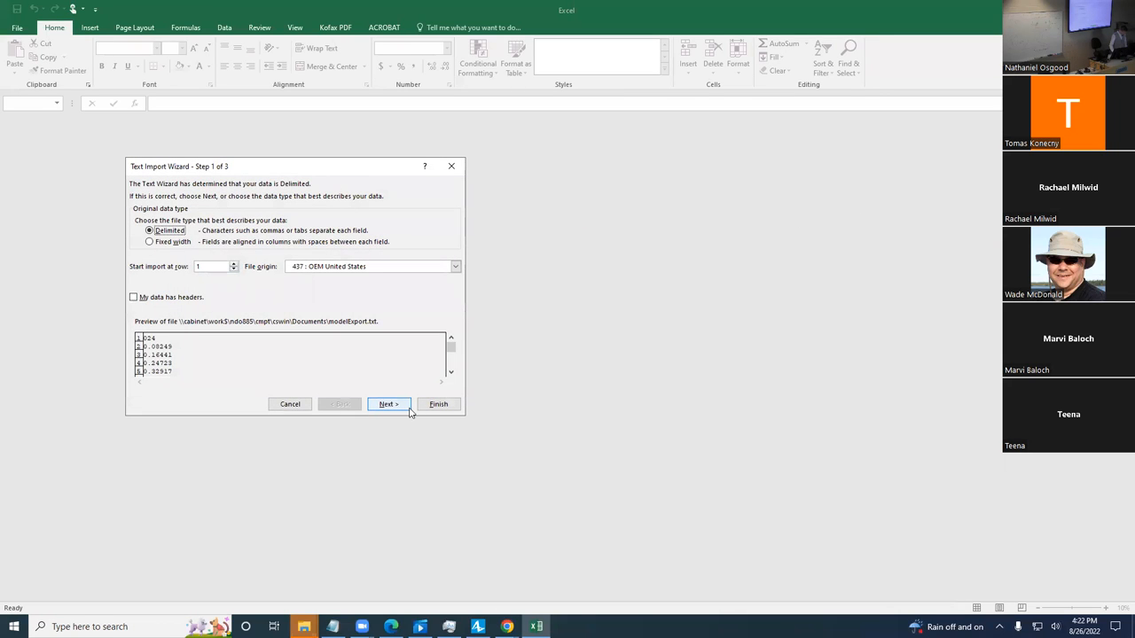
pyautogui.click(388, 404)
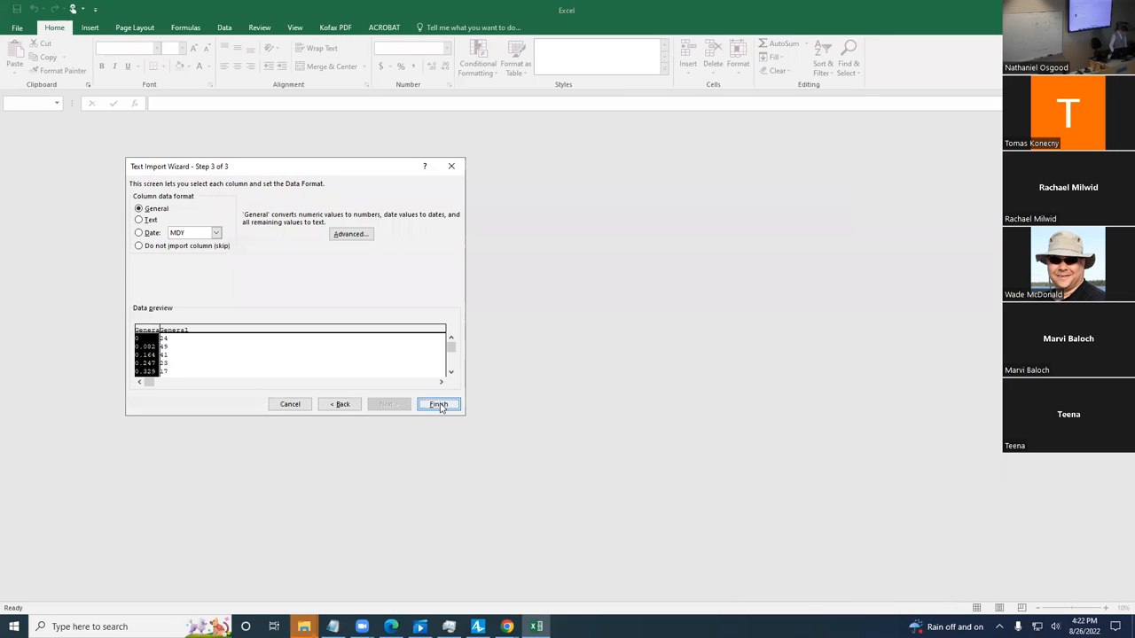
pyautogui.click(438, 404)
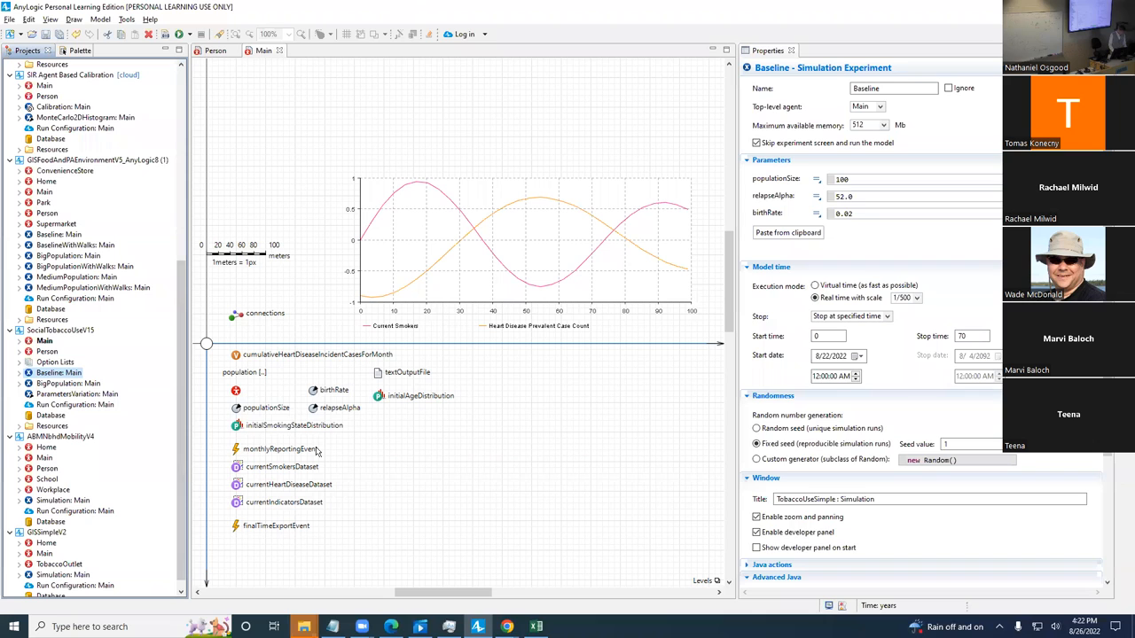
# Step: Select textOutputFile in AnyLogic and keep its output file in Write mode
pyautogui.click(407, 373)
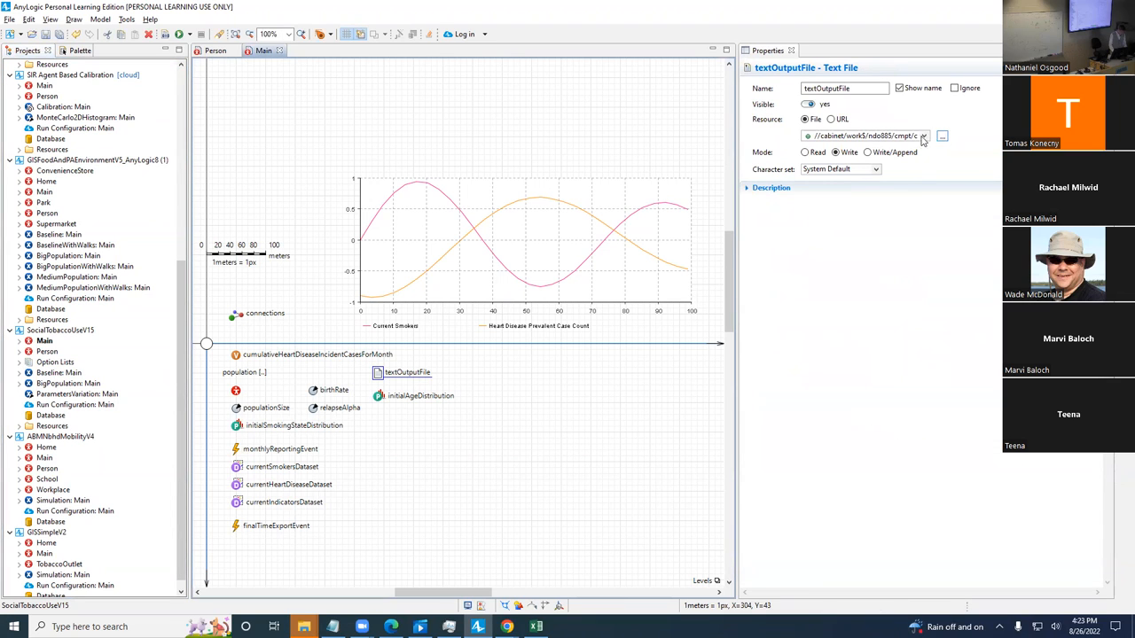
pyautogui.click(834, 153)
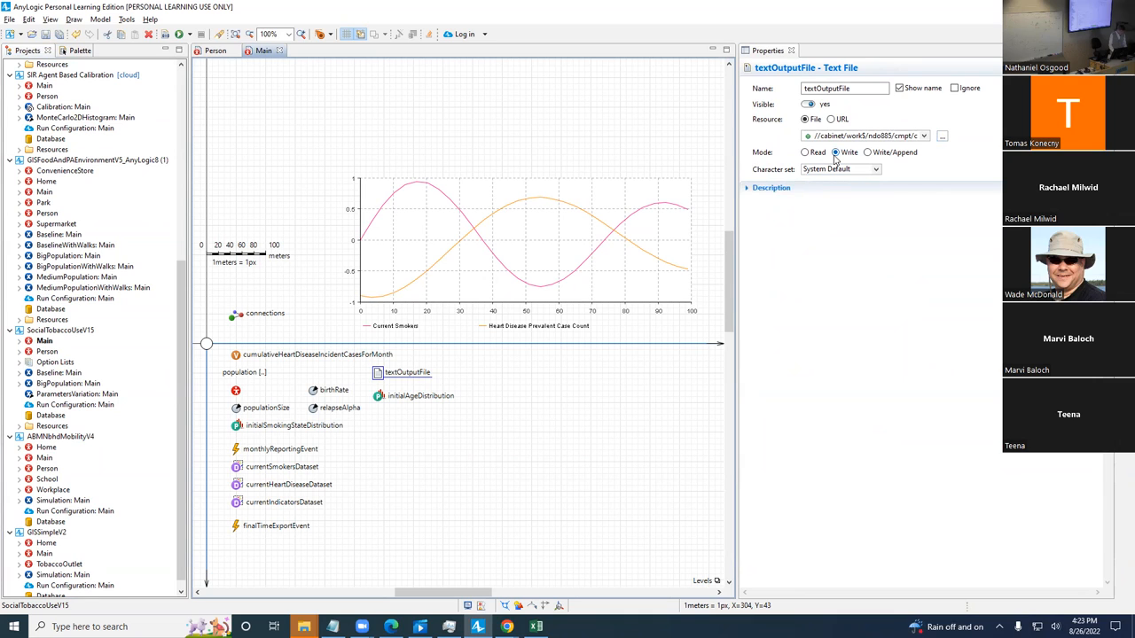